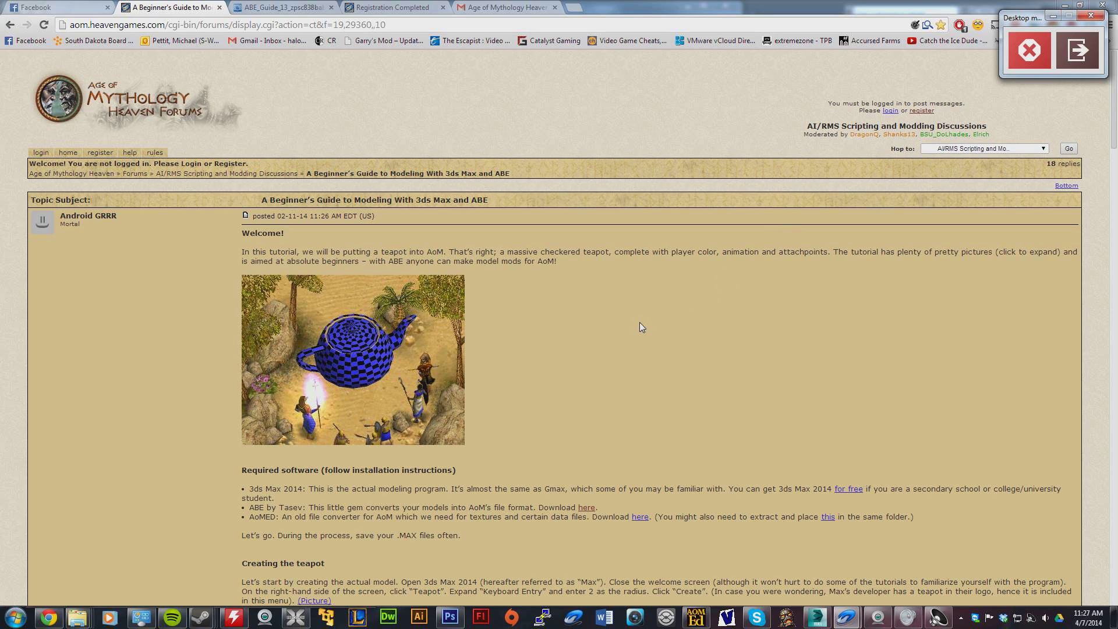
{"action": "mouse_move", "coordinate": [639, 331]}
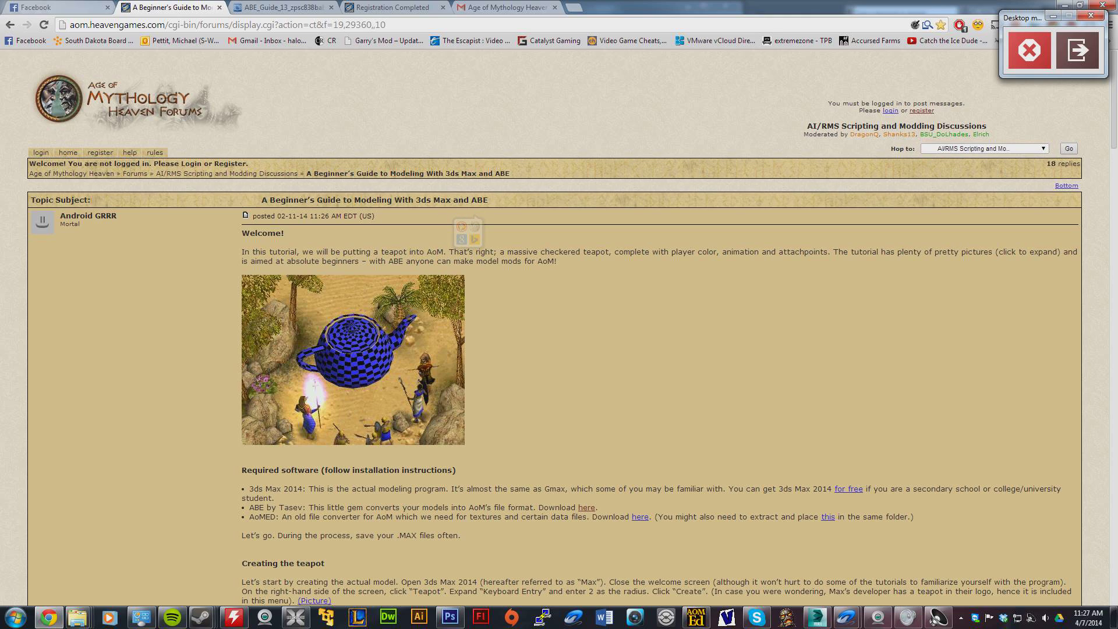
Browse to Dropbox\Shoop, check the teapot image details and select the teapot_ddt bitmap
{"action": "double_click", "coordinate": [478, 199]}
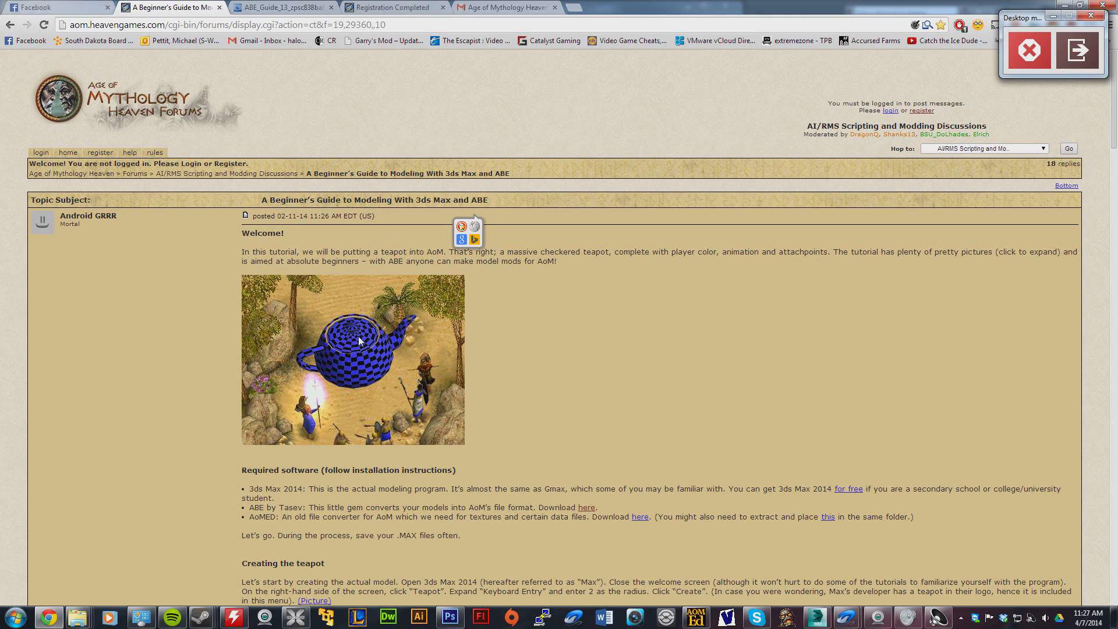
{"action": "mouse_move", "coordinate": [340, 349]}
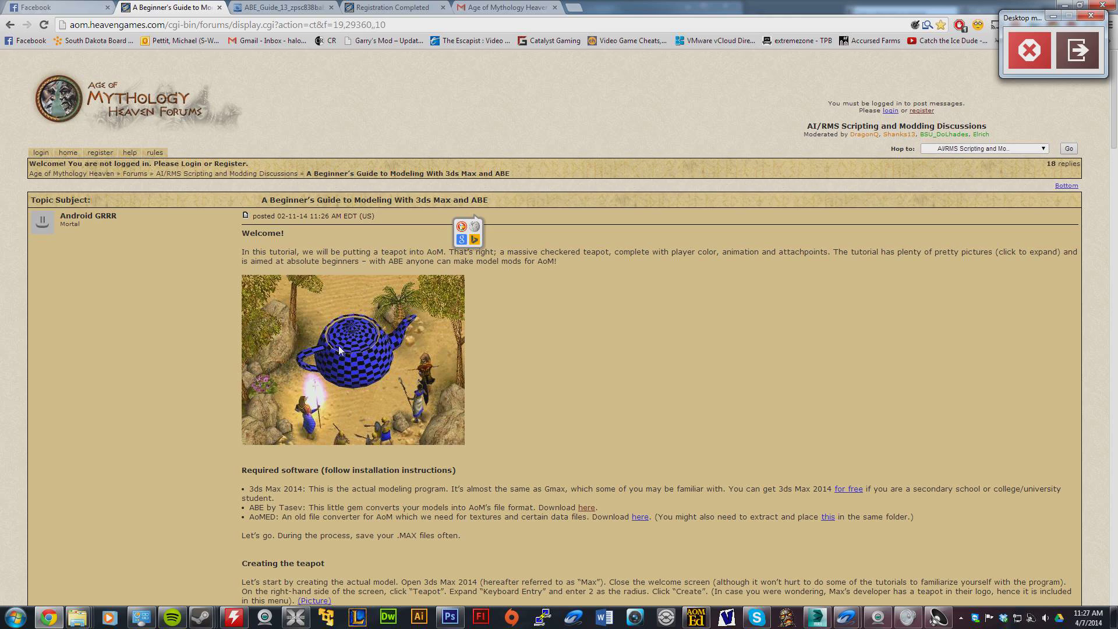
{"action": "mouse_move", "coordinate": [196, 595]}
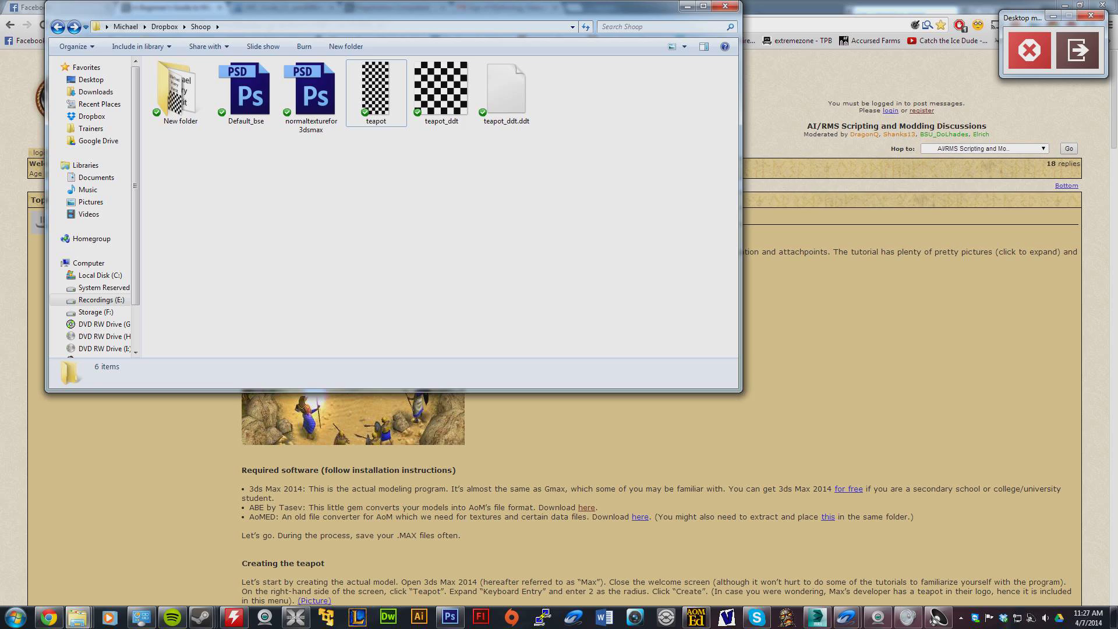
{"action": "mouse_move", "coordinate": [592, 517]}
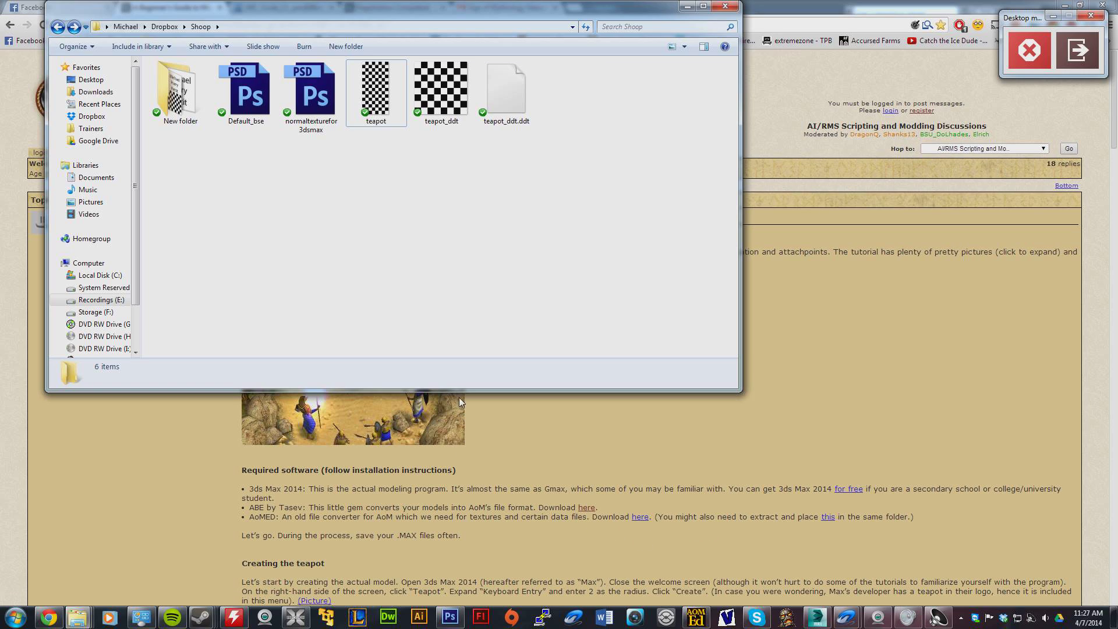
{"action": "left_click", "coordinate": [376, 90]}
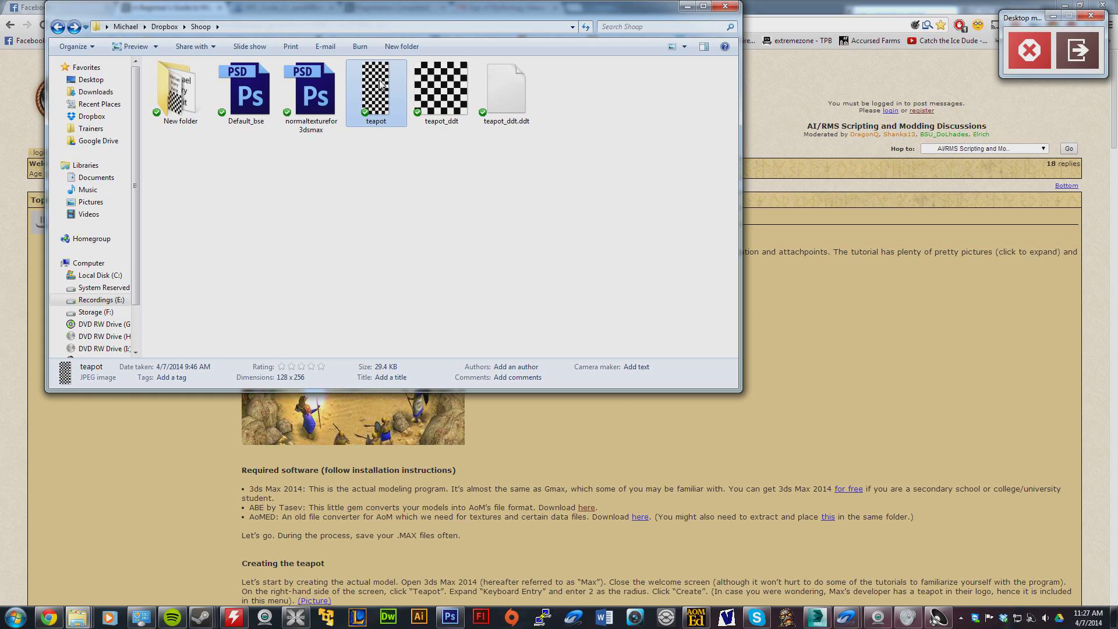
{"action": "mouse_move", "coordinate": [376, 85]}
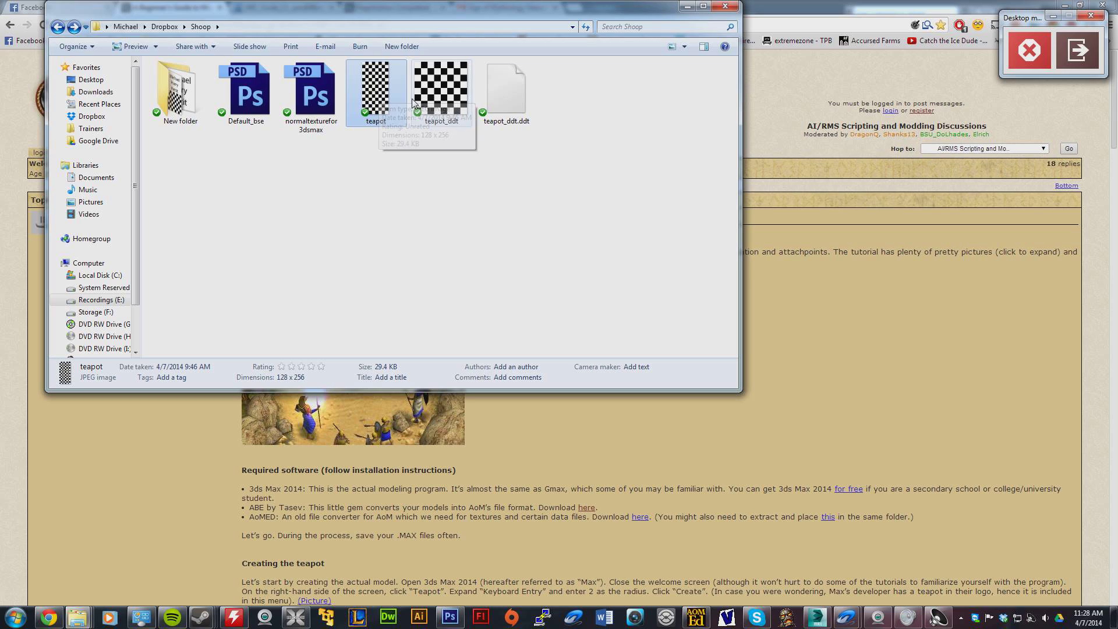
{"action": "left_click", "coordinate": [441, 90]}
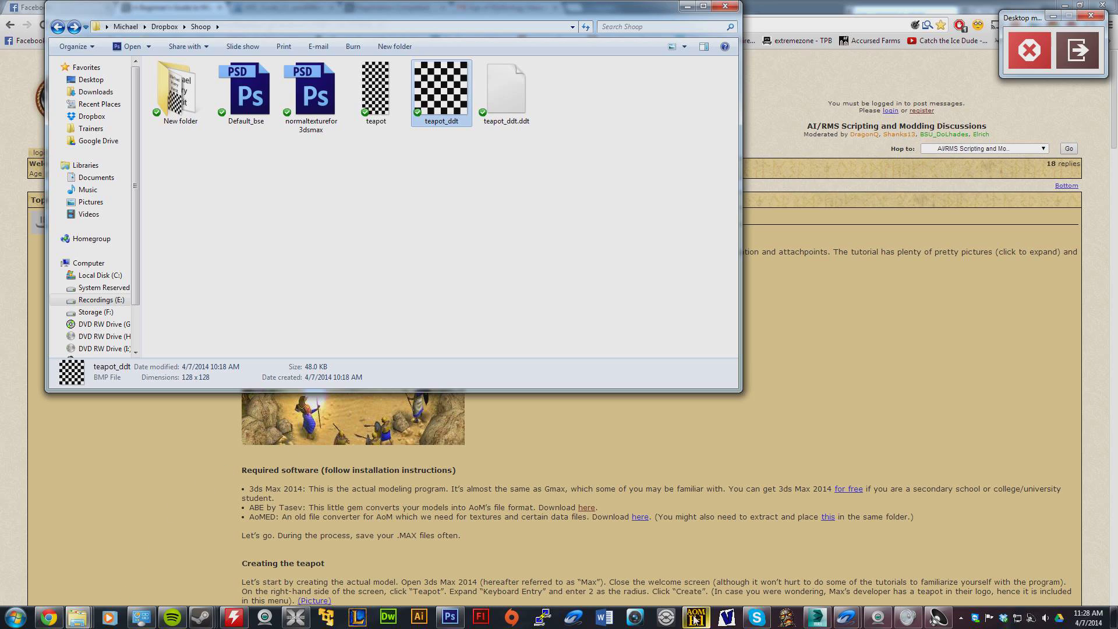
In AoMED Data File Converter, convert teapot_ddt directly, saving over the existing teapot_ddt.ddt
{"action": "left_click", "coordinate": [694, 617]}
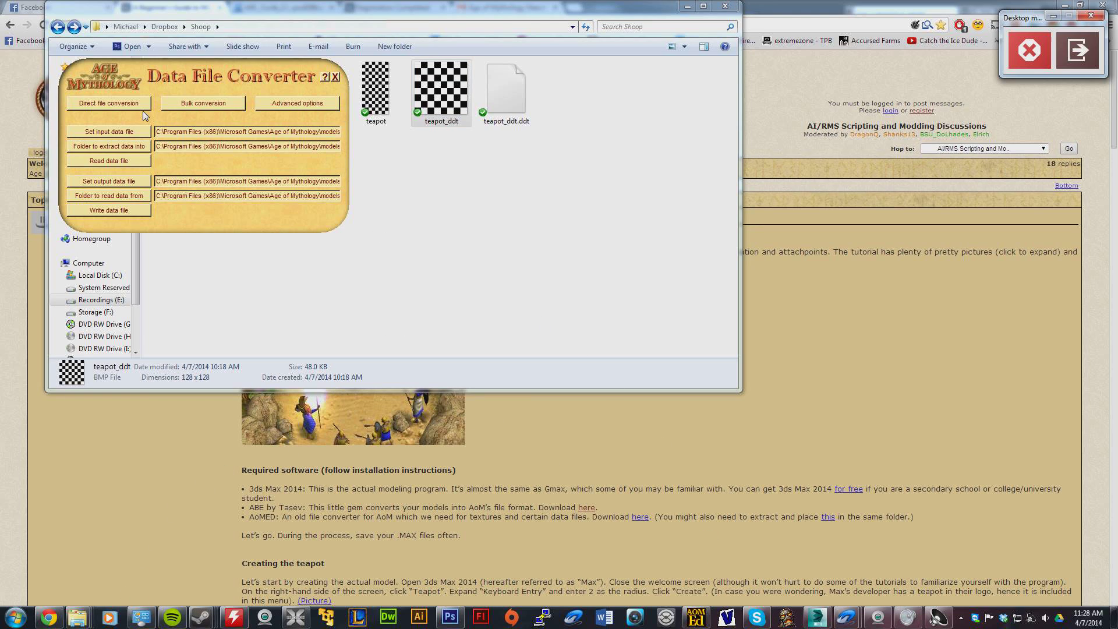
{"action": "mouse_move", "coordinate": [135, 107]}
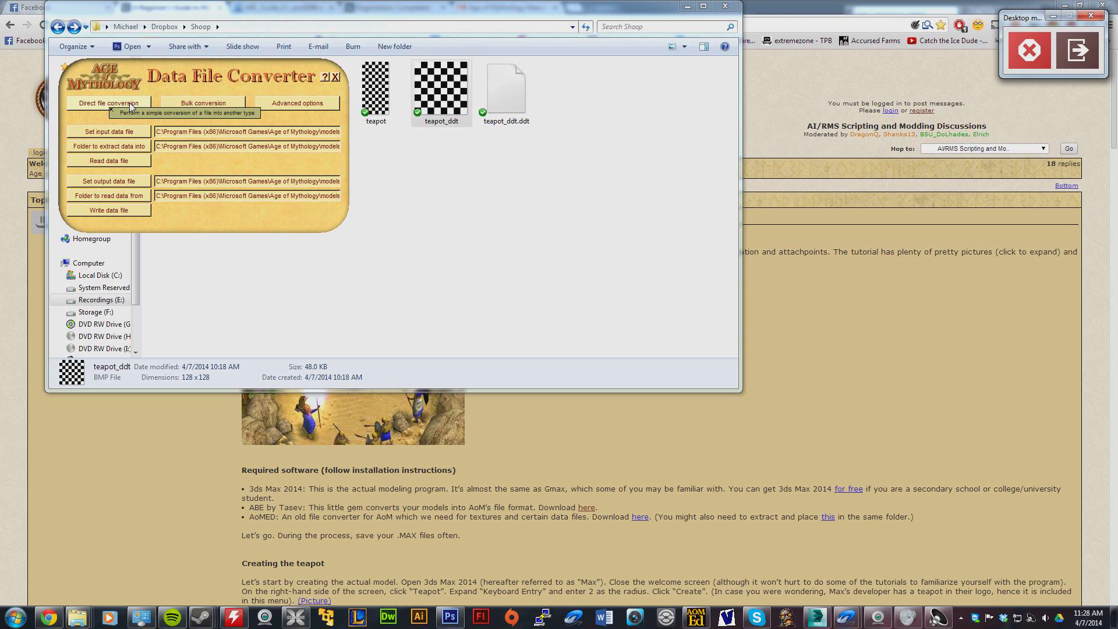
{"action": "left_click", "coordinate": [107, 131]}
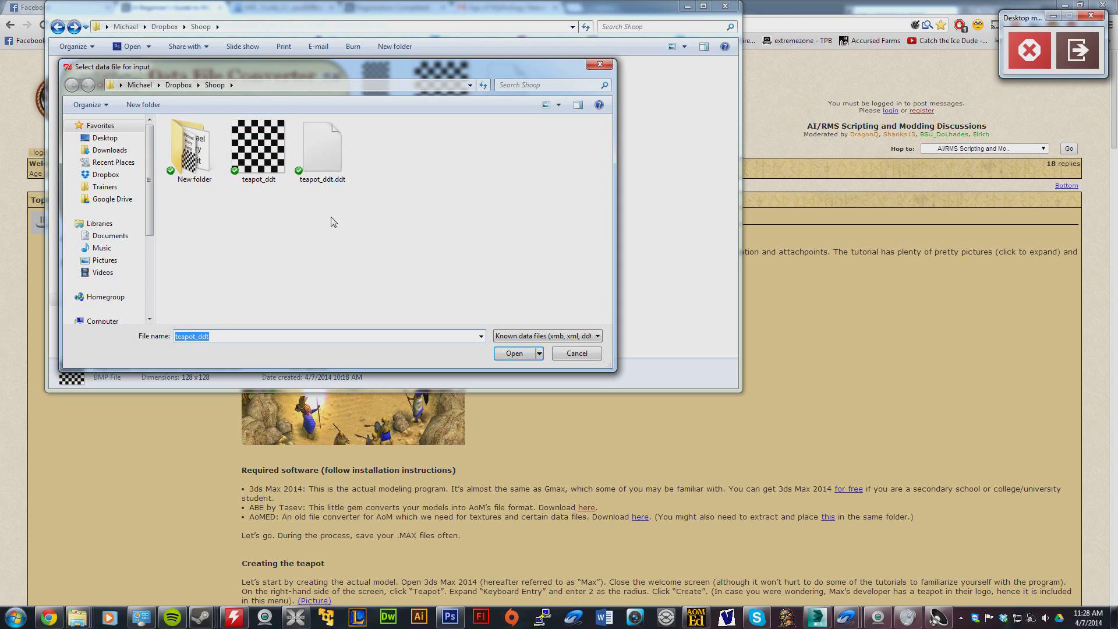
{"action": "left_click", "coordinate": [259, 142]}
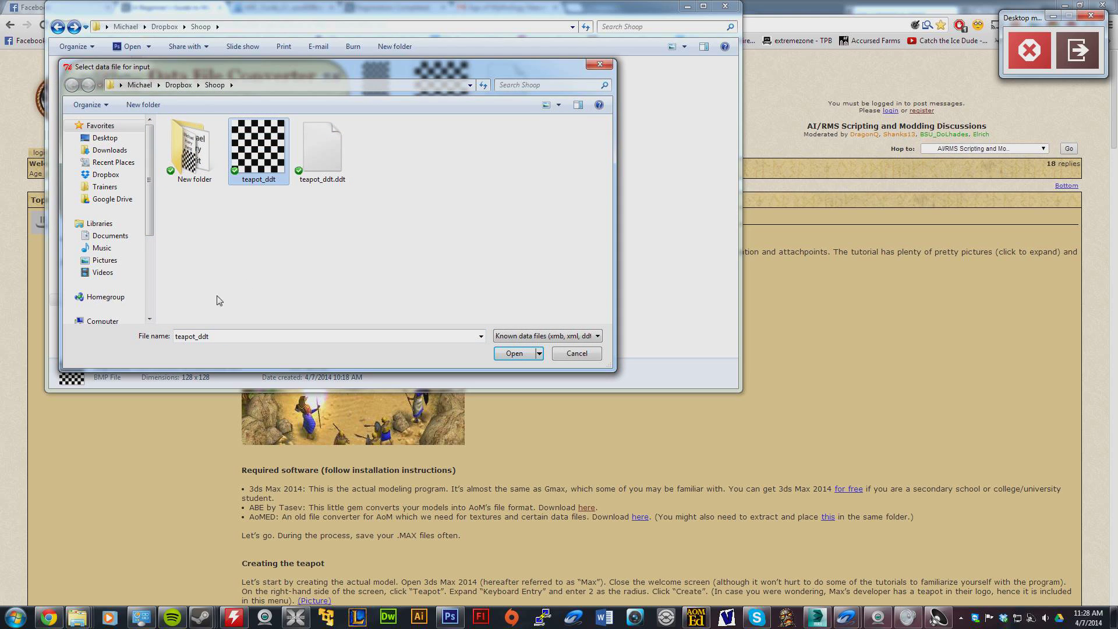
{"action": "left_click", "coordinate": [512, 353]}
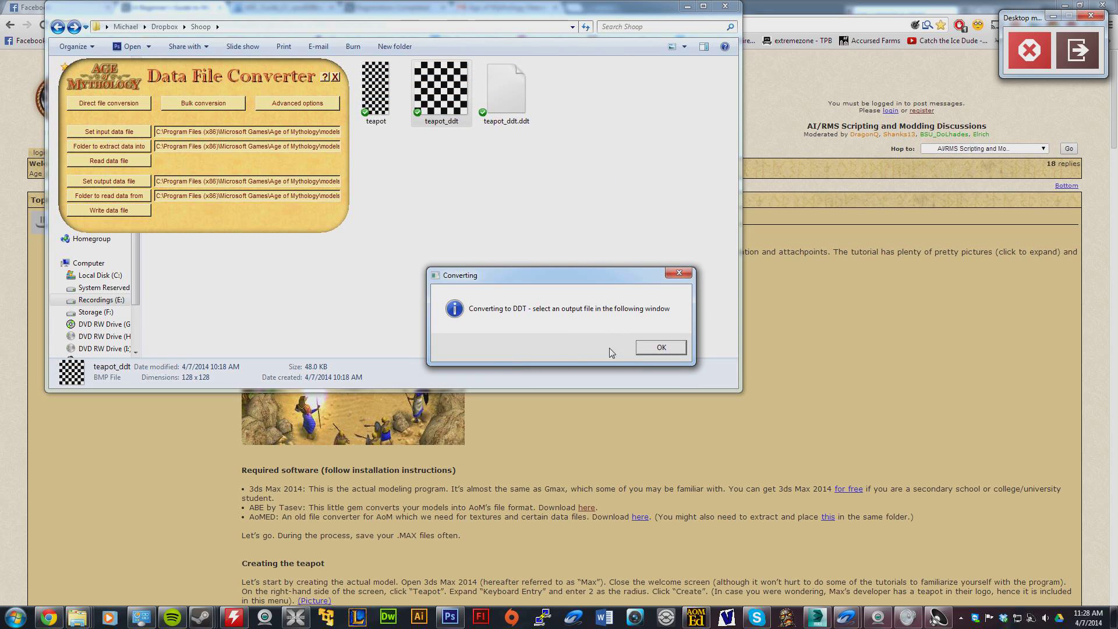
{"action": "left_click", "coordinate": [659, 347]}
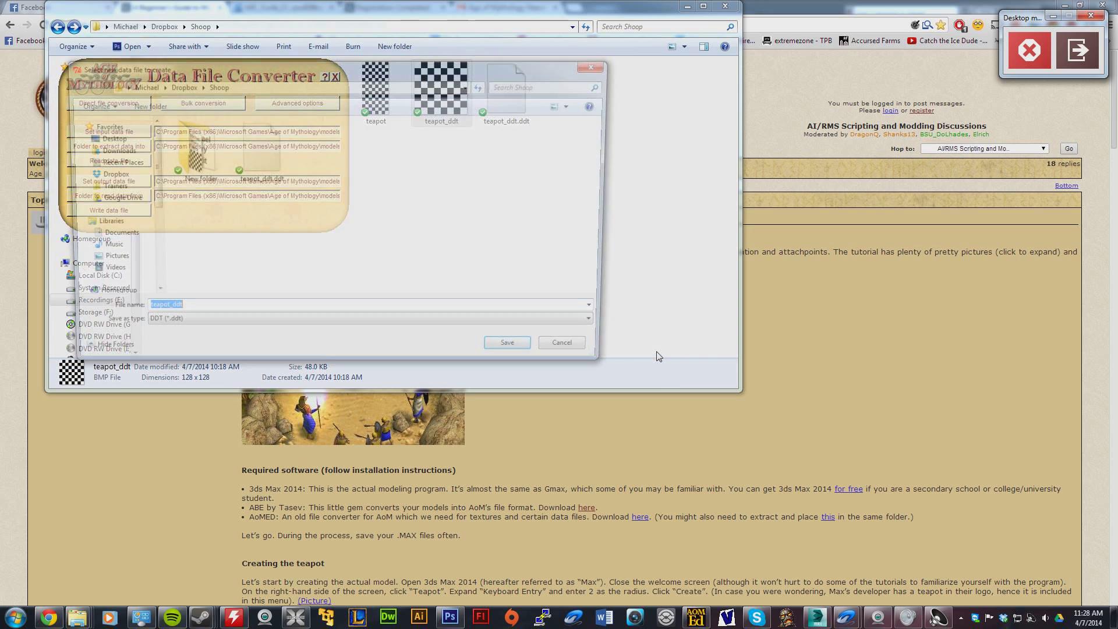
{"action": "left_click", "coordinate": [507, 343]}
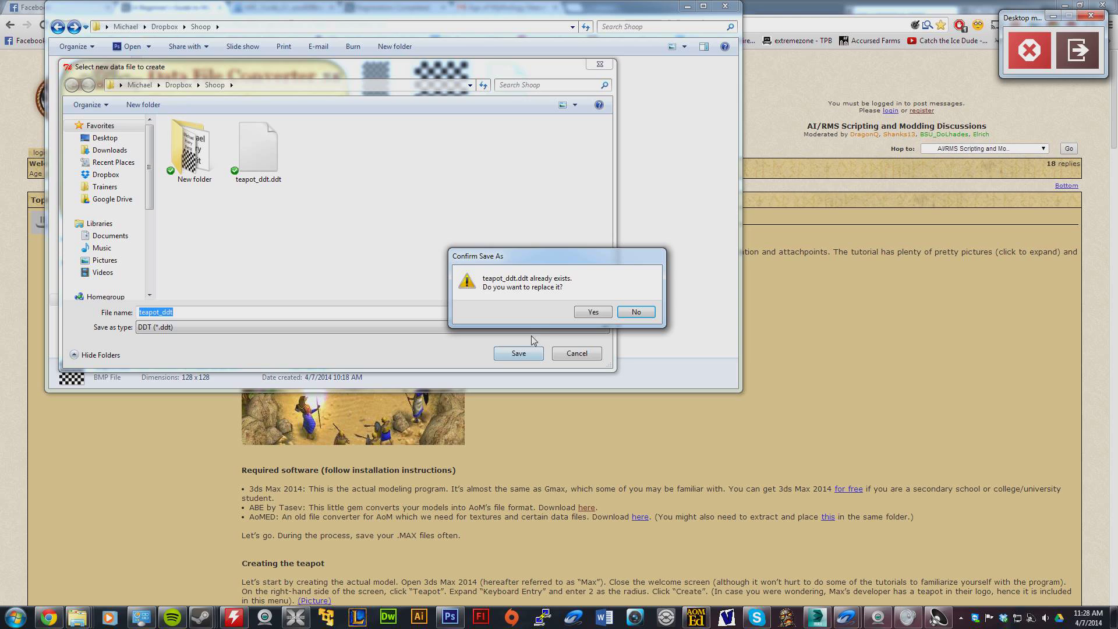
{"action": "left_click", "coordinate": [592, 312]}
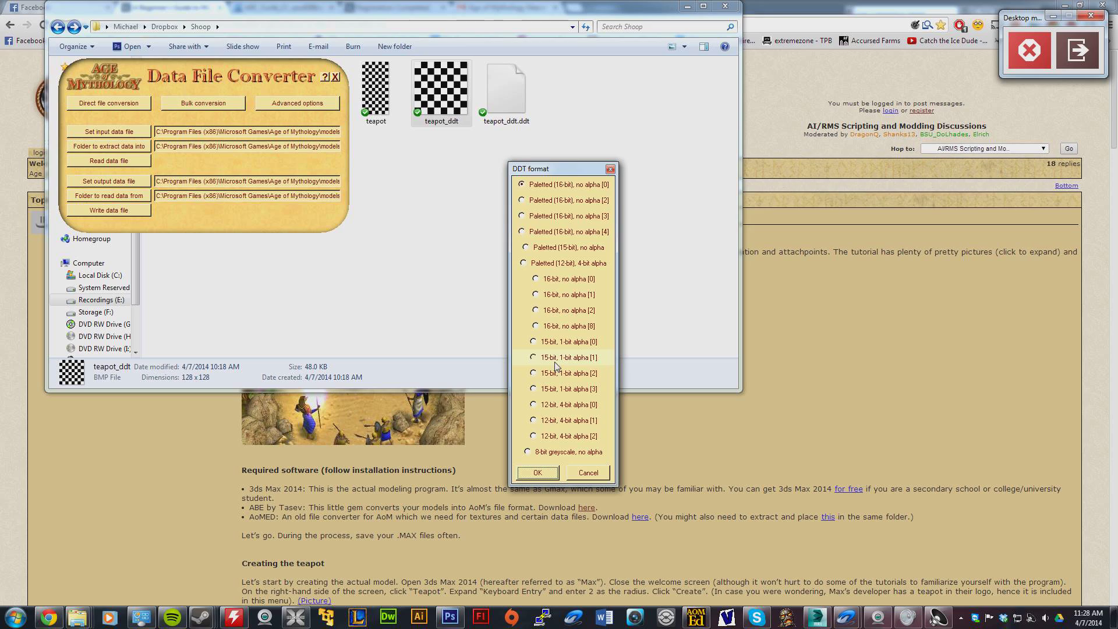
Choose the 15-bit, 1-bit alpha [1] DDT format with five mipmap levels and finish the conversion
{"action": "left_click", "coordinate": [535, 358]}
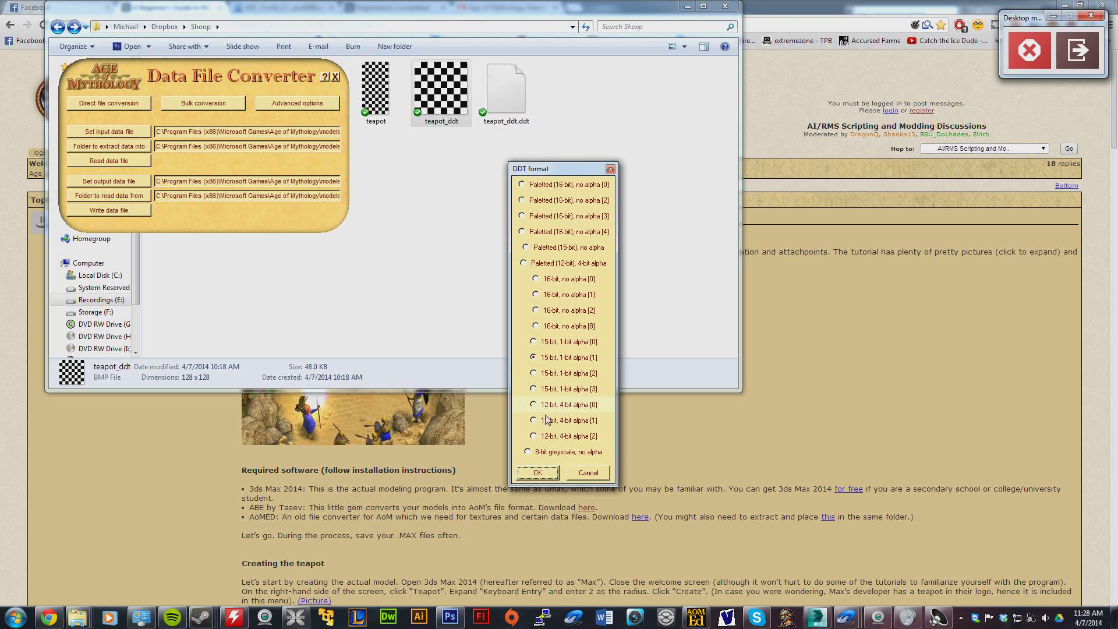
{"action": "left_click", "coordinate": [536, 472]}
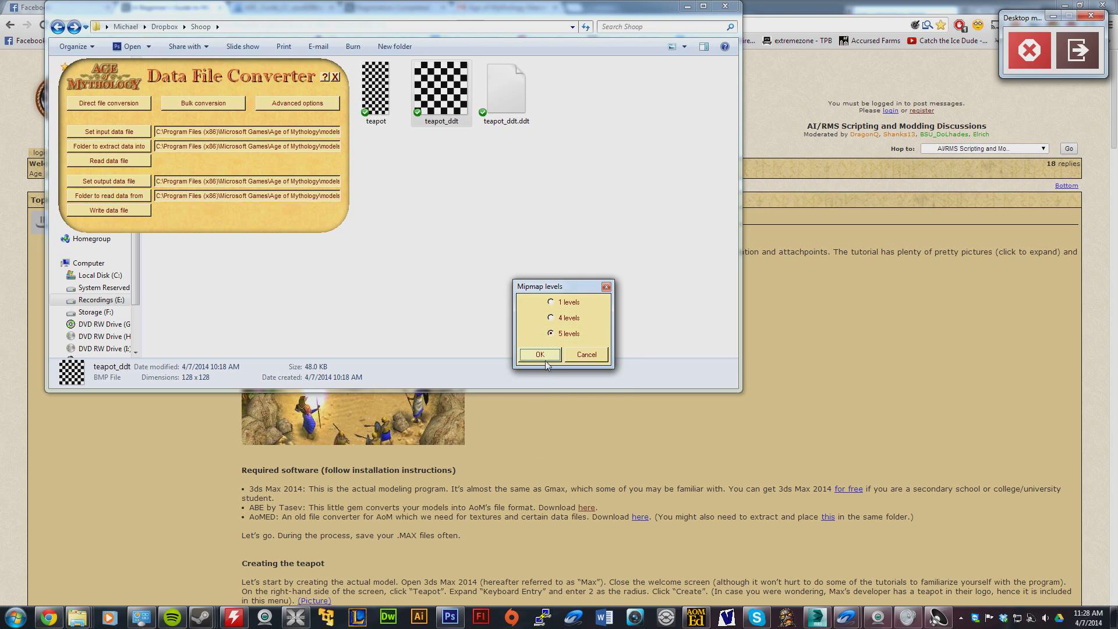
{"action": "left_click", "coordinate": [538, 354]}
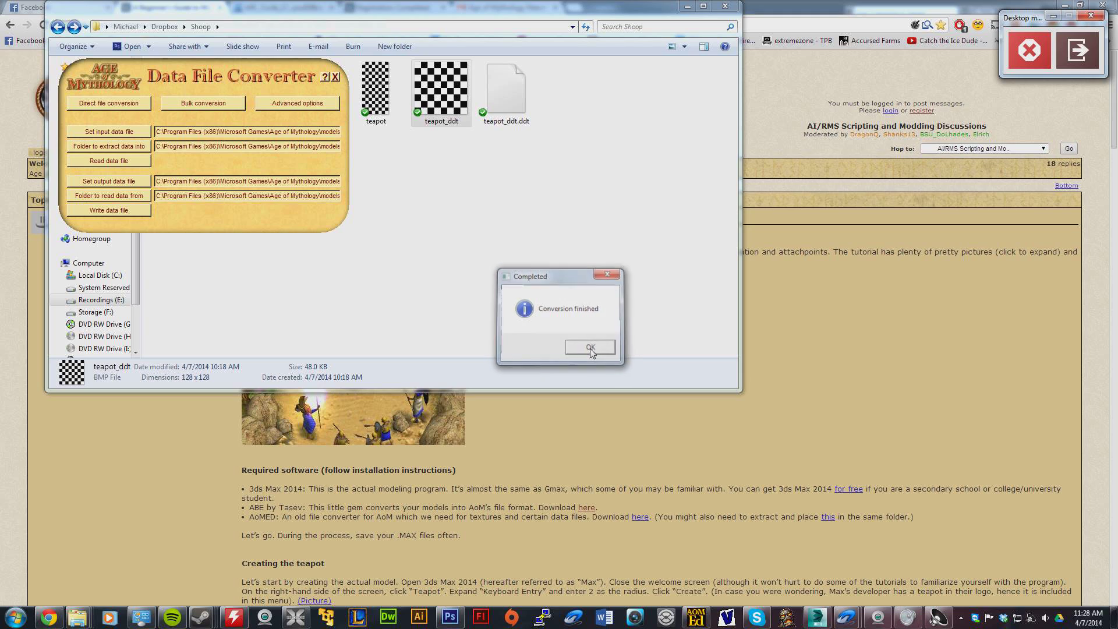
{"action": "left_click", "coordinate": [590, 347]}
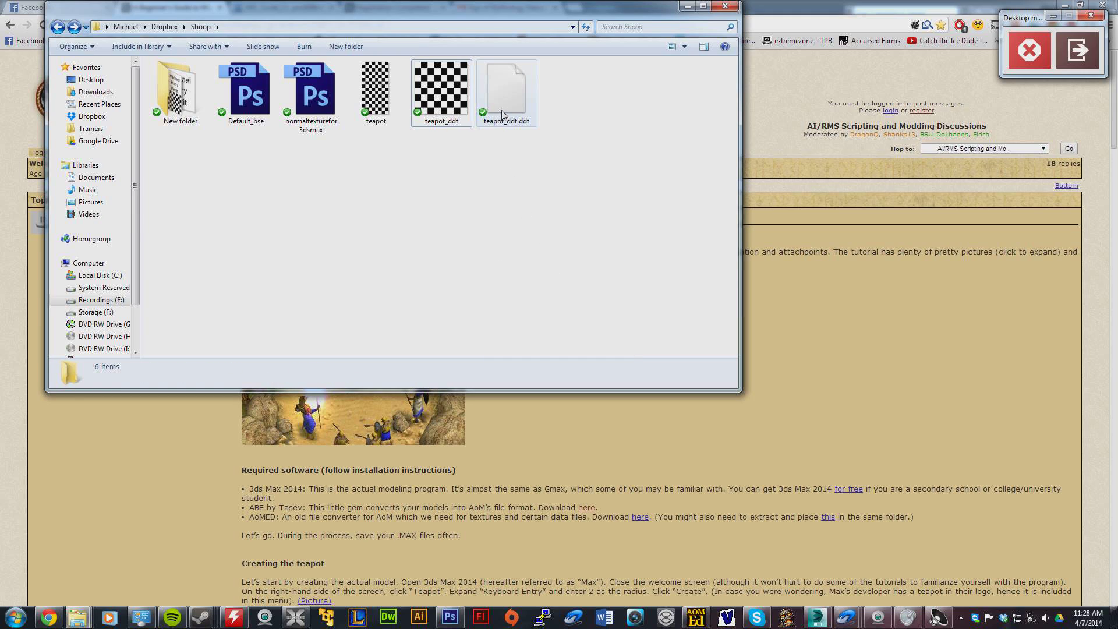
Check teapot.ddt in the Age of Mythology textures folder, then put that window away
{"action": "left_click", "coordinate": [506, 90]}
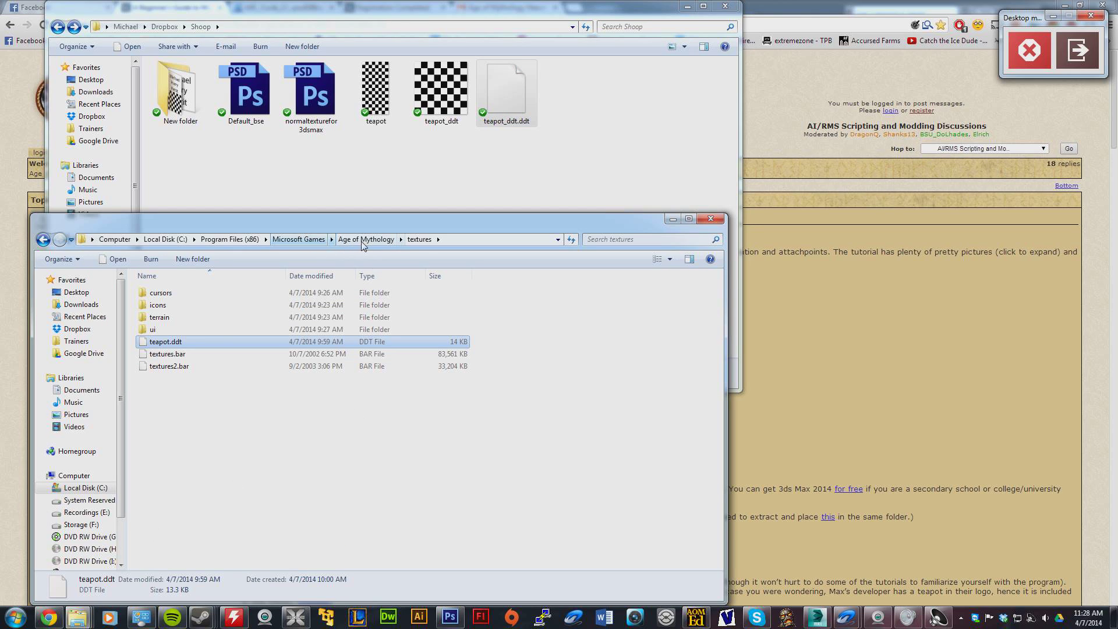
{"action": "left_click", "coordinate": [202, 453]}
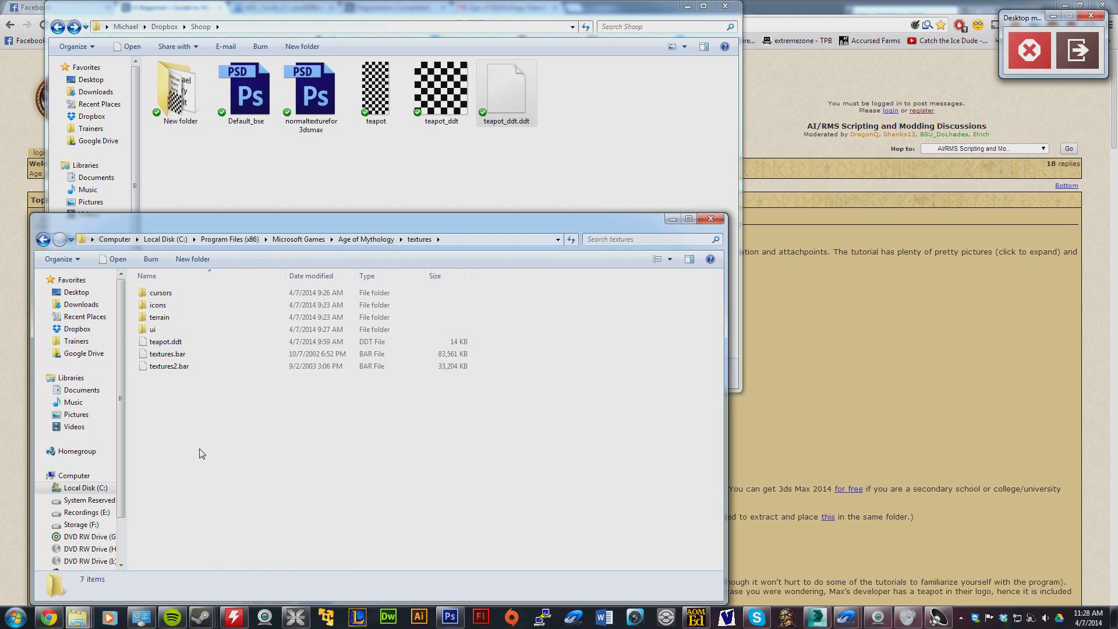
{"action": "left_click", "coordinate": [172, 354]}
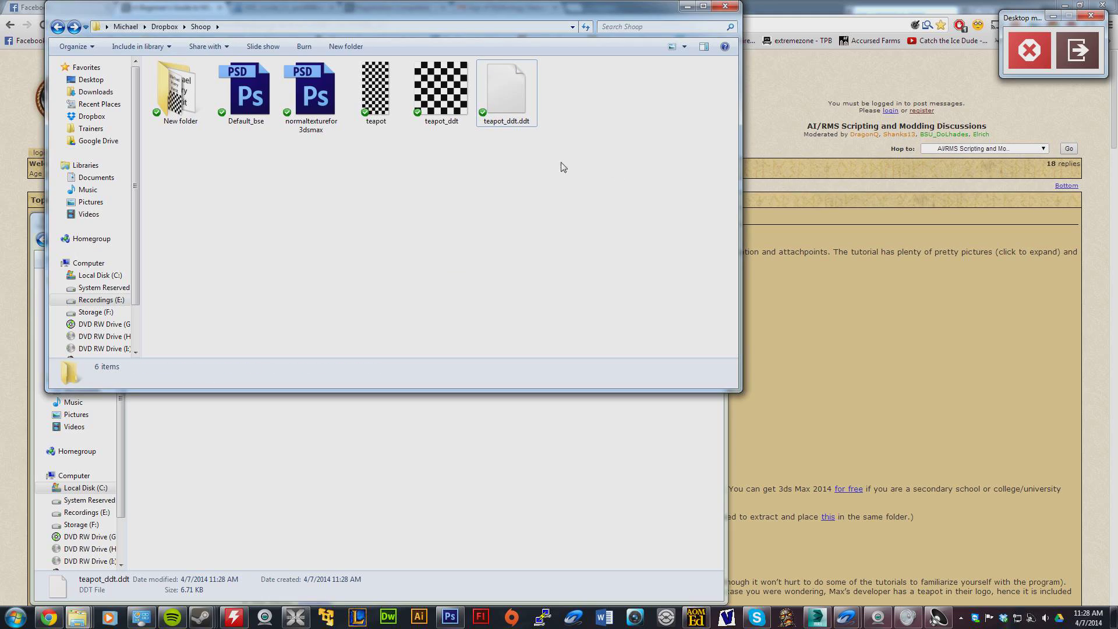
{"action": "mouse_move", "coordinate": [501, 192]}
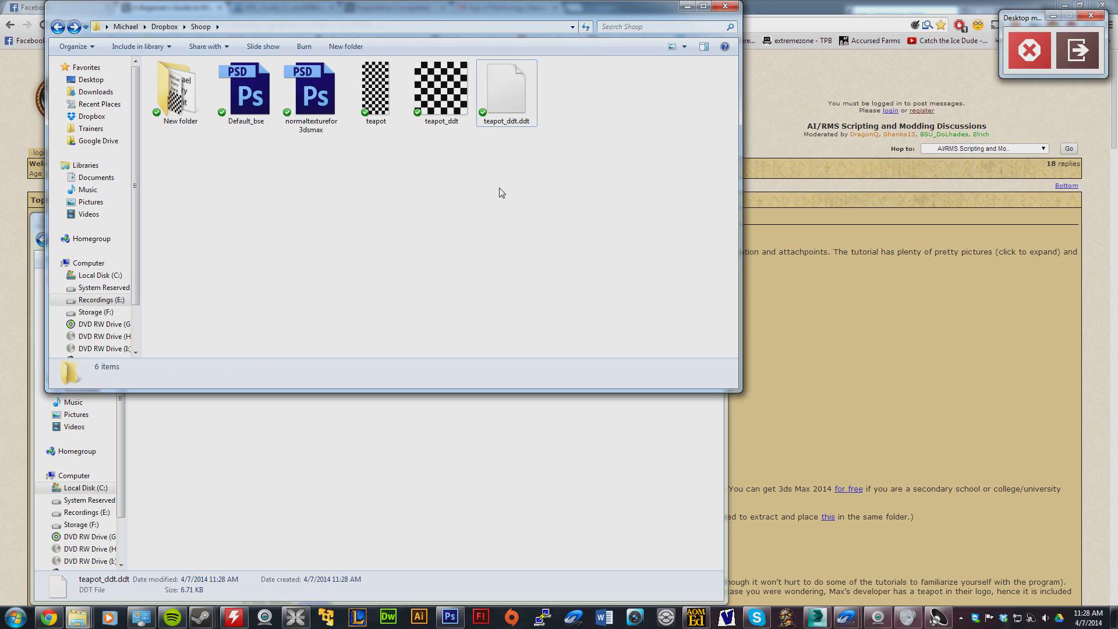
{"action": "mouse_move", "coordinate": [438, 583]}
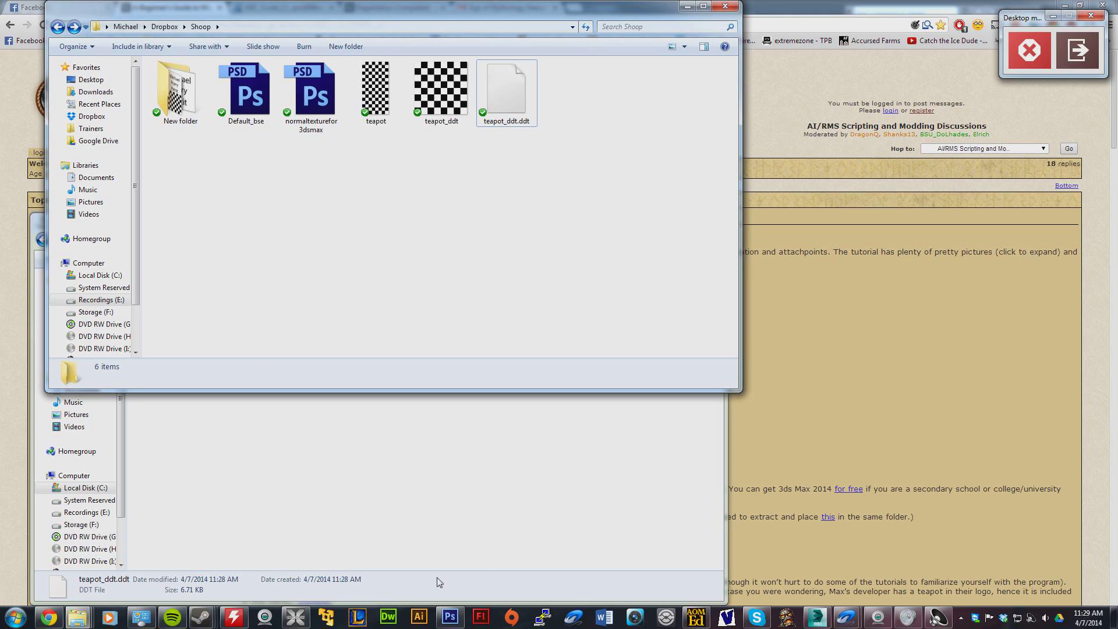
{"action": "mouse_move", "coordinate": [454, 575]}
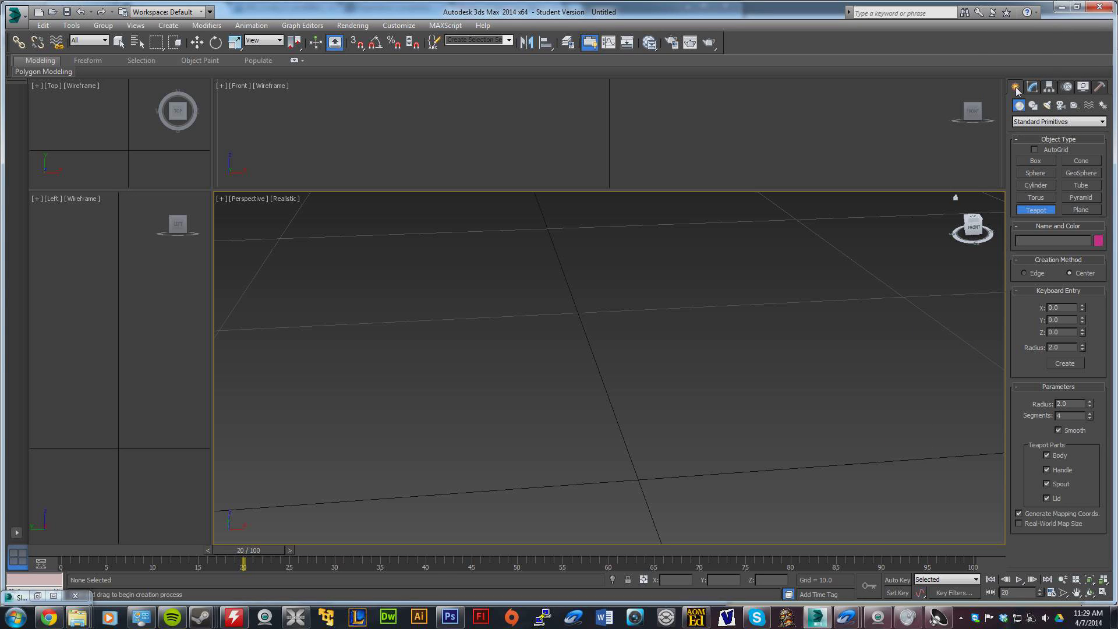
{"action": "mouse_move", "coordinate": [1034, 219]}
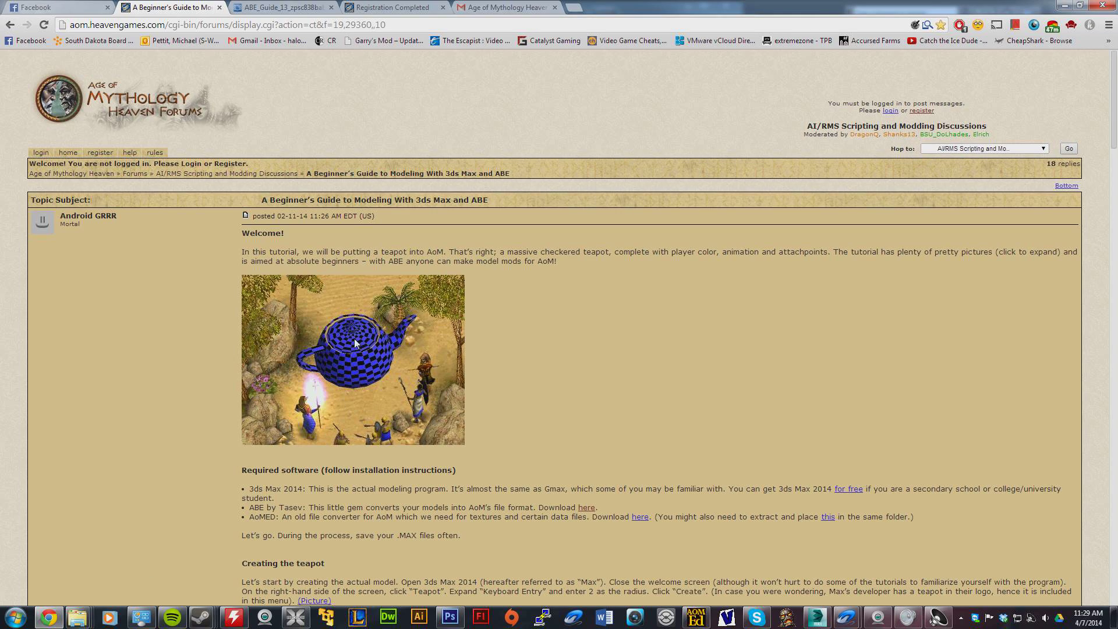
{"action": "mouse_move", "coordinate": [342, 407]}
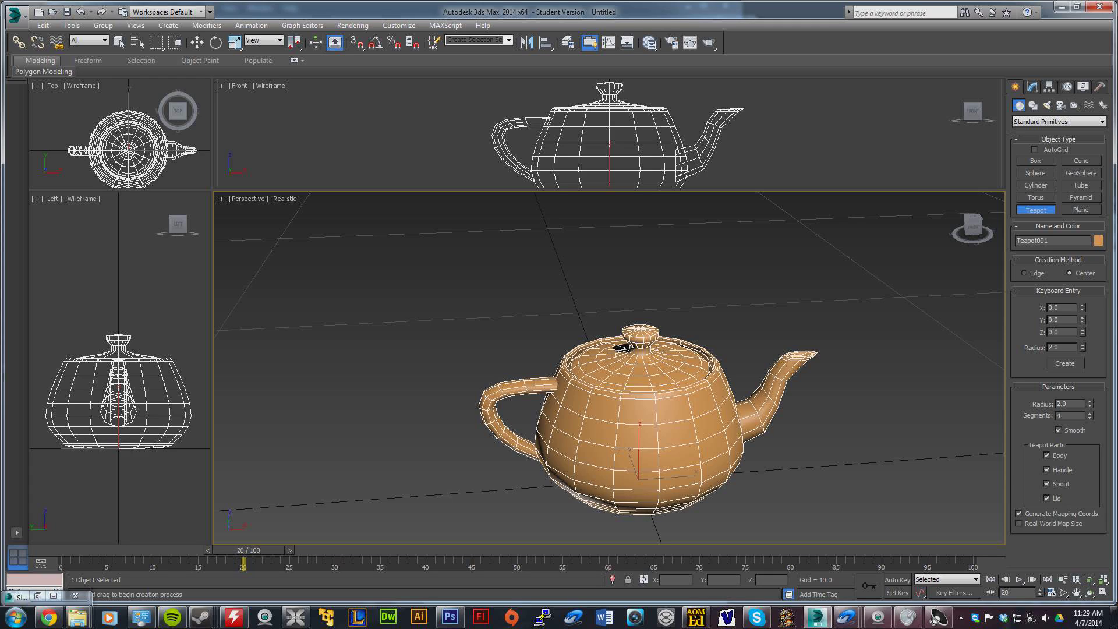
Convert Teapot001 to an editable mesh, enter Vertex mode and enable Auto Key
{"action": "left_click", "coordinate": [120, 42]}
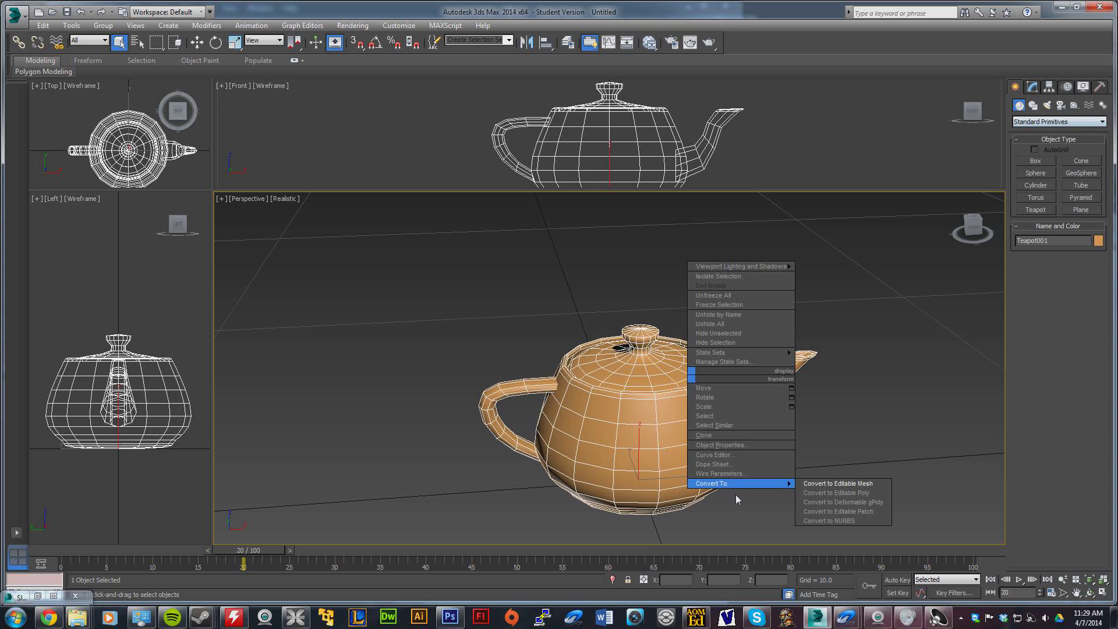
{"action": "left_click", "coordinate": [838, 484]}
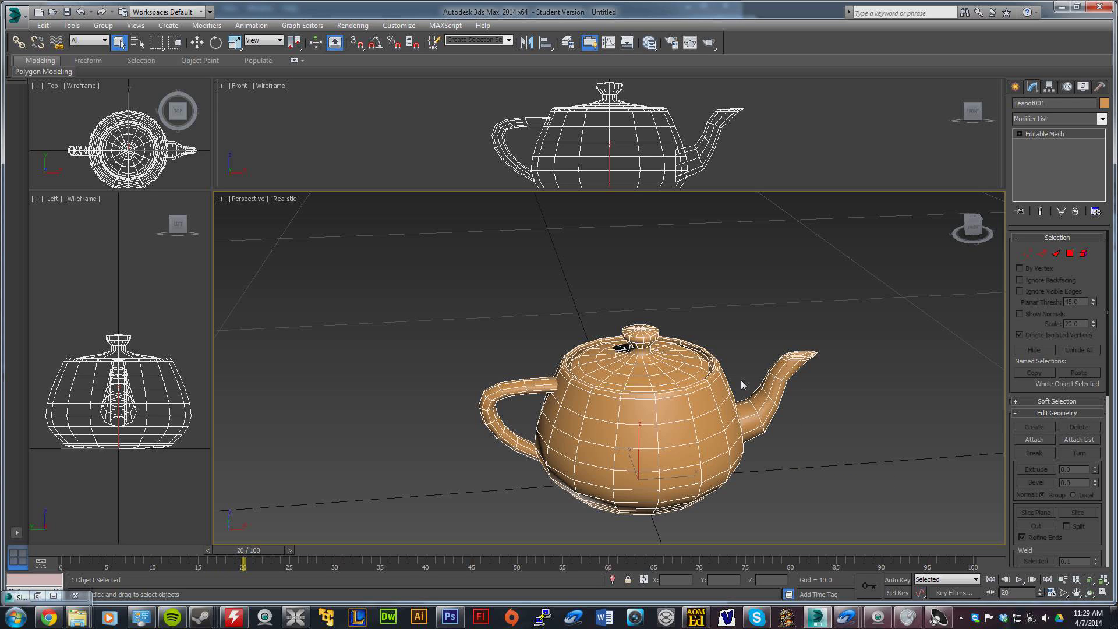
{"action": "left_click", "coordinate": [1020, 253]}
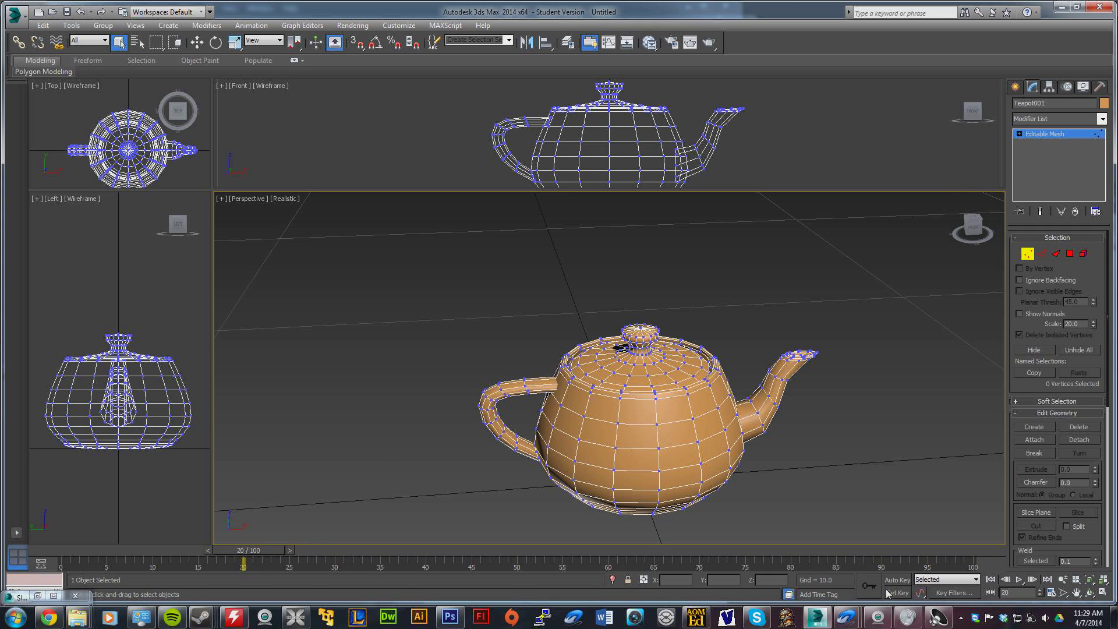
{"action": "left_click", "coordinate": [897, 579]}
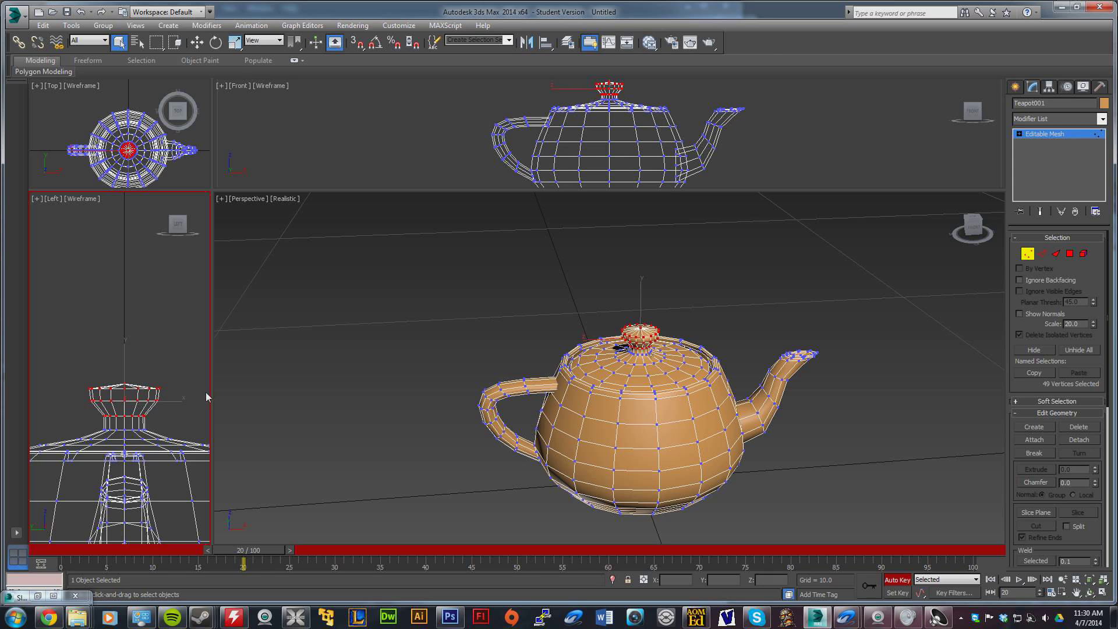
{"action": "mouse_move", "coordinate": [145, 351]}
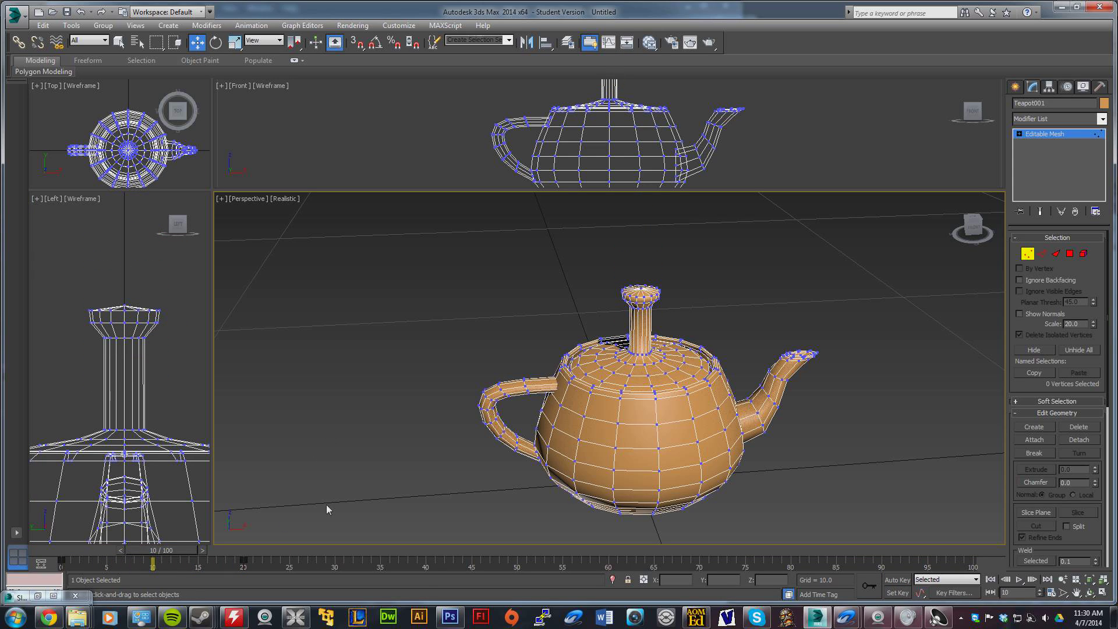
{"action": "mouse_move", "coordinate": [243, 138]}
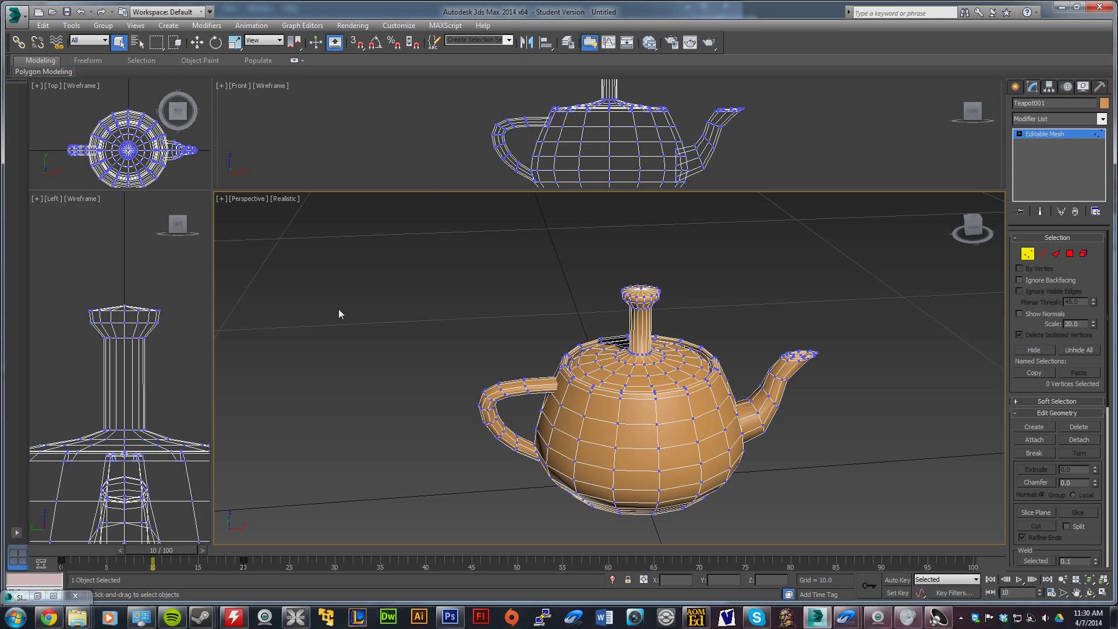
{"action": "mouse_move", "coordinate": [444, 387]}
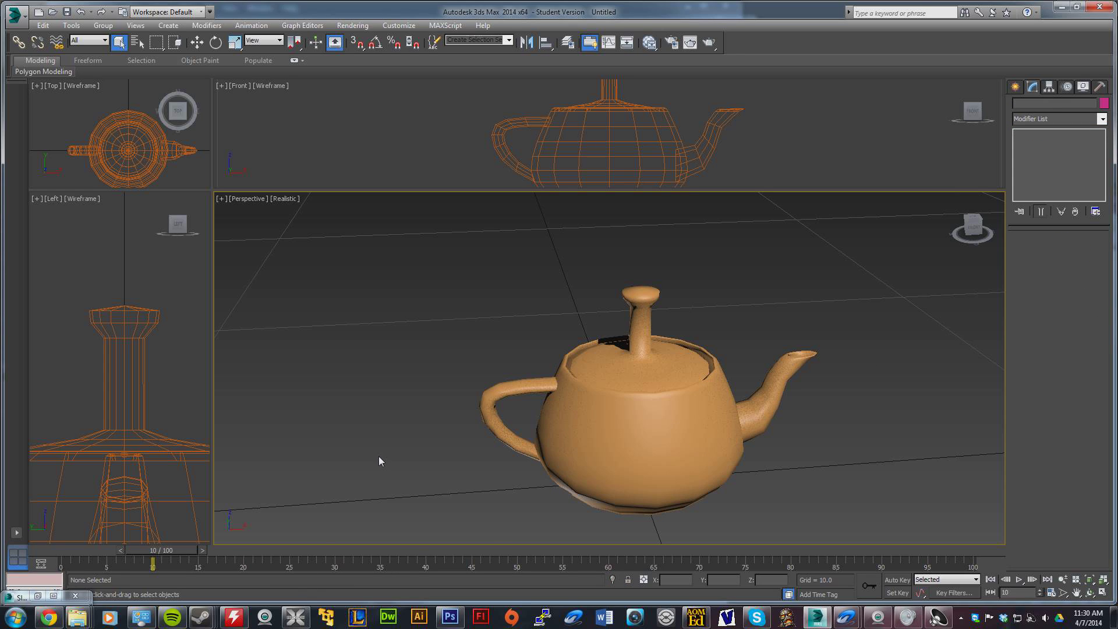
Scrub the timeline to preview the lid knob stretching upward around frame 19
{"action": "left_click_drag", "start_coordinate": [152, 550], "coordinate": [111, 550]}
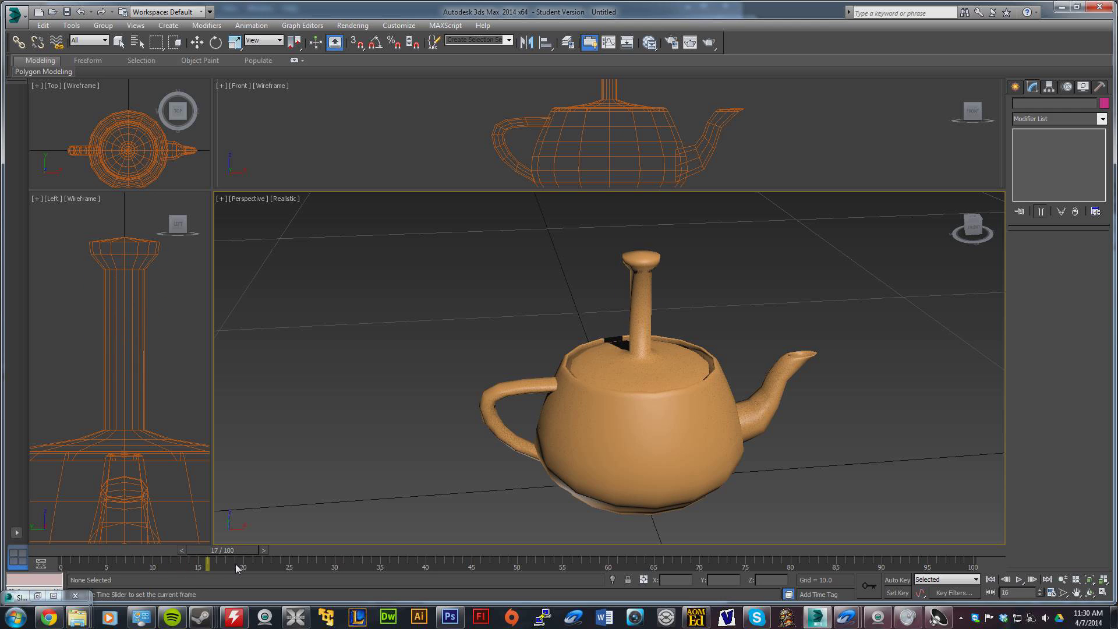
{"action": "left_click", "coordinate": [120, 42]}
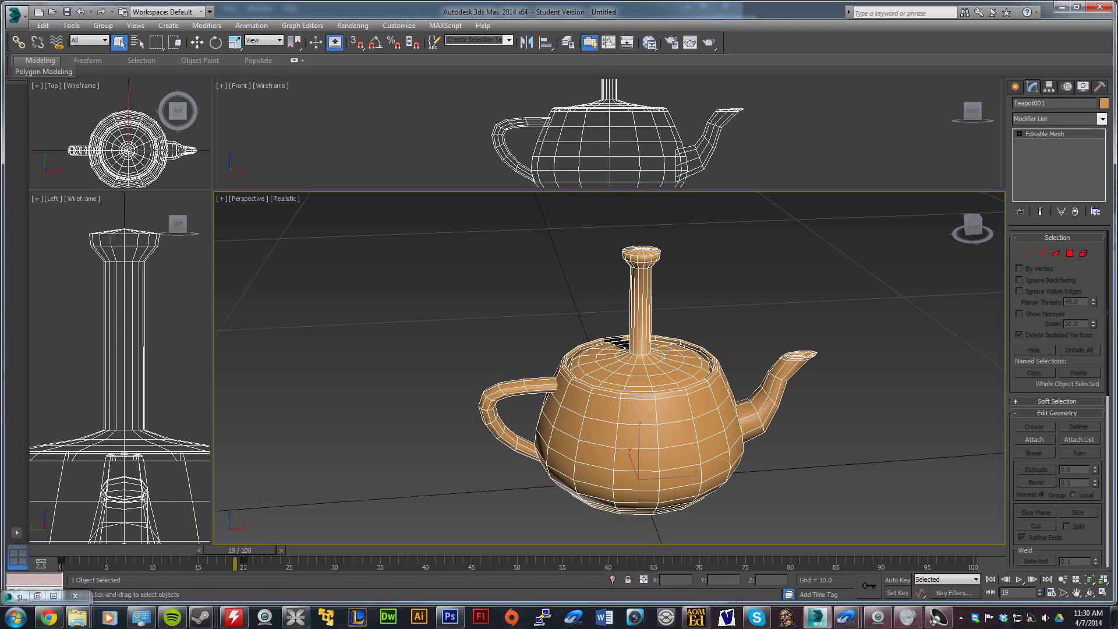
{"action": "mouse_move", "coordinate": [419, 123]}
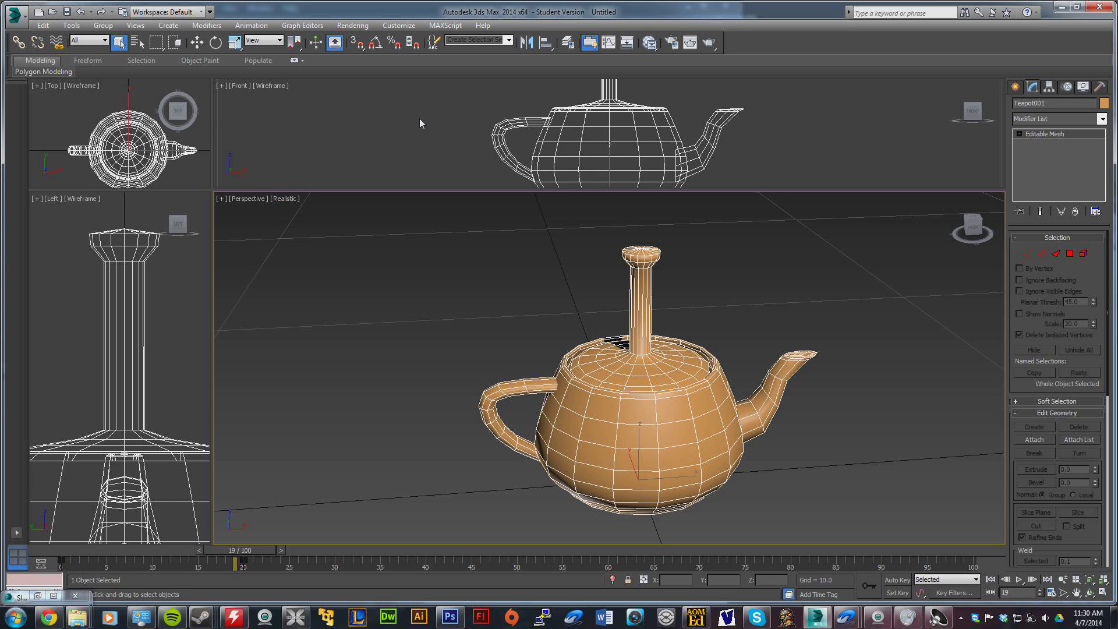
{"action": "mouse_move", "coordinate": [579, 312]}
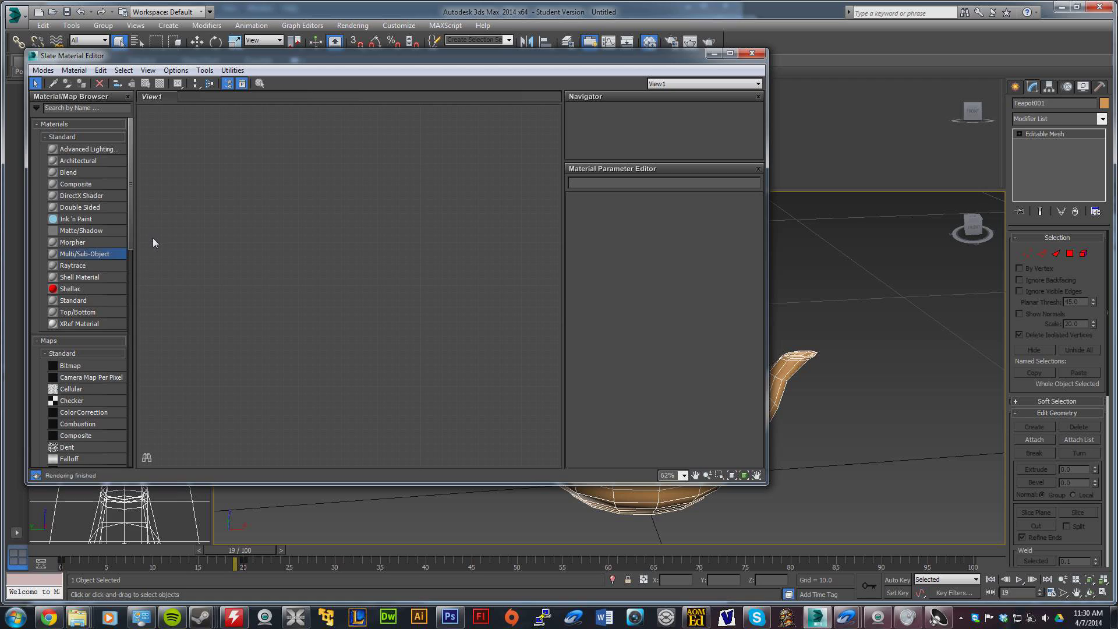
{"action": "mouse_move", "coordinate": [88, 254]}
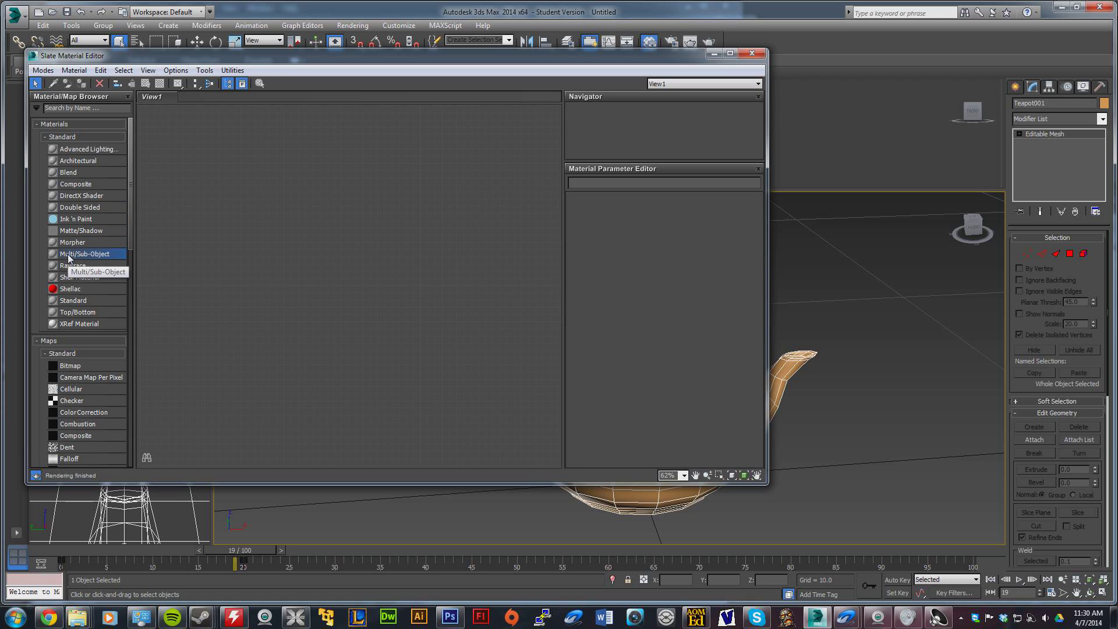
Add a Multi/Sub-Object material (Material #104) and show its ten sub-material slots
{"action": "double_click", "coordinate": [85, 254]}
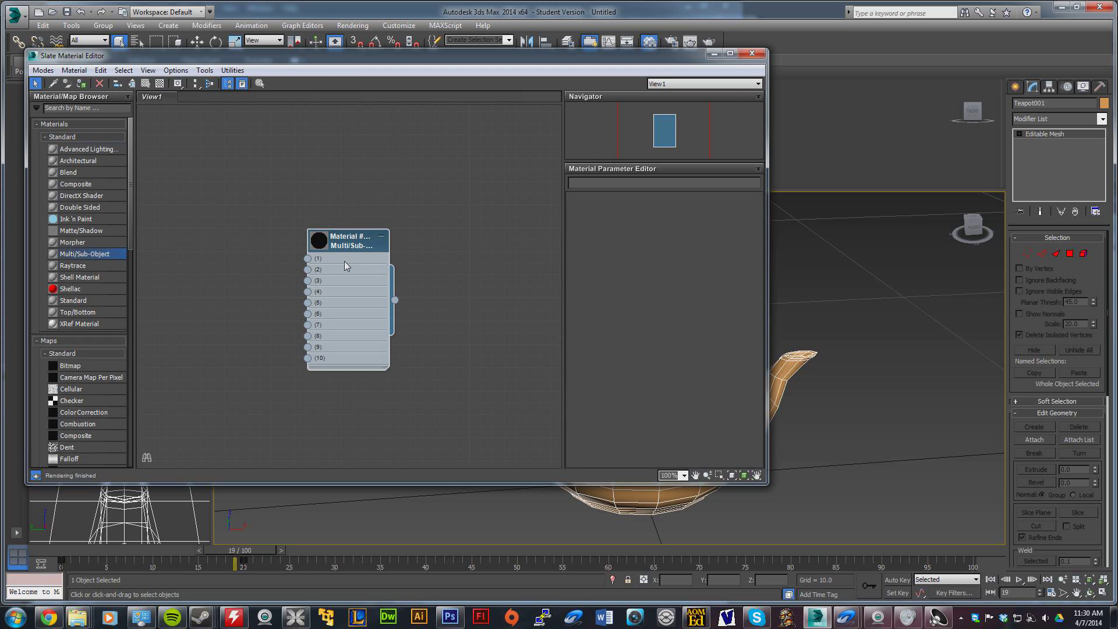
{"action": "mouse_move", "coordinate": [355, 305]}
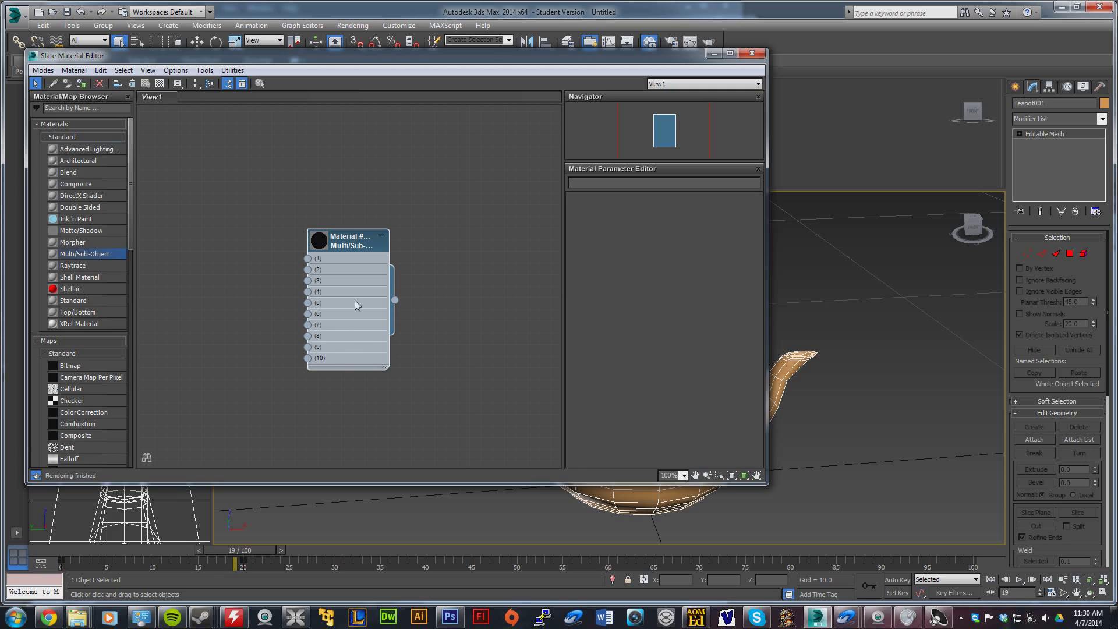
{"action": "left_click", "coordinate": [347, 240]}
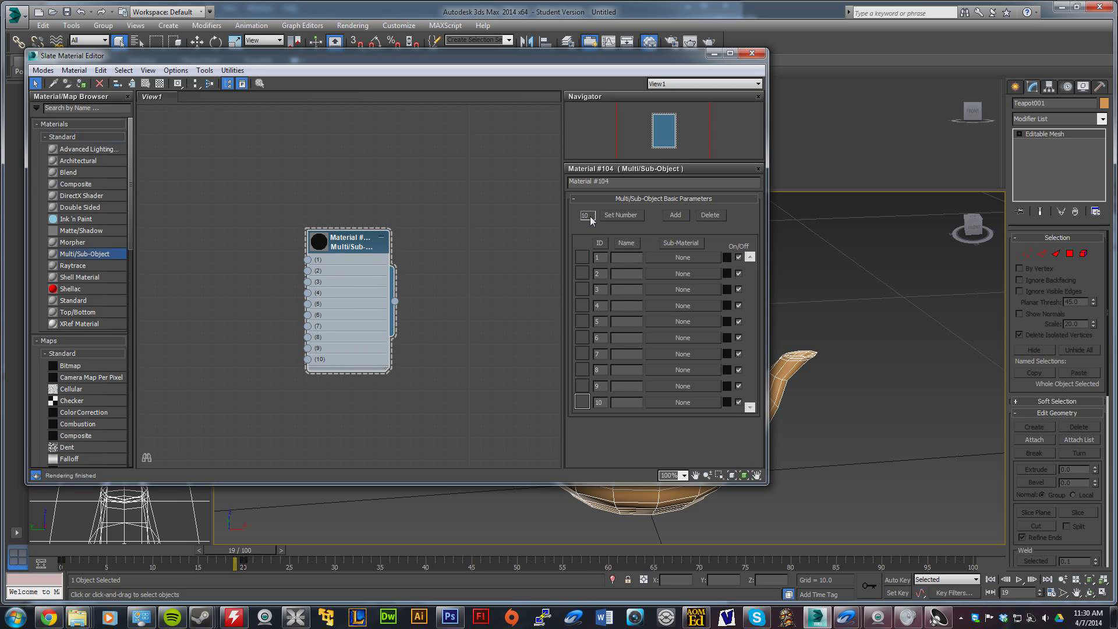
{"action": "mouse_move", "coordinate": [590, 221]}
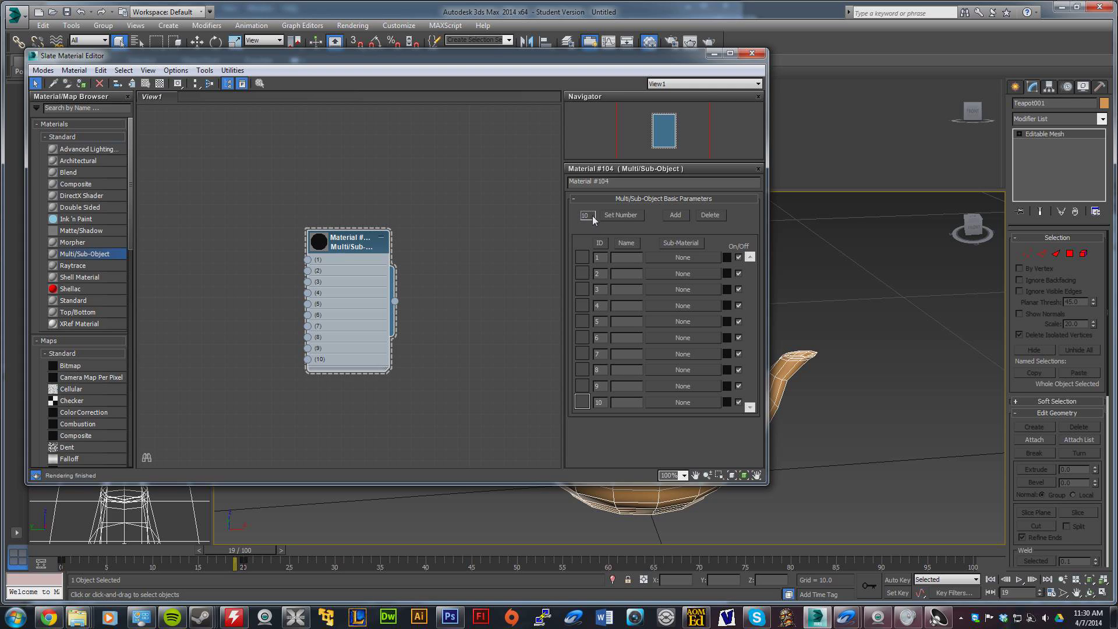
Set Material #104's Number of Materials to 1
{"action": "left_click", "coordinate": [618, 214]}
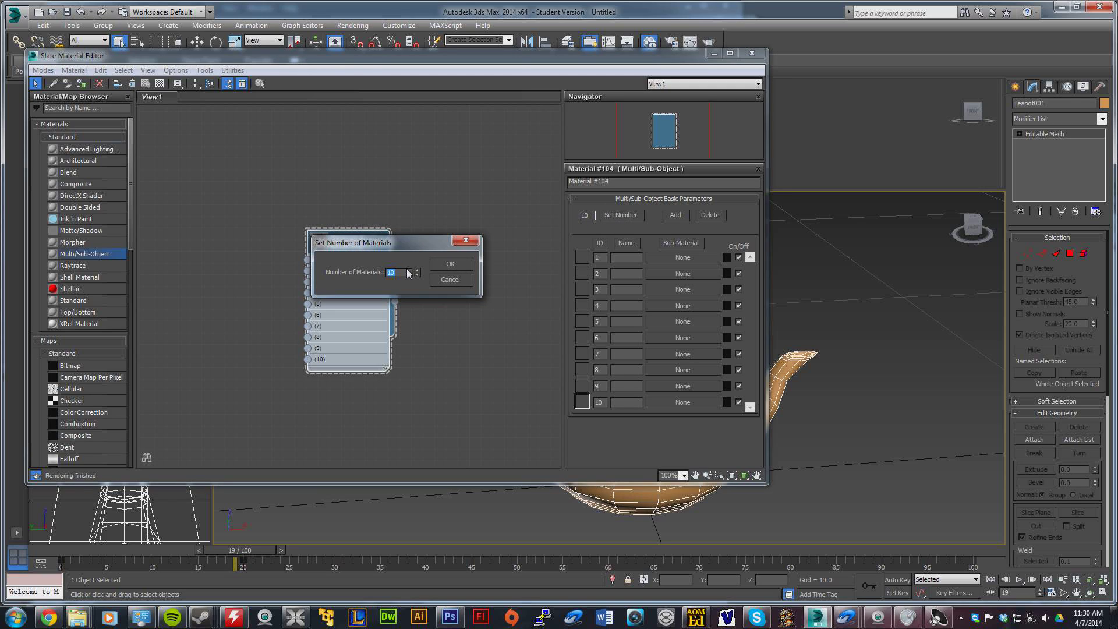
{"action": "left_click", "coordinate": [450, 263]}
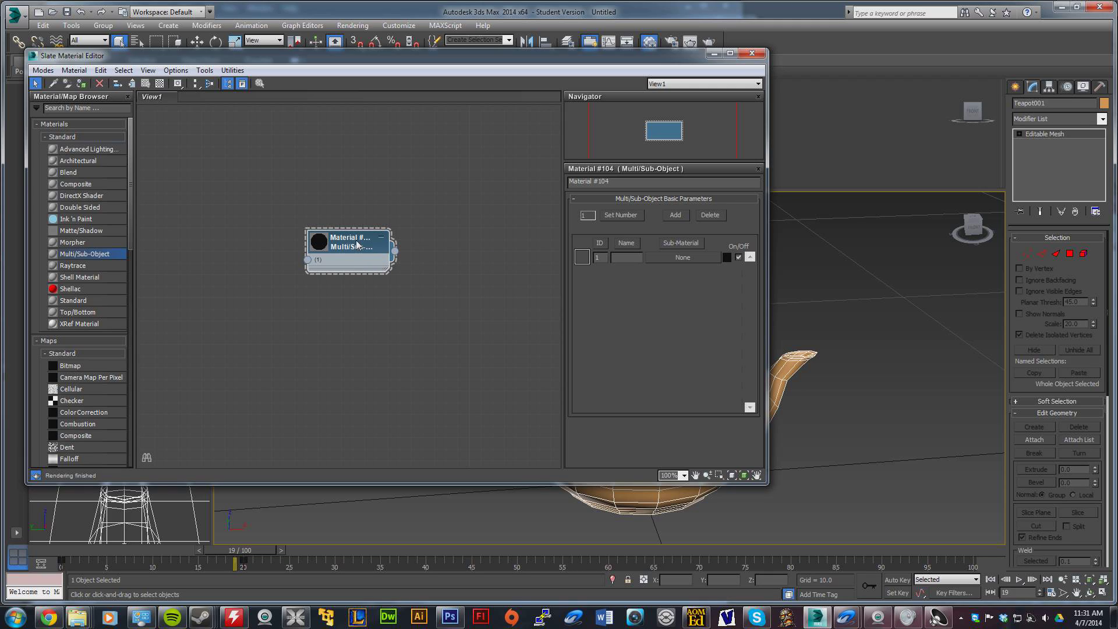
{"action": "mouse_move", "coordinate": [675, 281]}
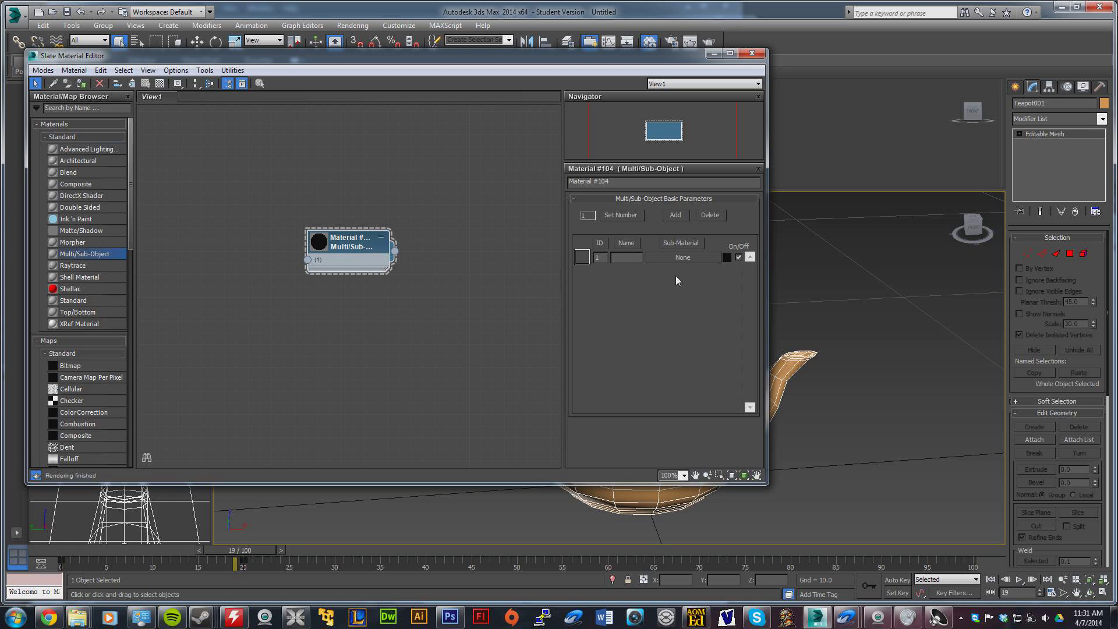
{"action": "mouse_move", "coordinate": [678, 262]}
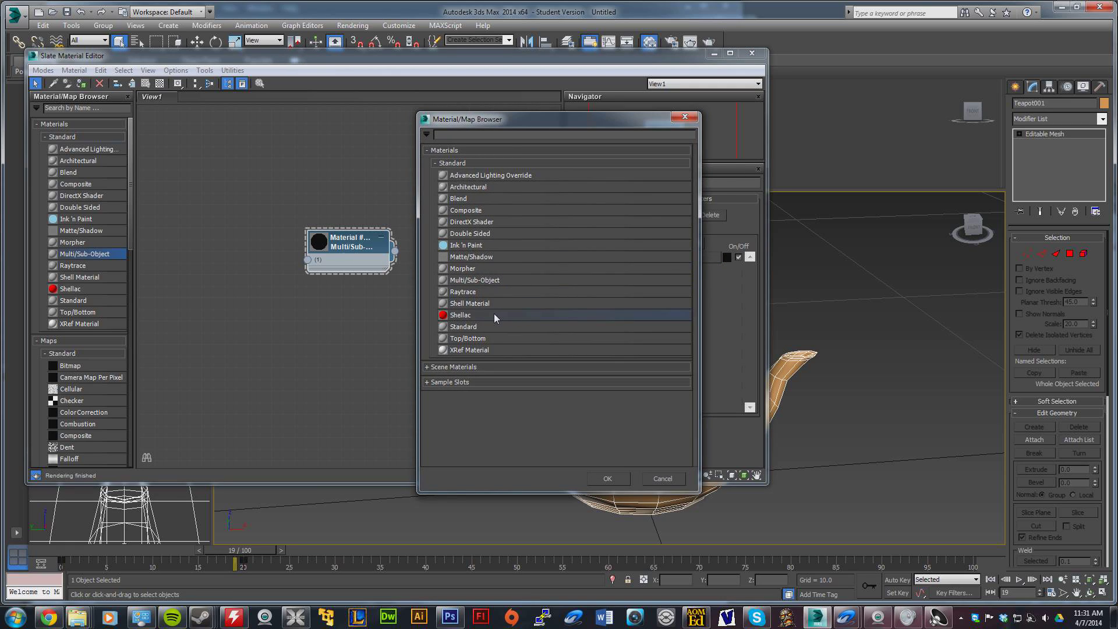
{"action": "mouse_move", "coordinate": [478, 329]}
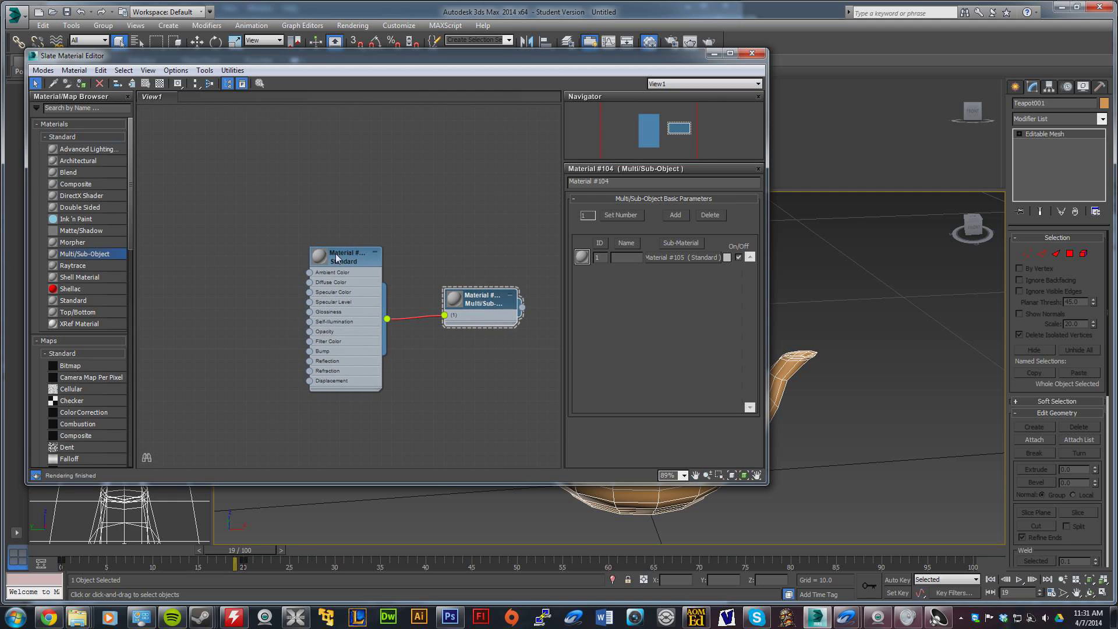
Show the parameters of the new Standard sub-material, Material #105
{"action": "left_click", "coordinate": [343, 255]}
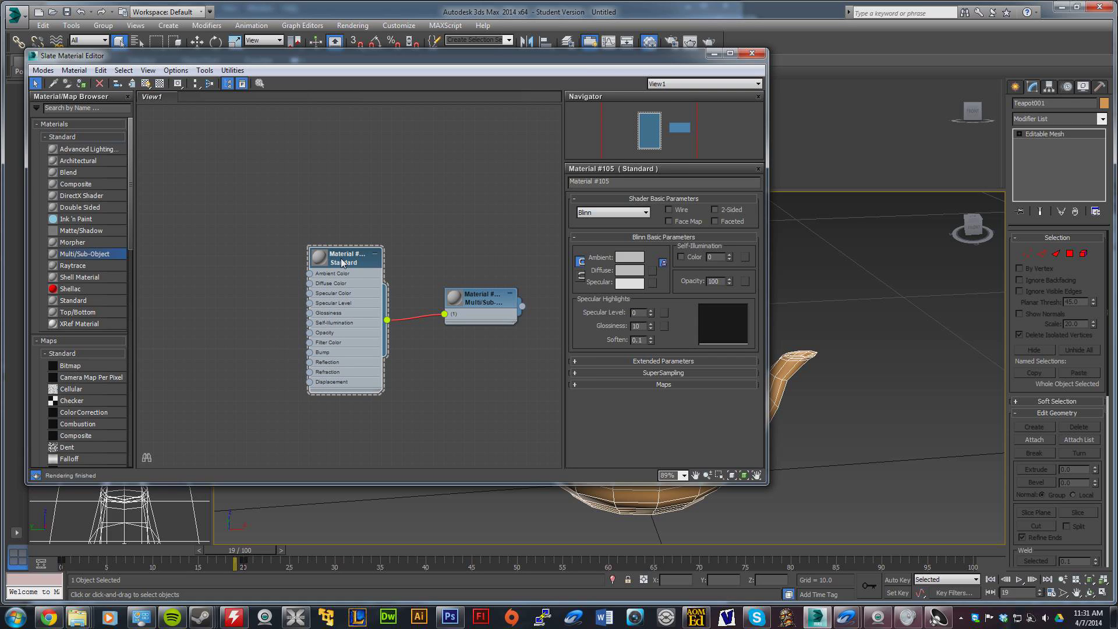
{"action": "mouse_move", "coordinate": [349, 271]}
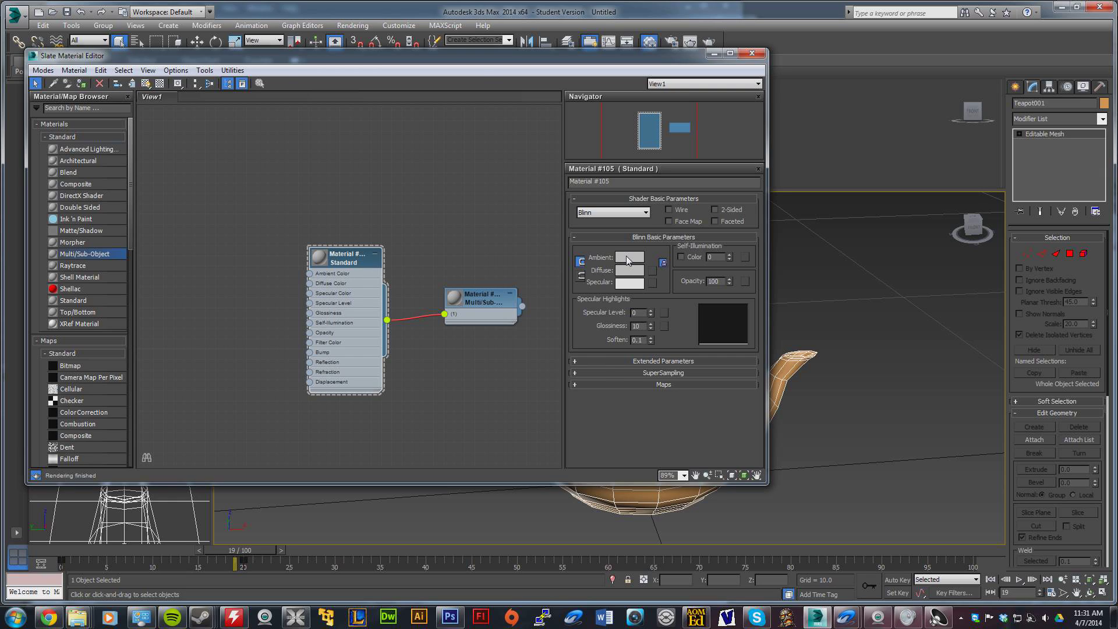
Set Material #105's Ambient and Diffuse swatches to white (255,255,255)
{"action": "left_click", "coordinate": [629, 256]}
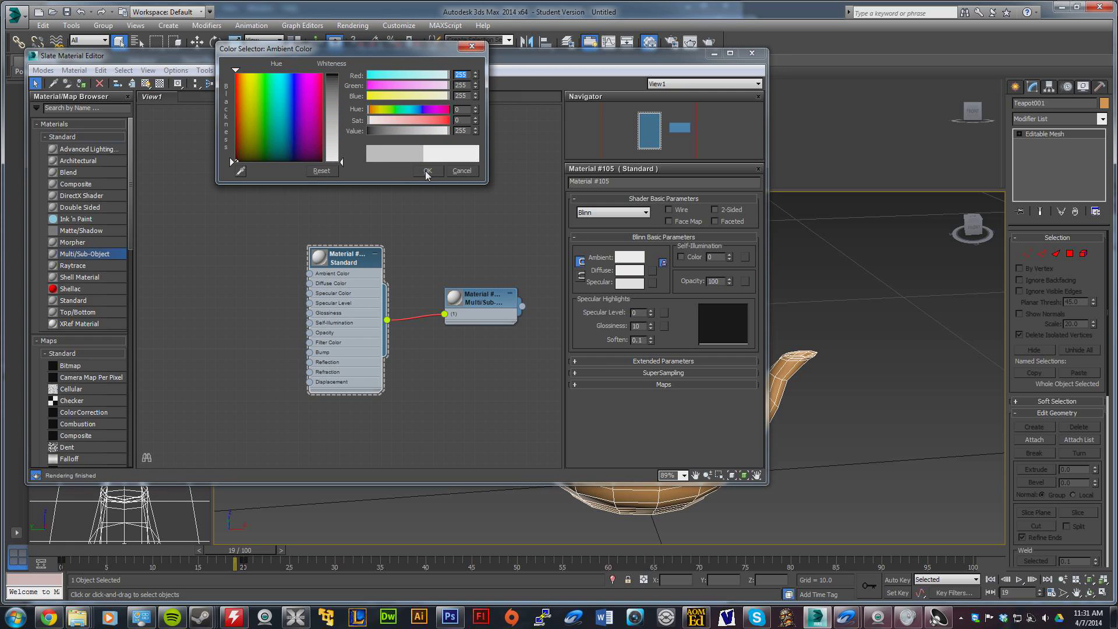
{"action": "left_click", "coordinate": [426, 170]}
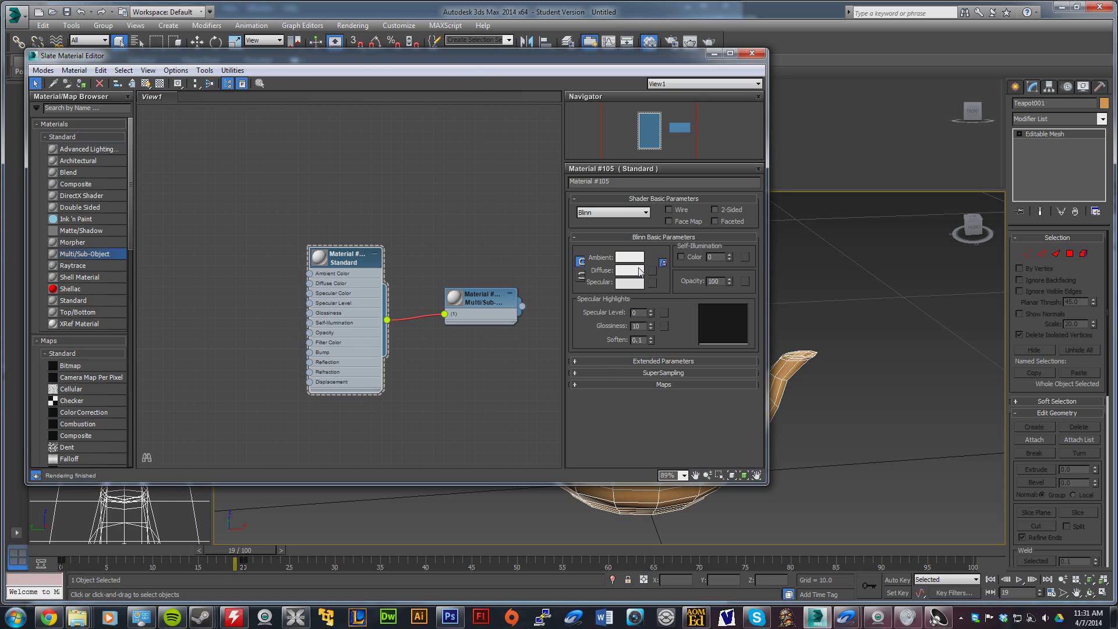
{"action": "left_click", "coordinate": [630, 272]}
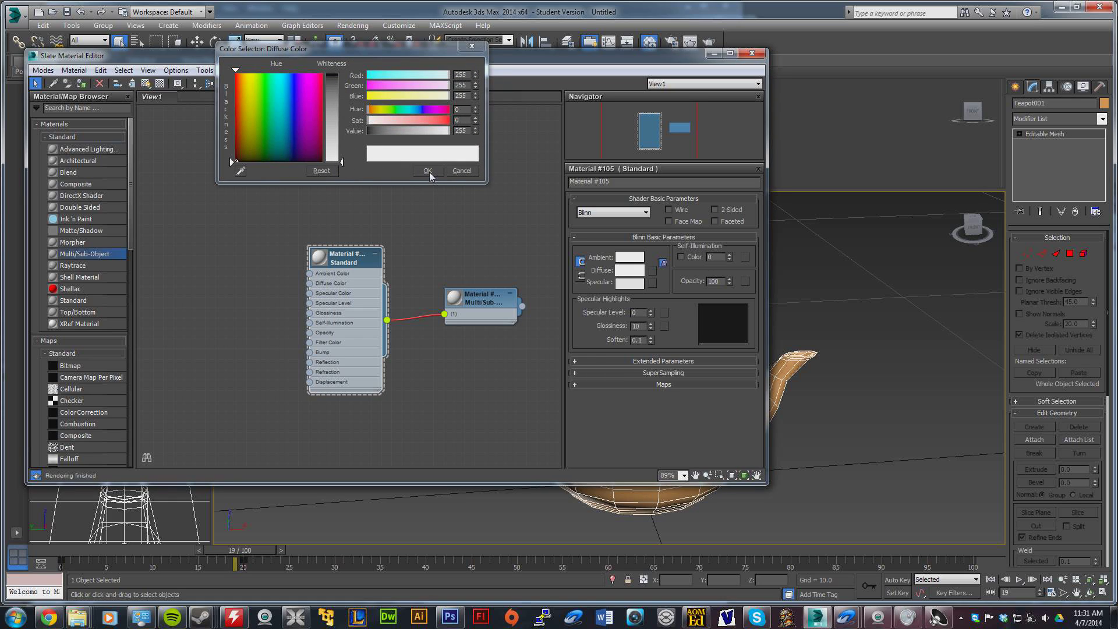
{"action": "left_click", "coordinate": [426, 170]}
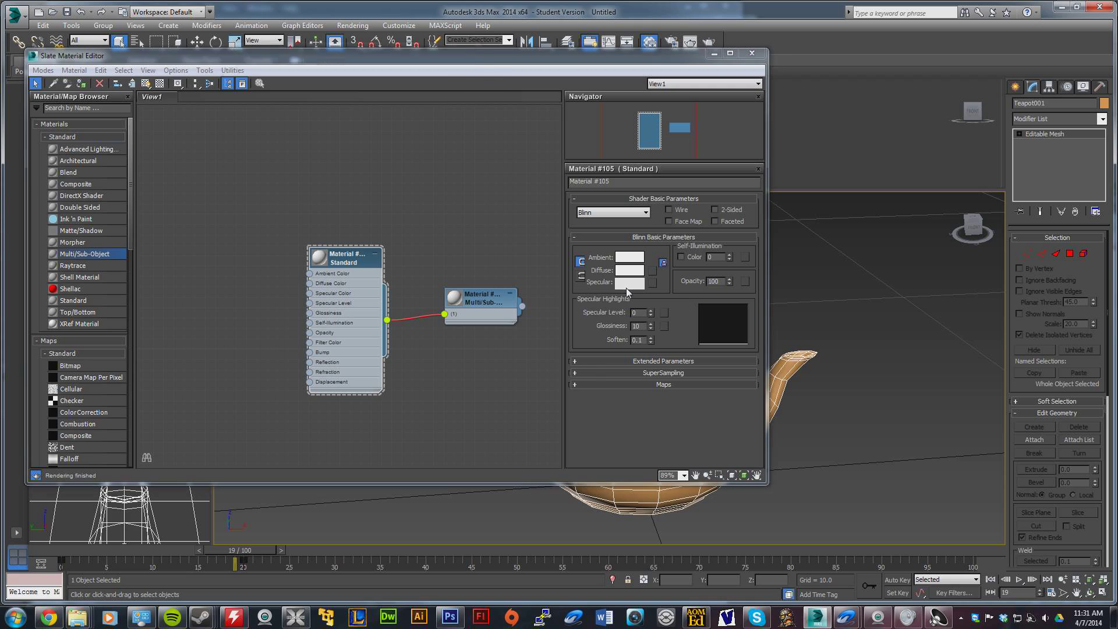
{"action": "left_click", "coordinate": [631, 282]}
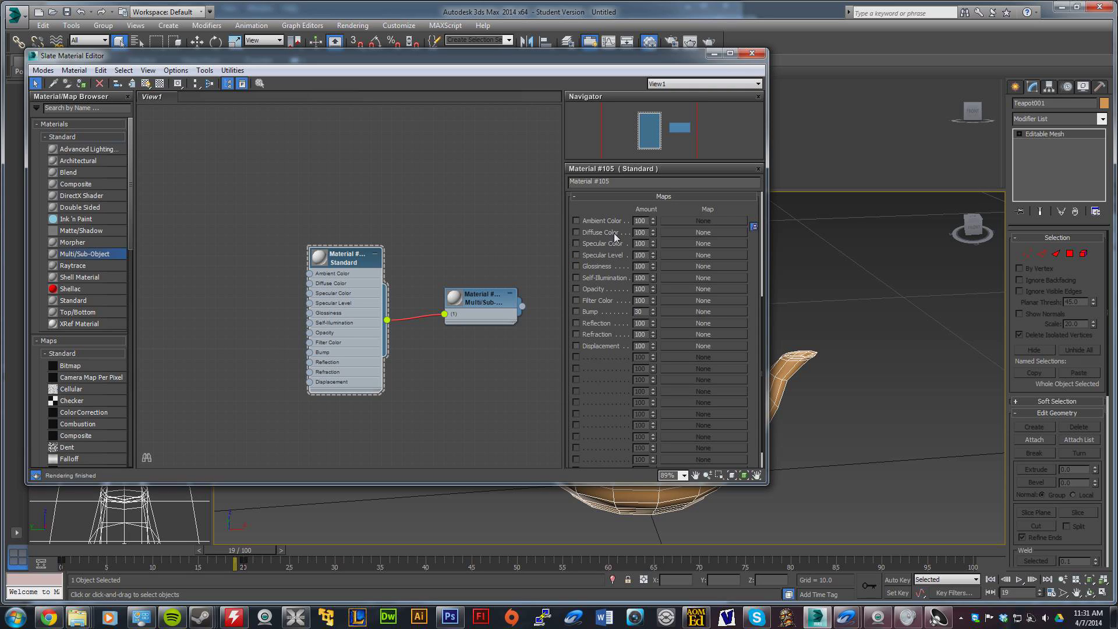
{"action": "mouse_move", "coordinate": [618, 235]}
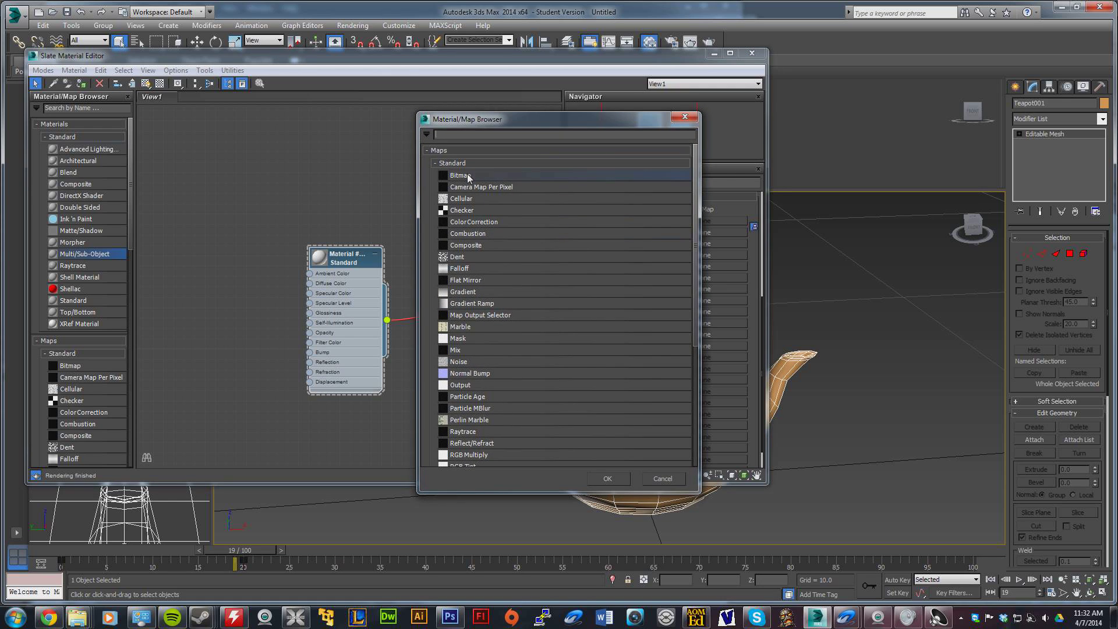
Load teapot.jpg from the Shoop folder as a Bitmap map for the Diffuse Color slot
{"action": "double_click", "coordinate": [459, 176]}
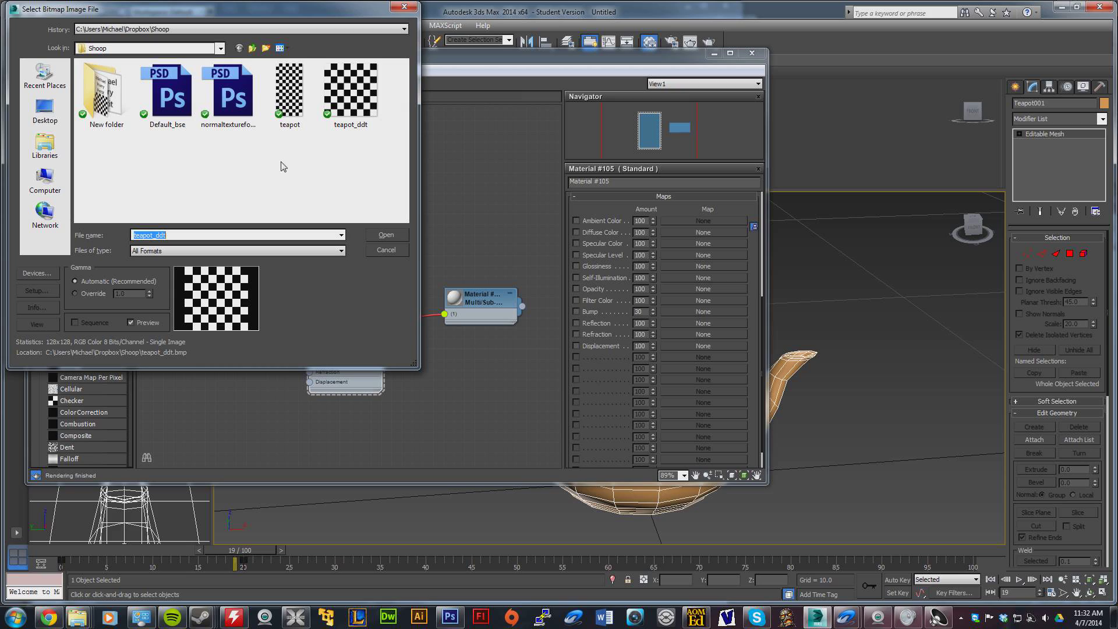
{"action": "mouse_move", "coordinate": [289, 90]}
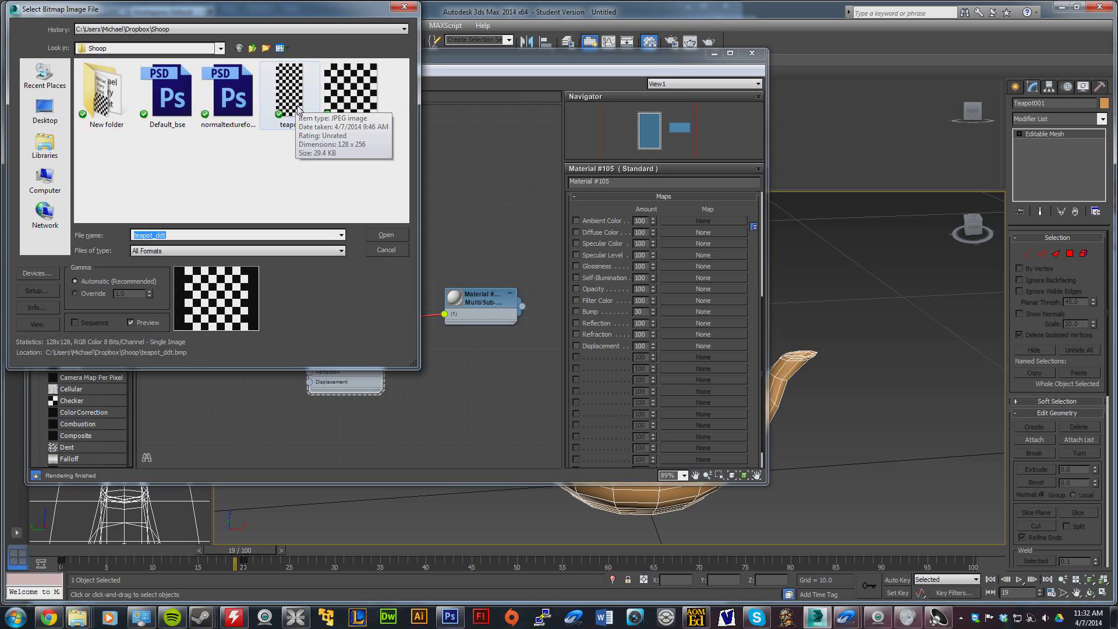
{"action": "left_click", "coordinate": [290, 88]}
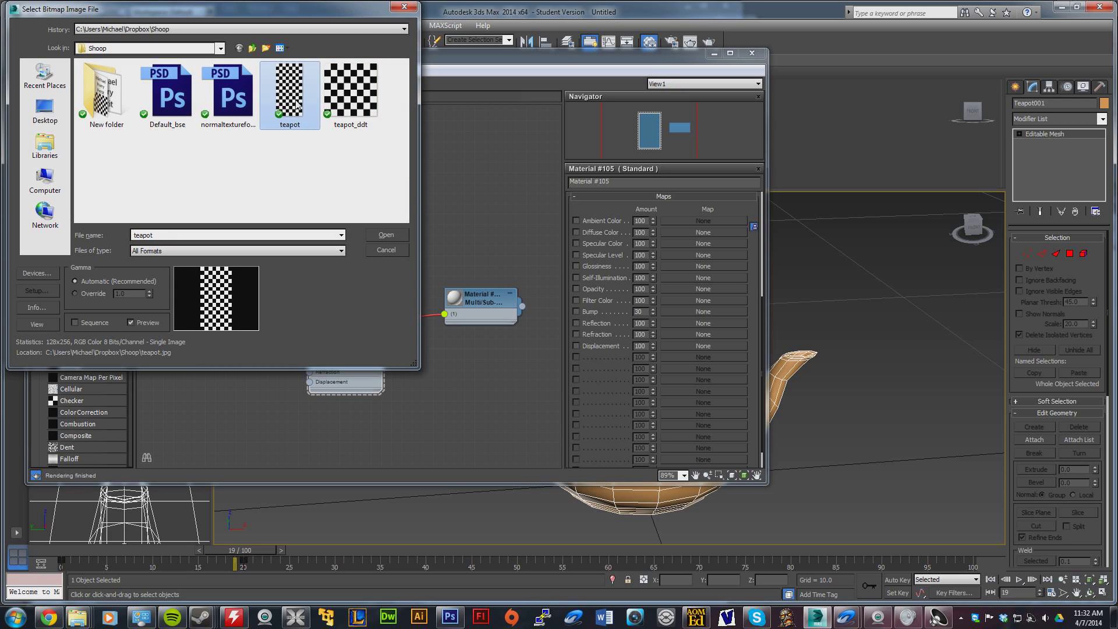
{"action": "left_click", "coordinate": [386, 234]}
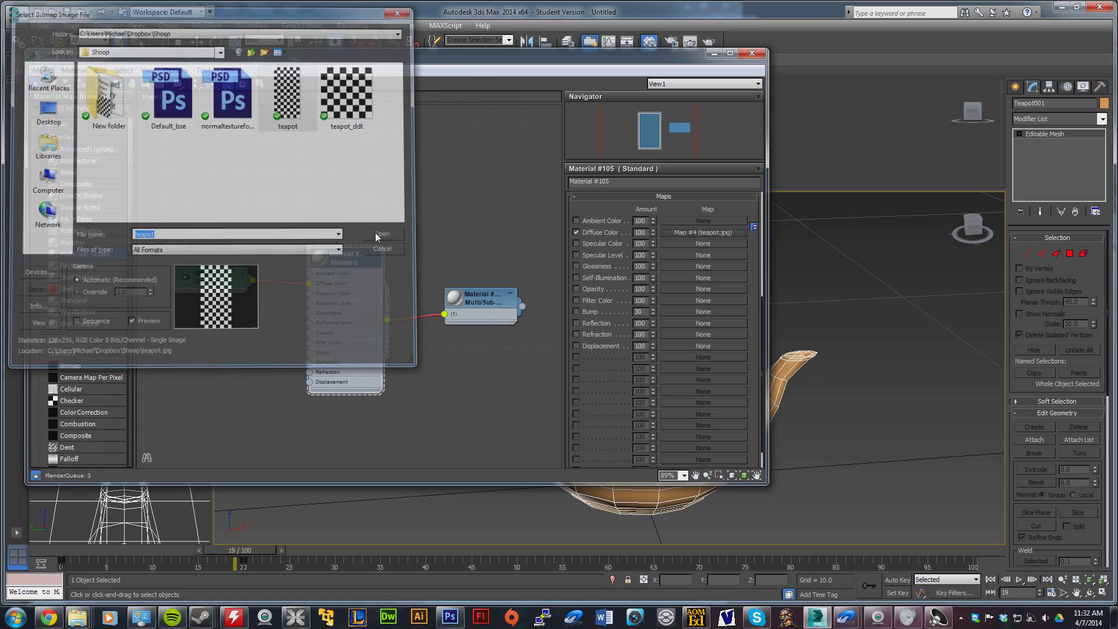
{"action": "left_click", "coordinate": [383, 235]}
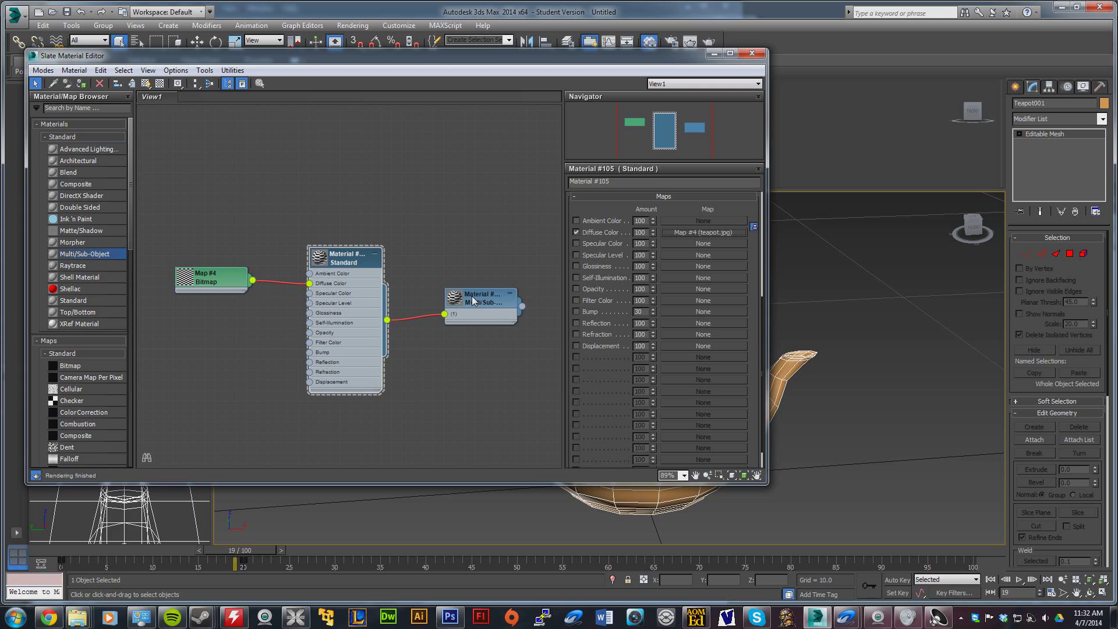
{"action": "mouse_move", "coordinate": [479, 302]}
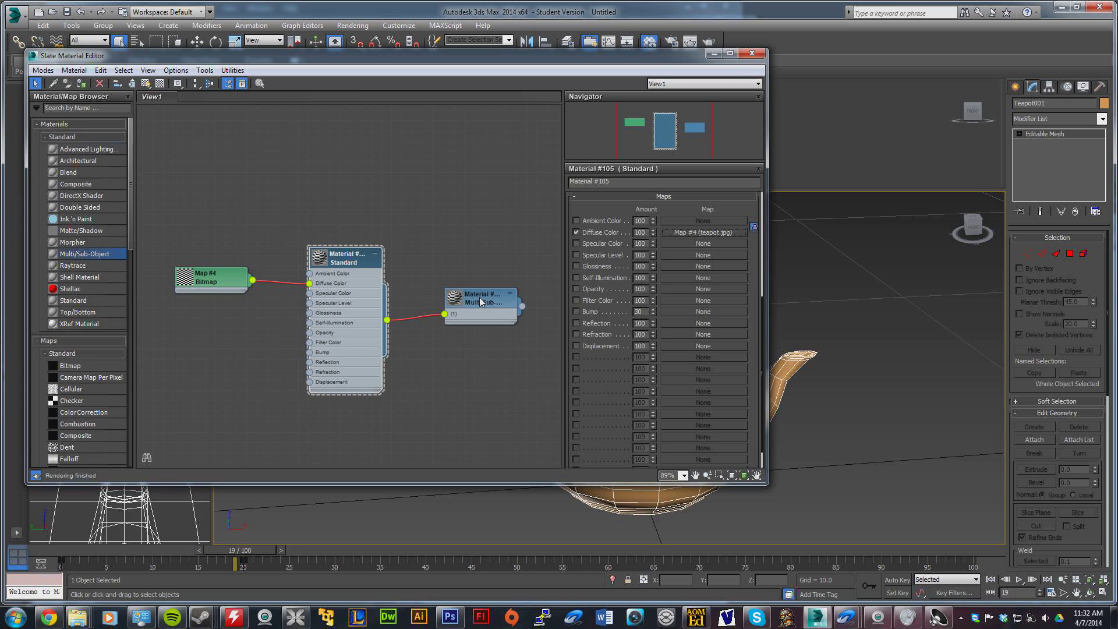
Assign Material #104 to the teapot and show Material #105's checker texture shaded in the viewport
{"action": "right_click", "coordinate": [480, 300]}
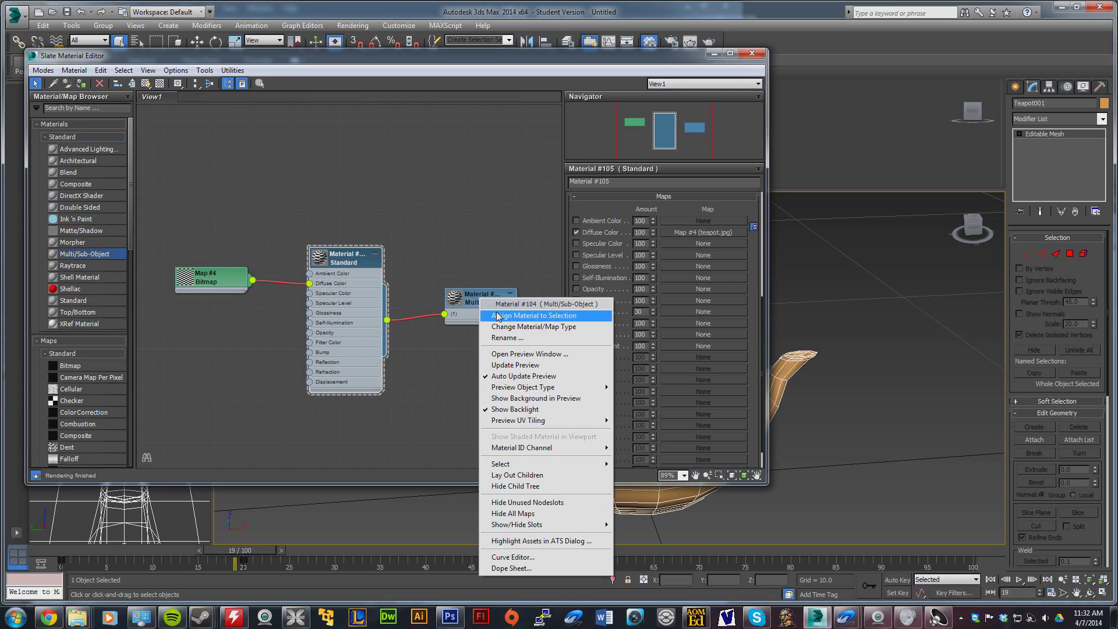
{"action": "left_click", "coordinate": [541, 316]}
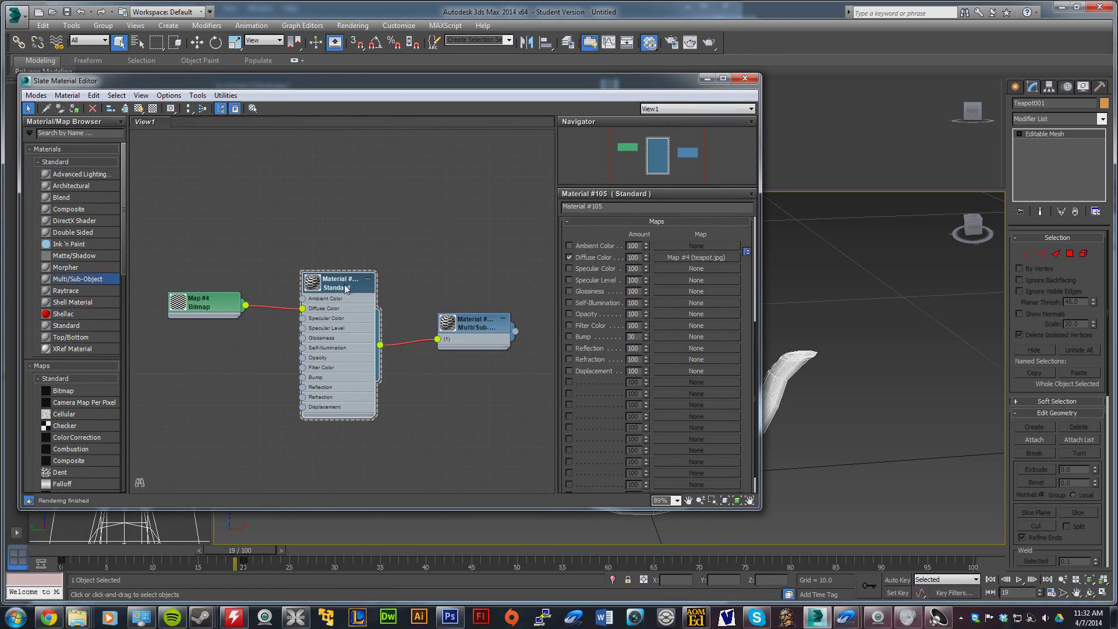
{"action": "right_click", "coordinate": [346, 289]}
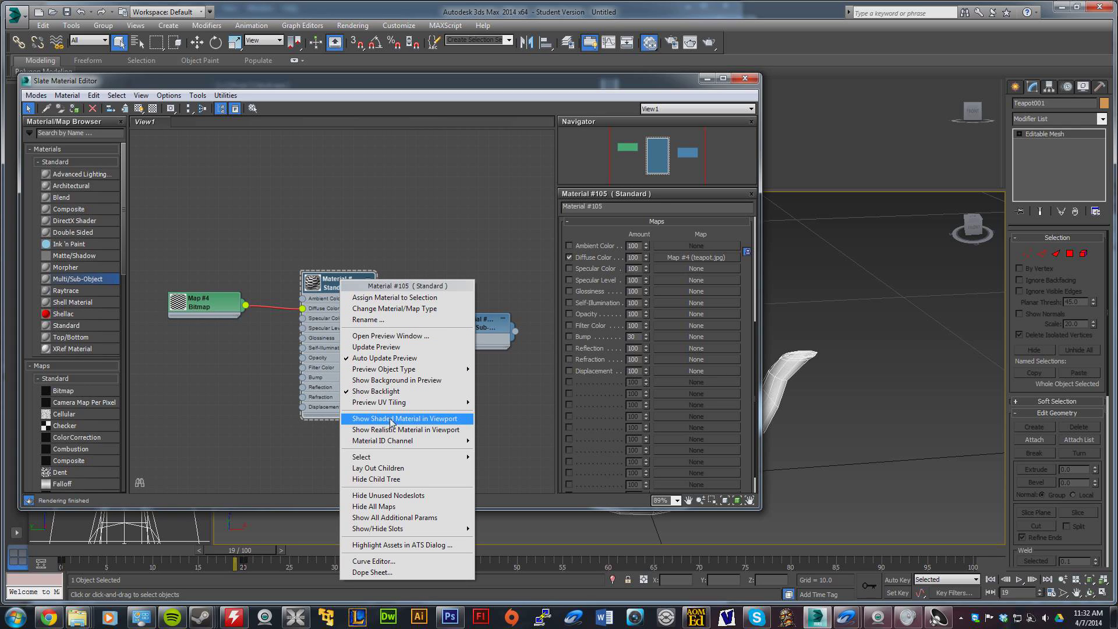
{"action": "left_click", "coordinate": [398, 418]}
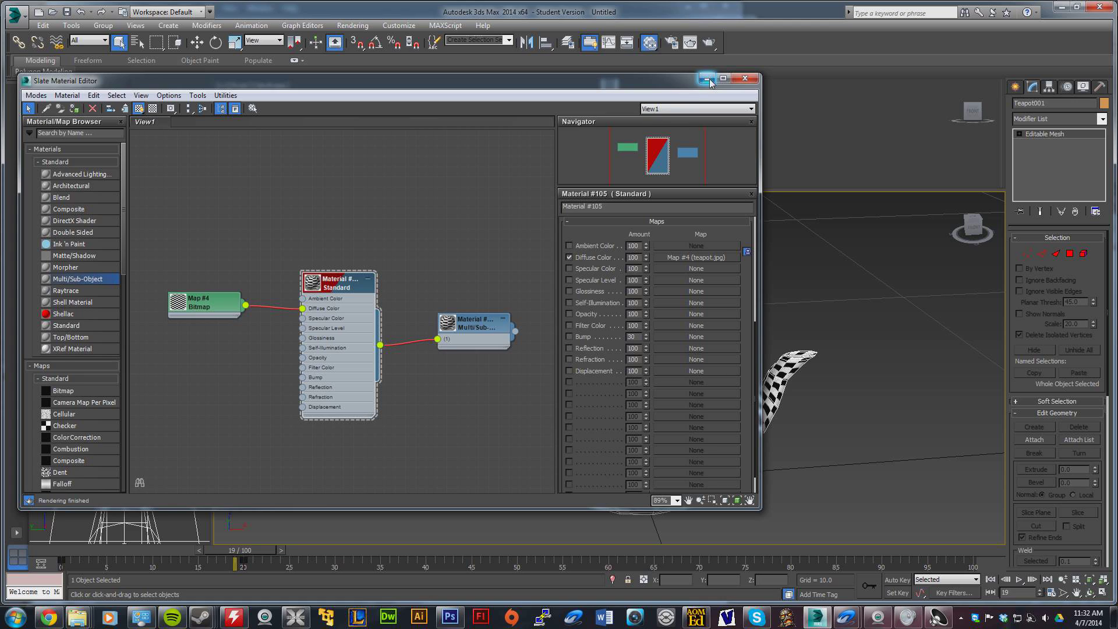
{"action": "mouse_move", "coordinate": [706, 79]}
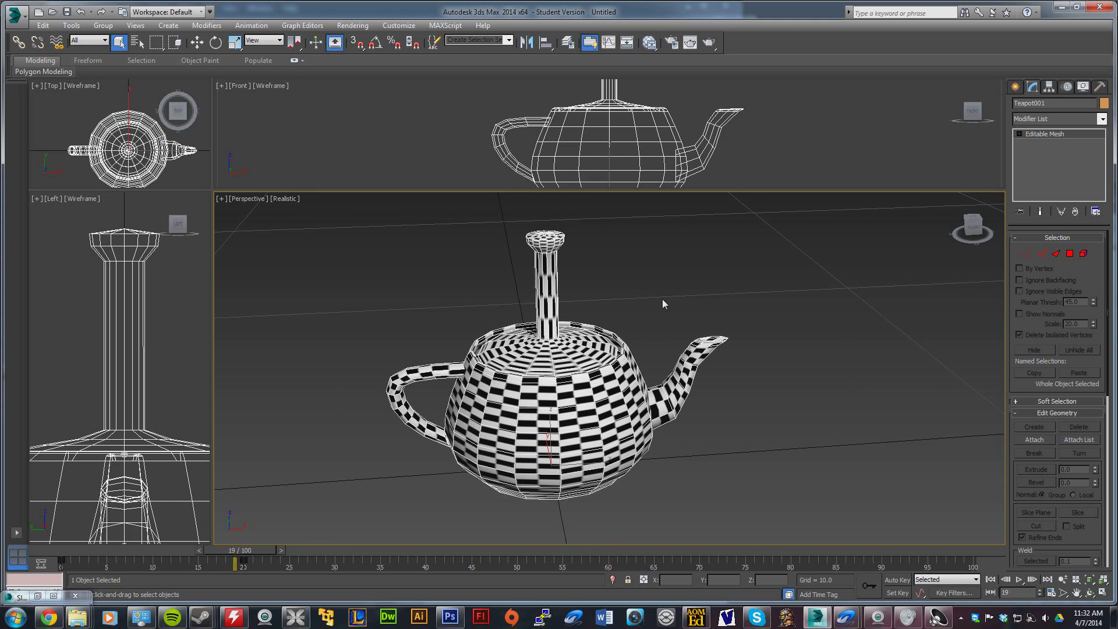
{"action": "mouse_move", "coordinate": [659, 323]}
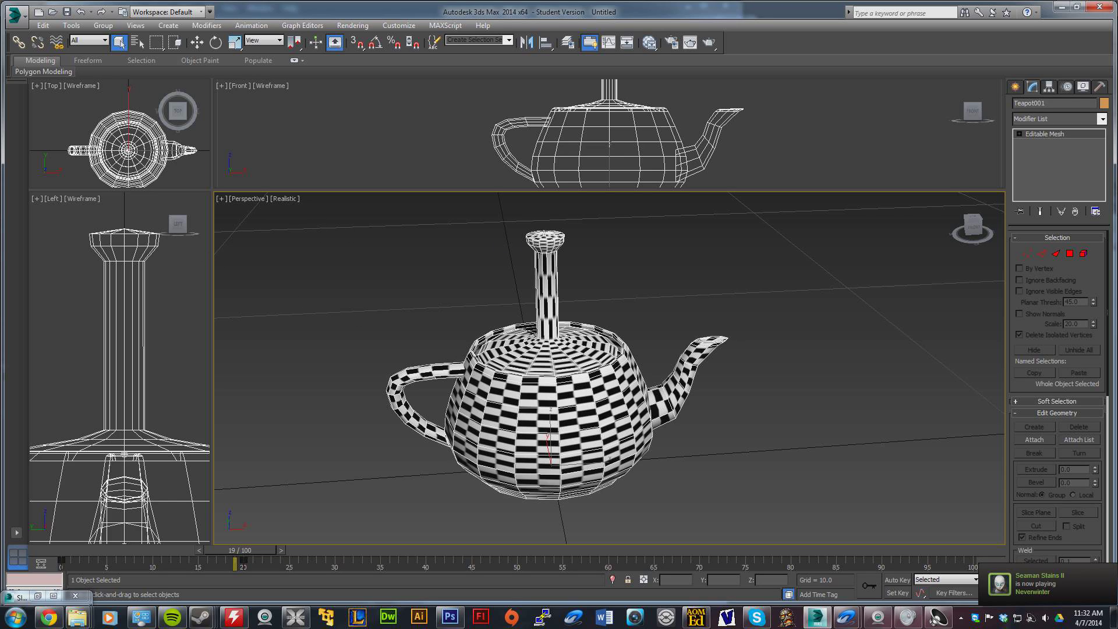
{"action": "left_click_drag", "start_coordinate": [236, 562], "coordinate": [132, 563]}
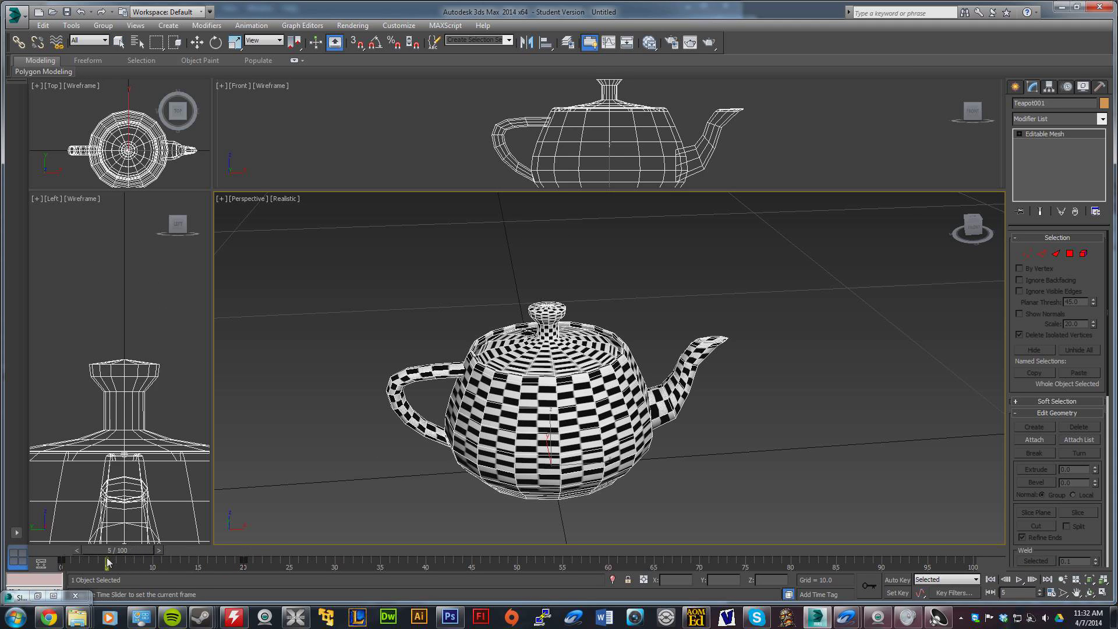
{"action": "left_click_drag", "start_coordinate": [107, 559], "coordinate": [242, 559]}
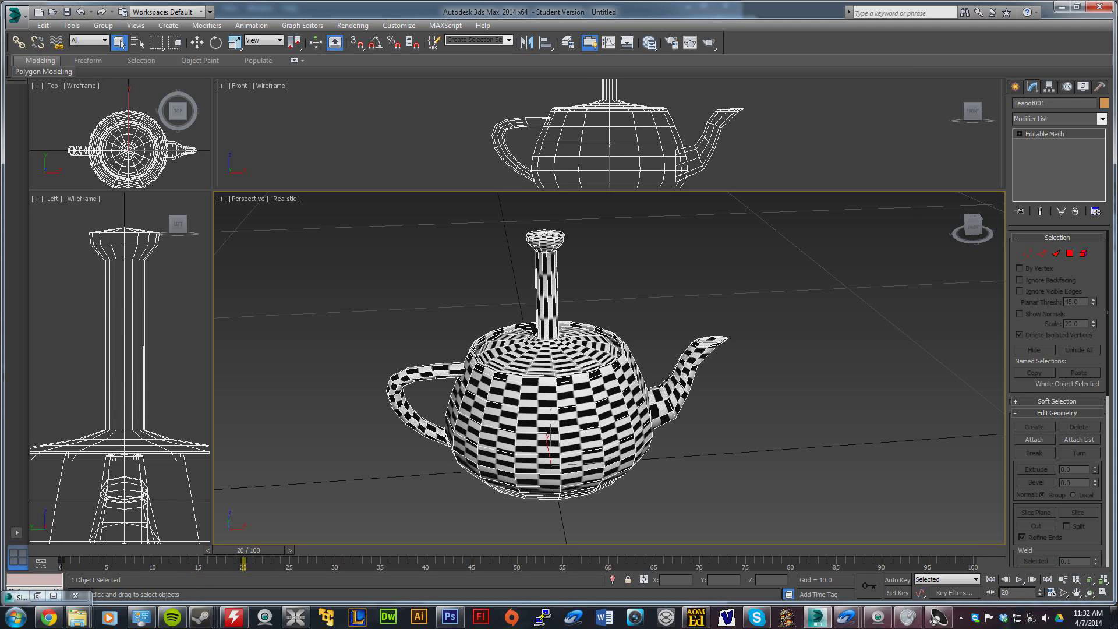
{"action": "mouse_move", "coordinate": [900, 585]}
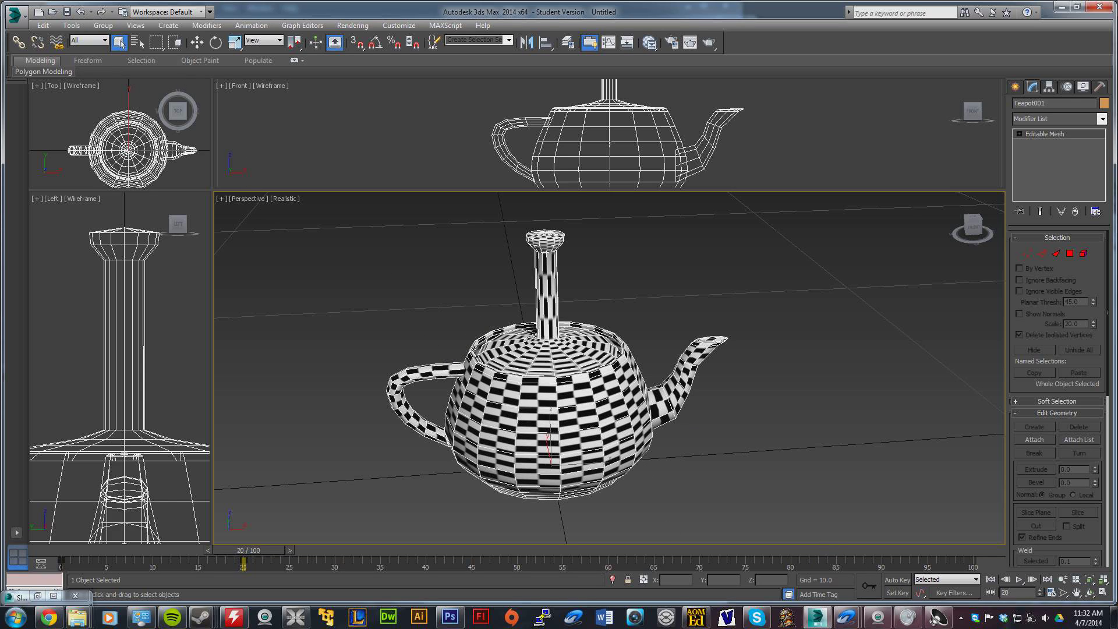
Run the RunABE script via MAXScript > Run Script to launch the ABE exporter window
{"action": "left_click", "coordinate": [444, 25]}
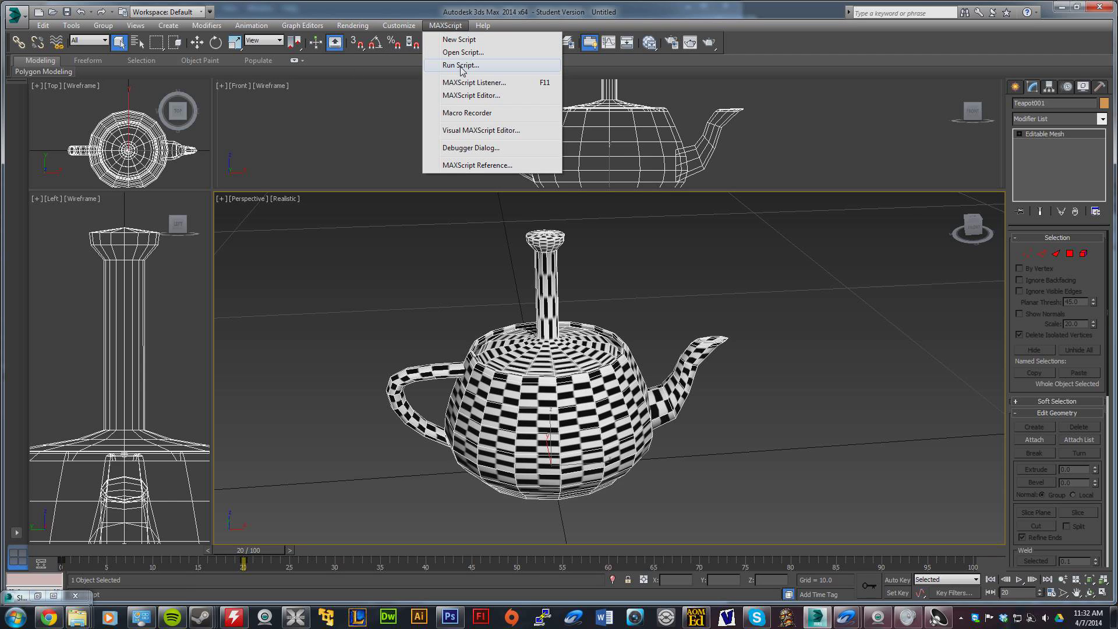
{"action": "left_click", "coordinate": [460, 66]}
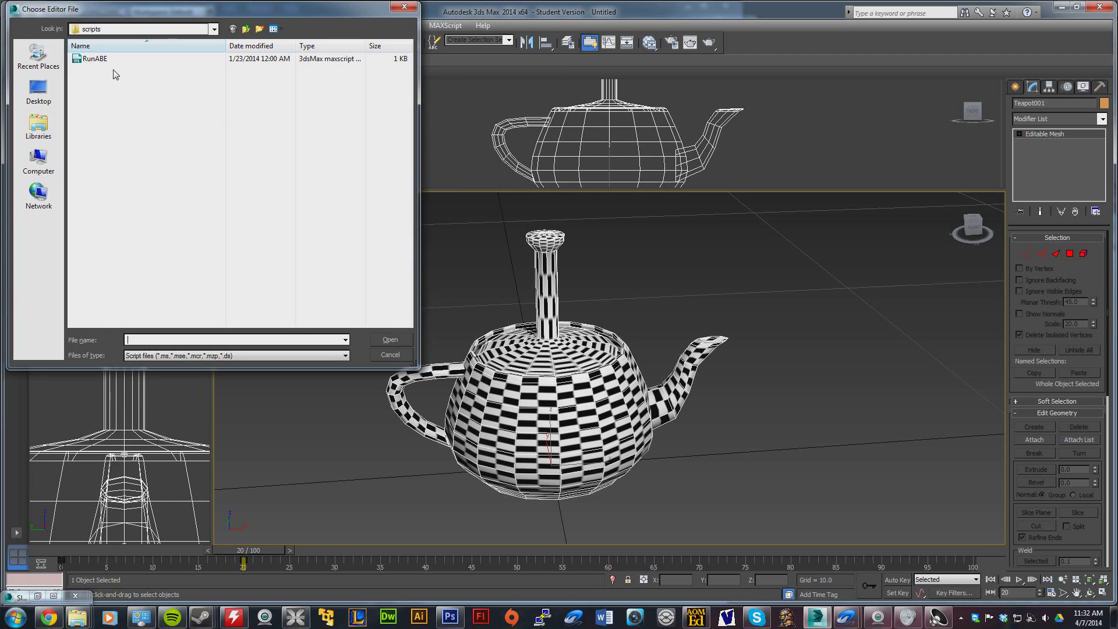
{"action": "left_click", "coordinate": [97, 59]}
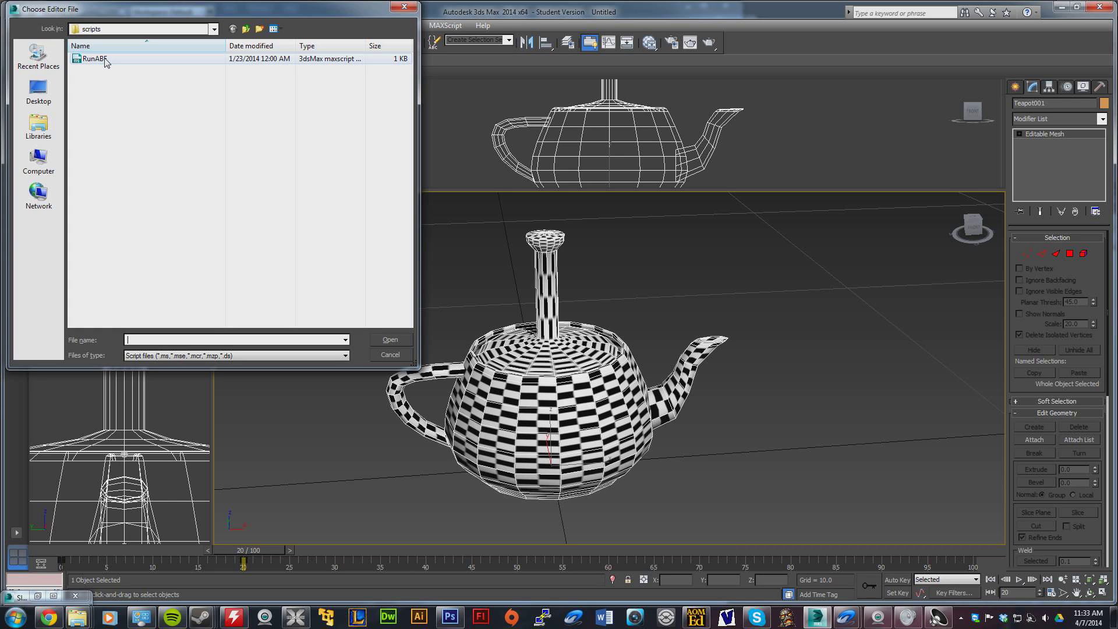
{"action": "double_click", "coordinate": [94, 58]}
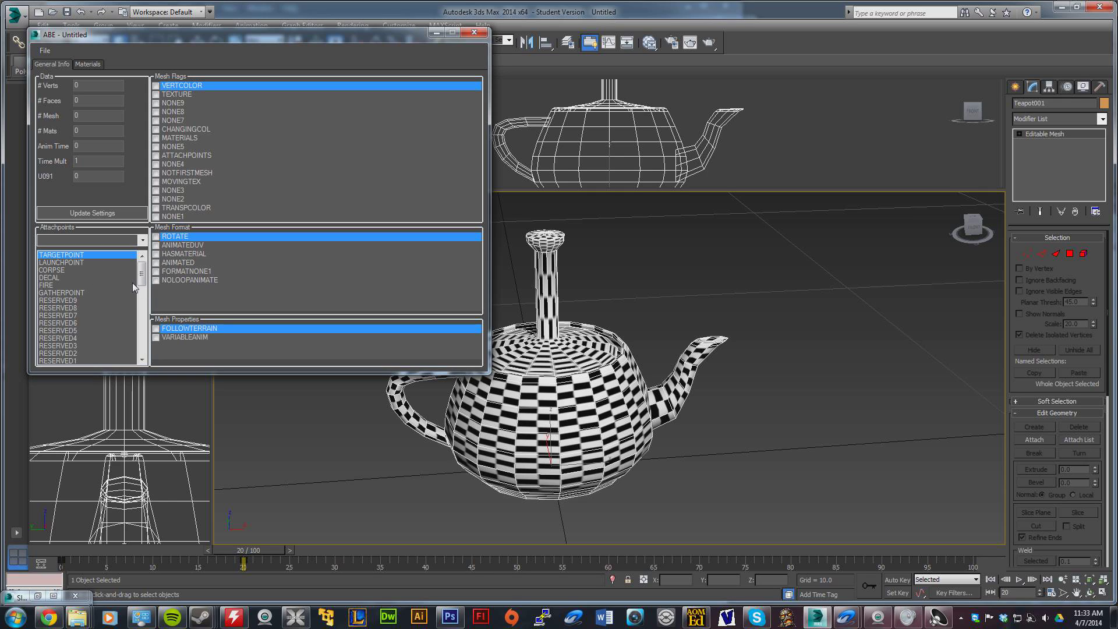
Move the ABE converter window lower on screen so the Attachpoints list is reachable
{"action": "left_click_drag", "start_coordinate": [141, 278], "coordinate": [141, 329]}
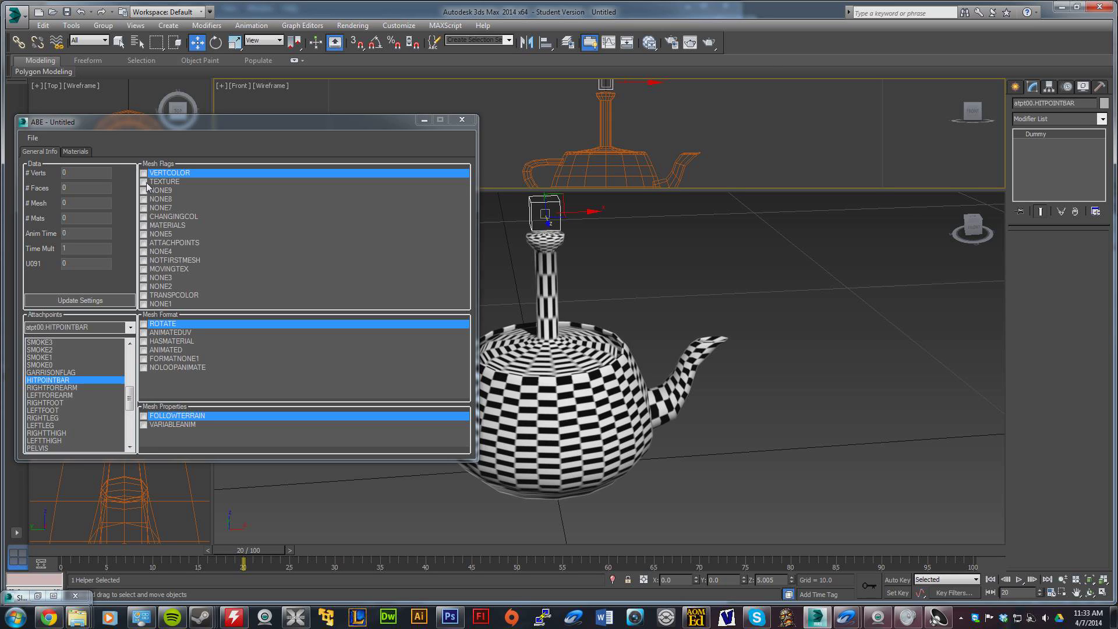
Enable the TEXTURE and MATERIALS mesh flags and the HASMATERIAL and ANIMATED mesh formats
{"action": "left_click", "coordinate": [145, 181]}
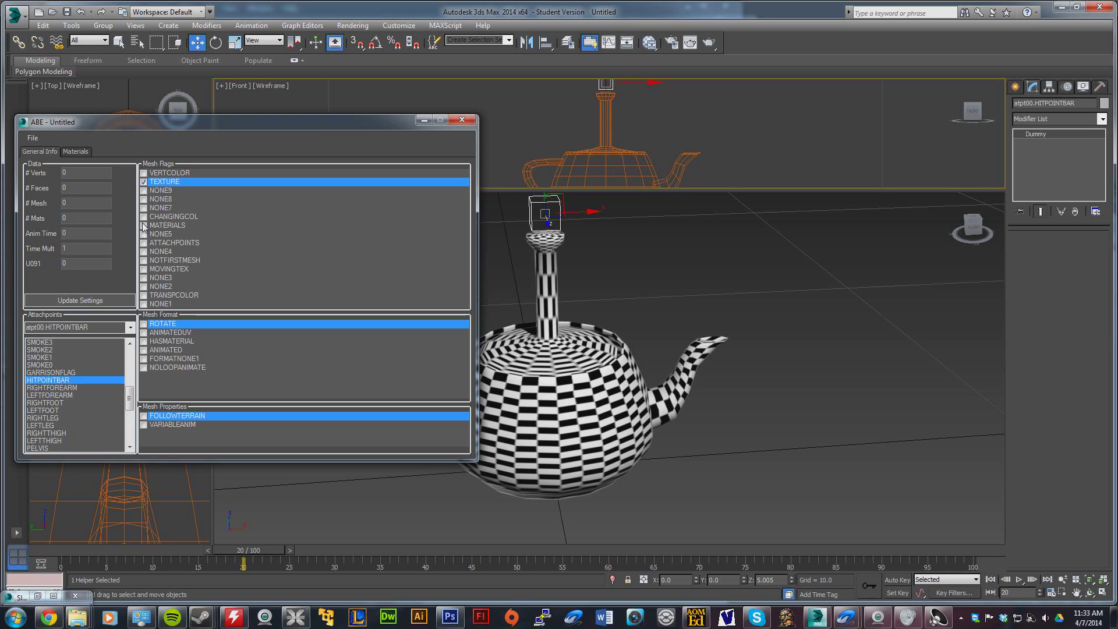
{"action": "left_click", "coordinate": [174, 242]}
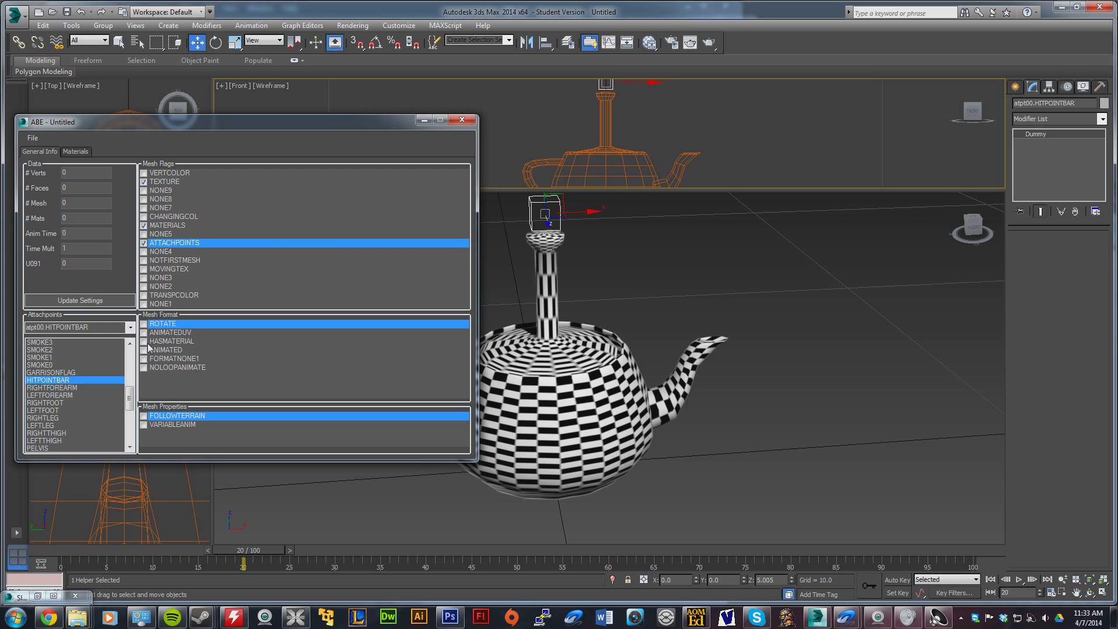
{"action": "left_click", "coordinate": [171, 341]}
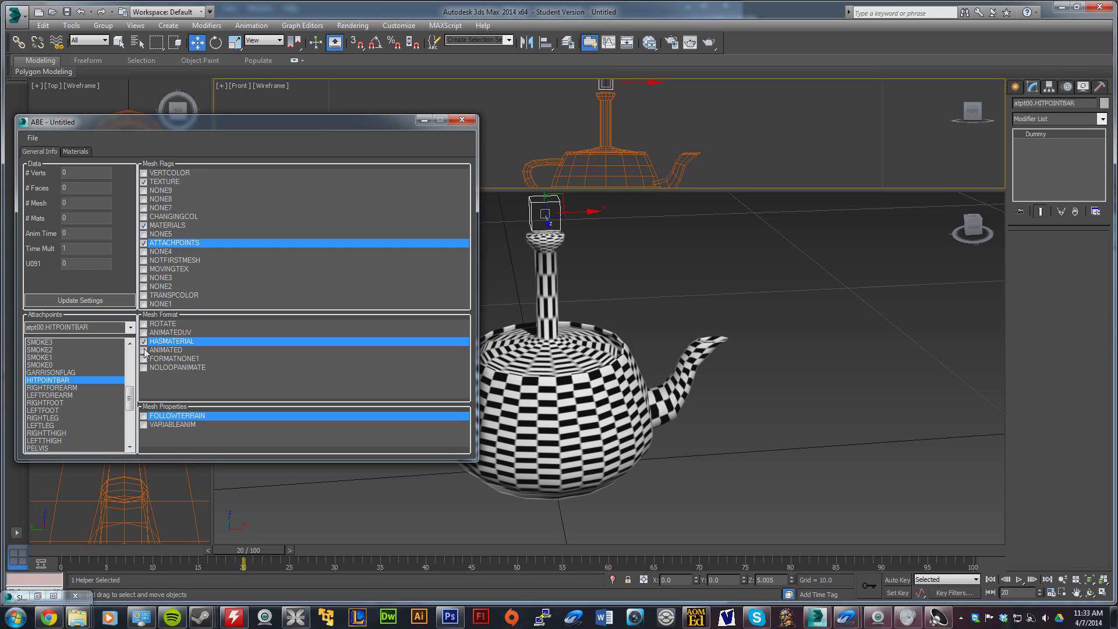
{"action": "left_click", "coordinate": [166, 351]}
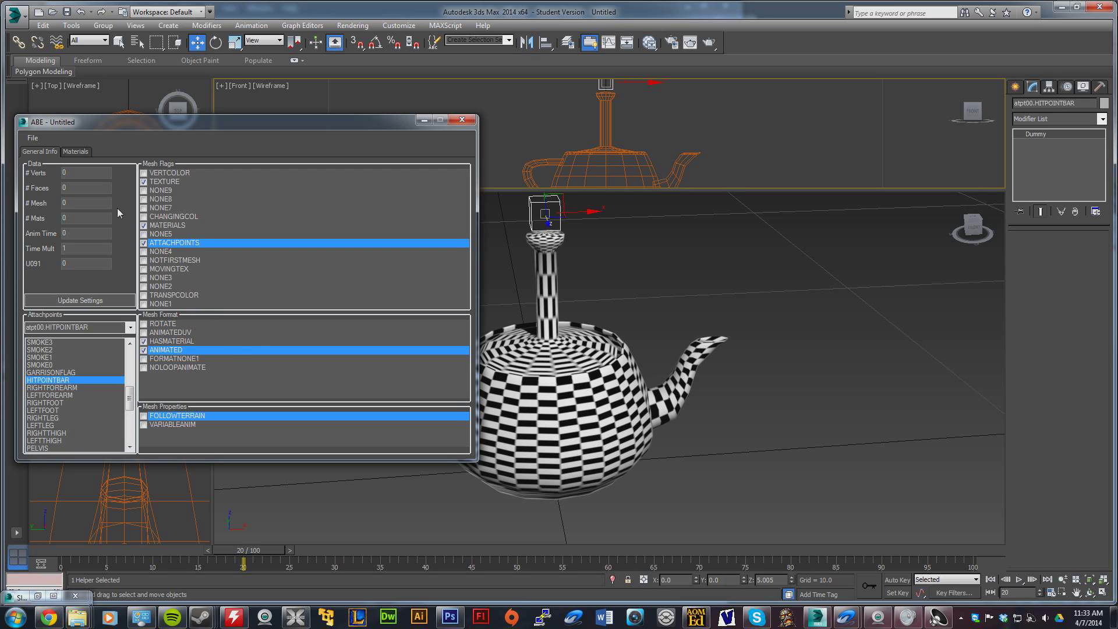
{"action": "left_click", "coordinate": [33, 138]}
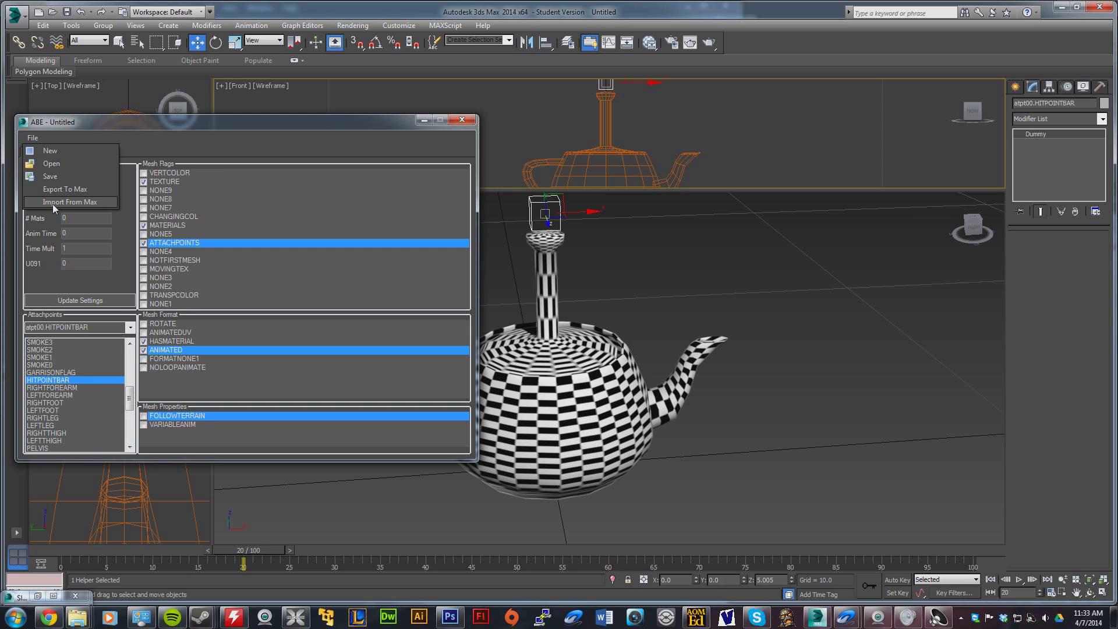
Attempt Import From Max, dismiss the no-object-selected error and select the teapot
{"action": "left_click", "coordinate": [64, 201]}
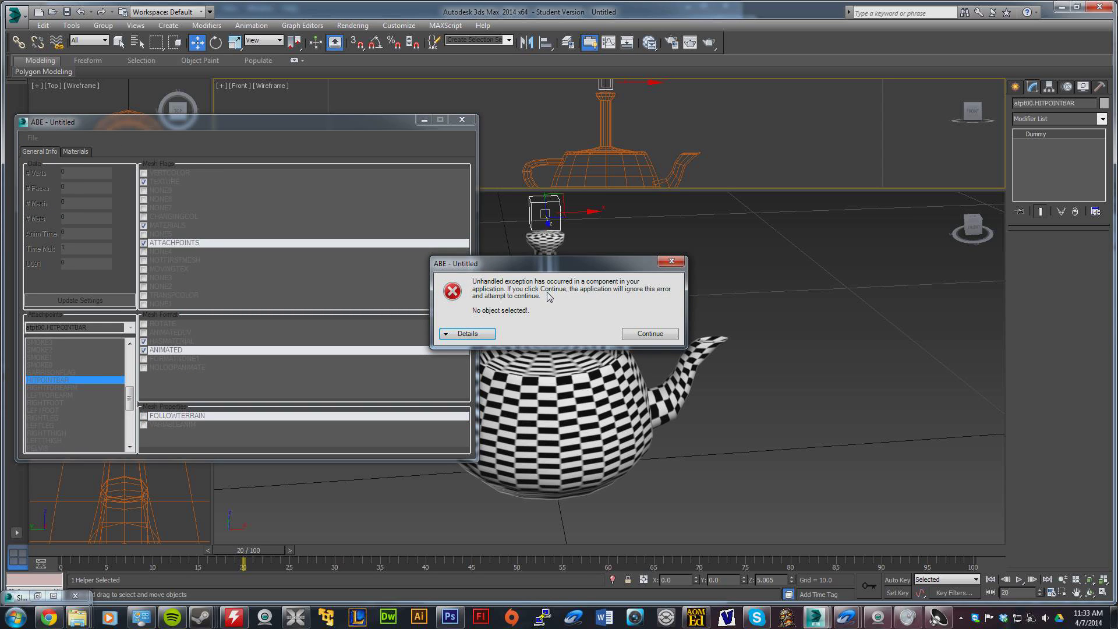
{"action": "mouse_move", "coordinate": [568, 295]}
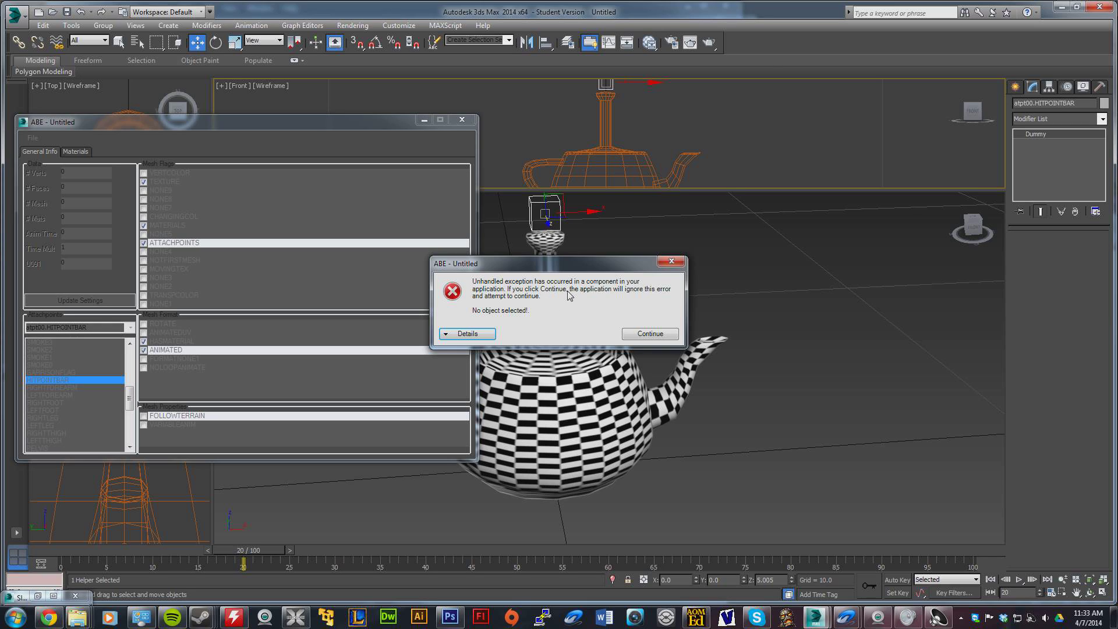
{"action": "mouse_move", "coordinate": [590, 297]}
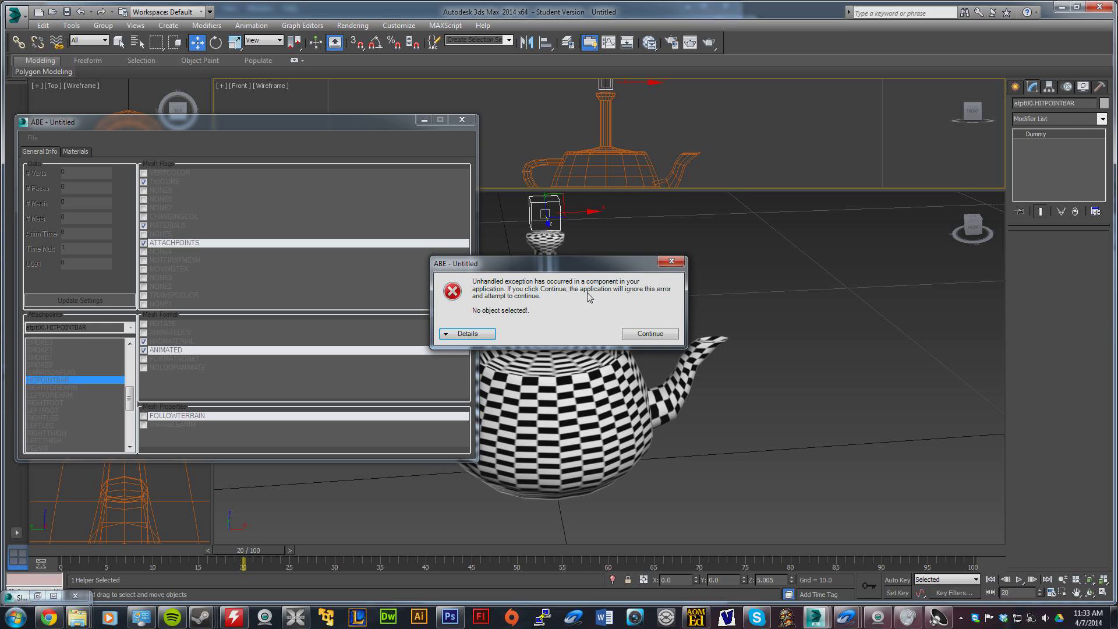
{"action": "left_click", "coordinate": [648, 333]}
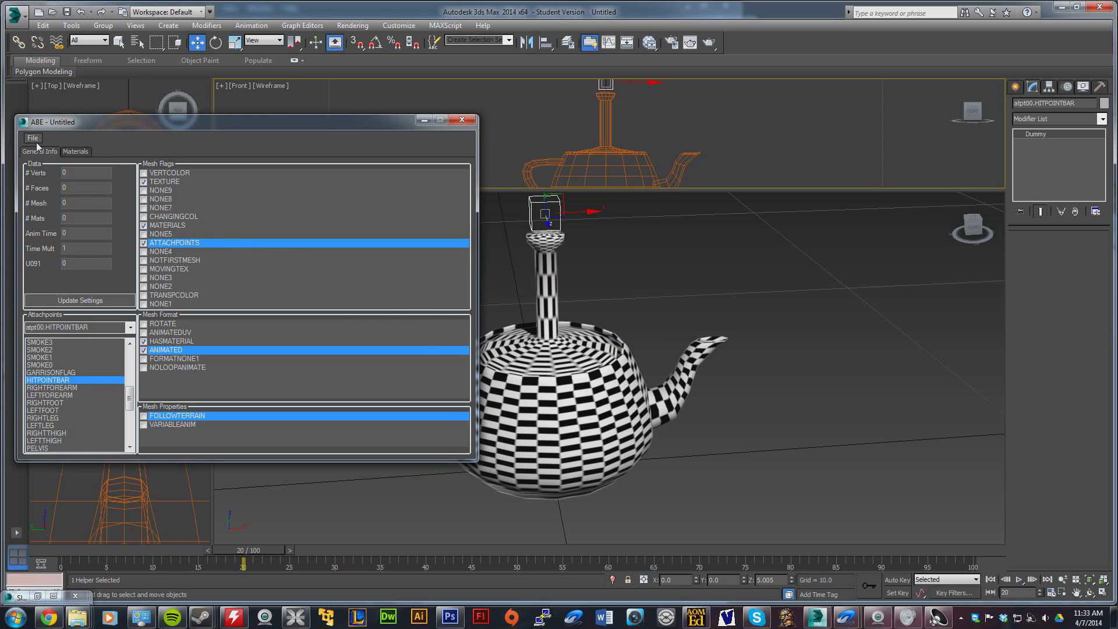
{"action": "left_click", "coordinate": [33, 138]}
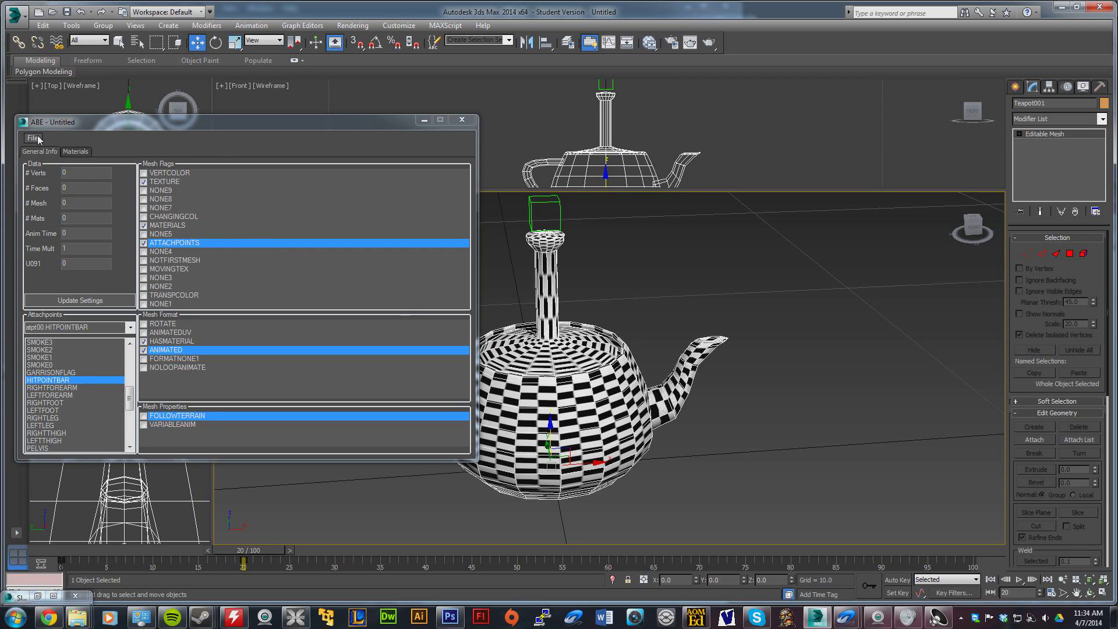
Import the teapot again, view the missing MiscUtil assembly error details and dismiss it
{"action": "left_click", "coordinate": [34, 137]}
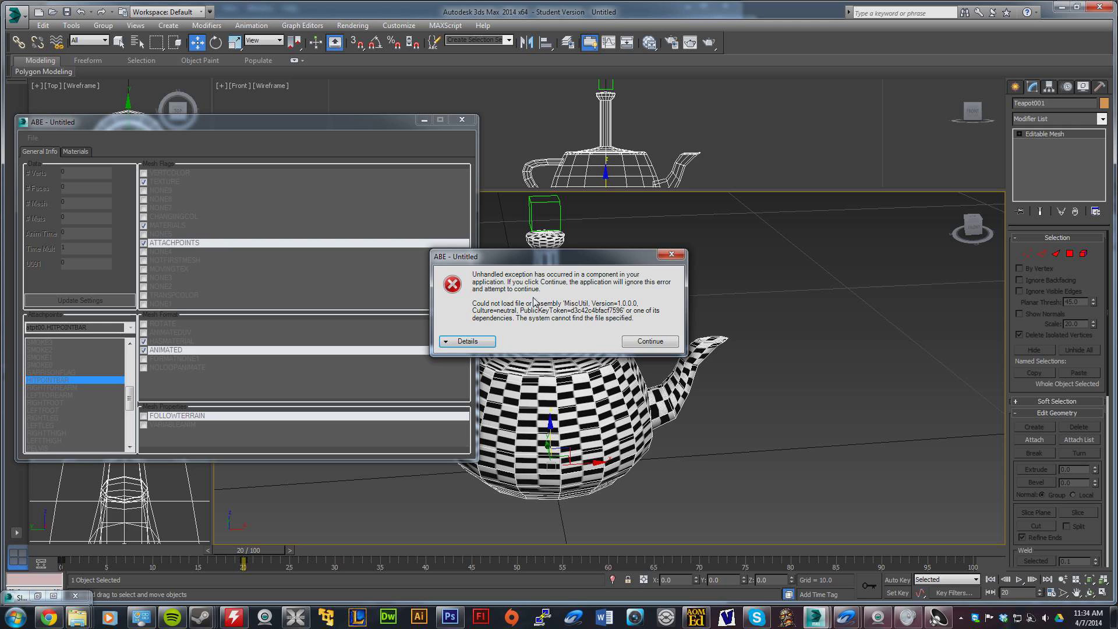
{"action": "left_click", "coordinate": [466, 341]}
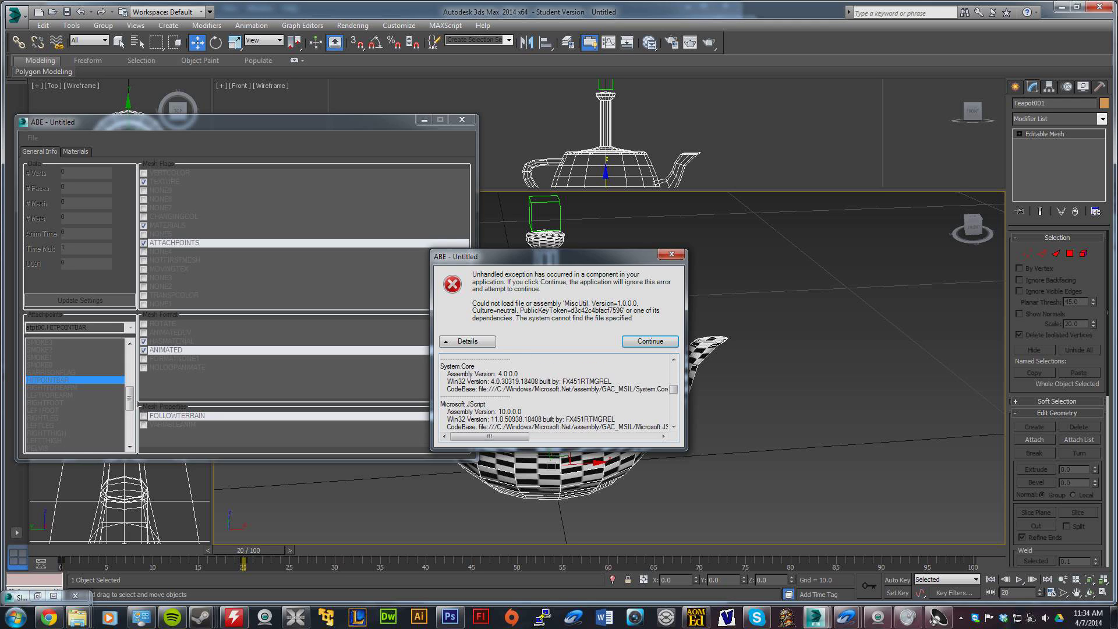
{"action": "left_click", "coordinate": [648, 342]}
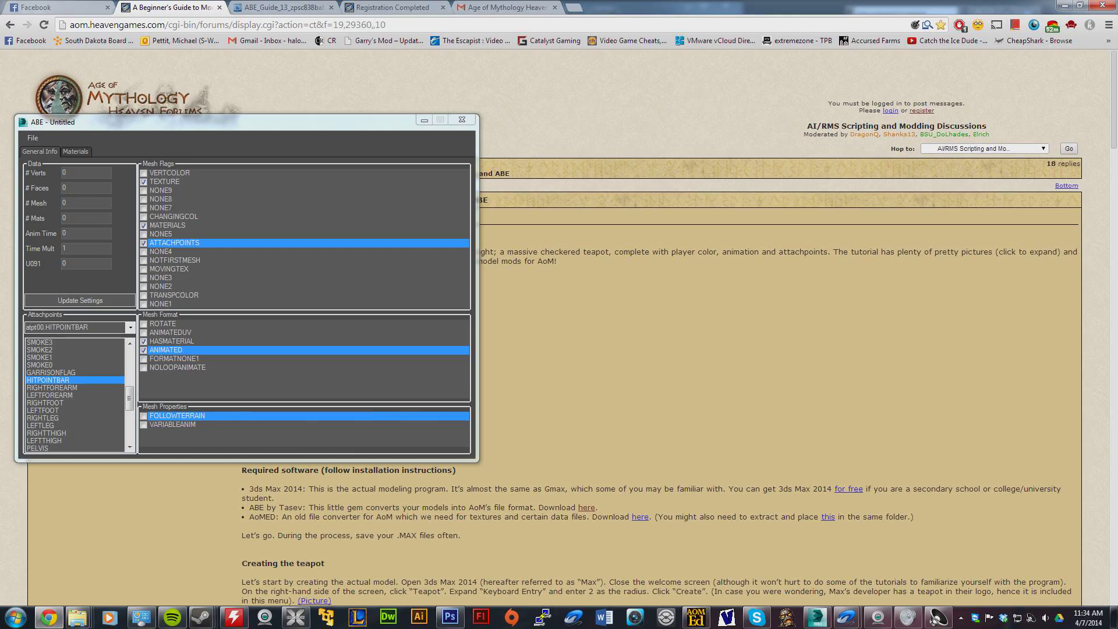
Minimize ABE, scroll the forum tutorial to its attachpoints section, then return to 3ds Max
{"action": "left_click", "coordinate": [424, 120]}
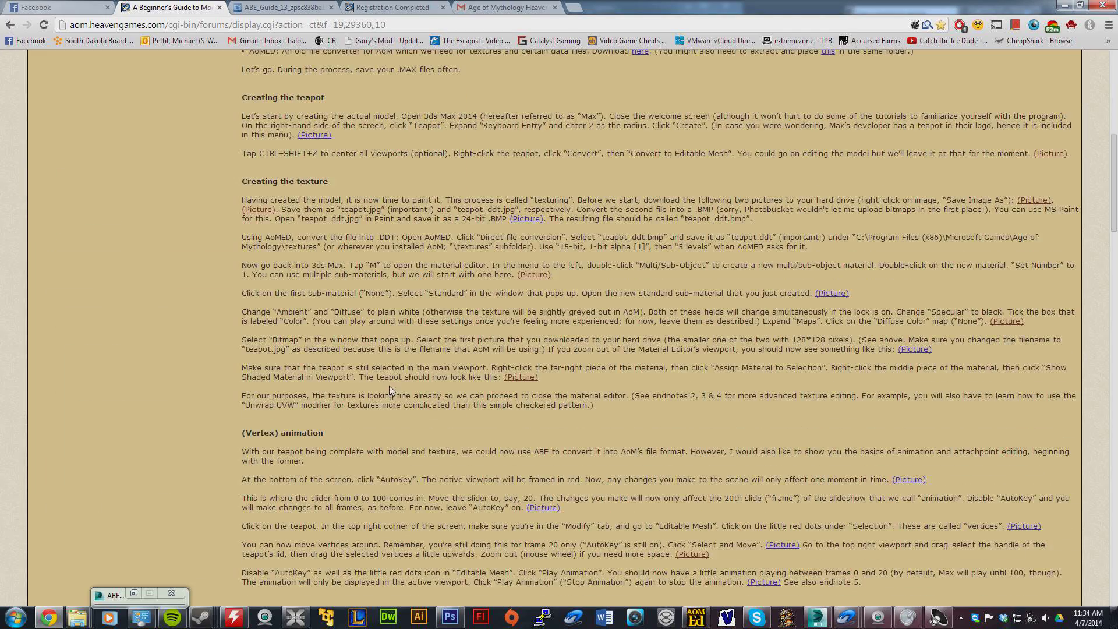
{"action": "scroll", "scroll_direction": "down", "scroll_amount": 3}
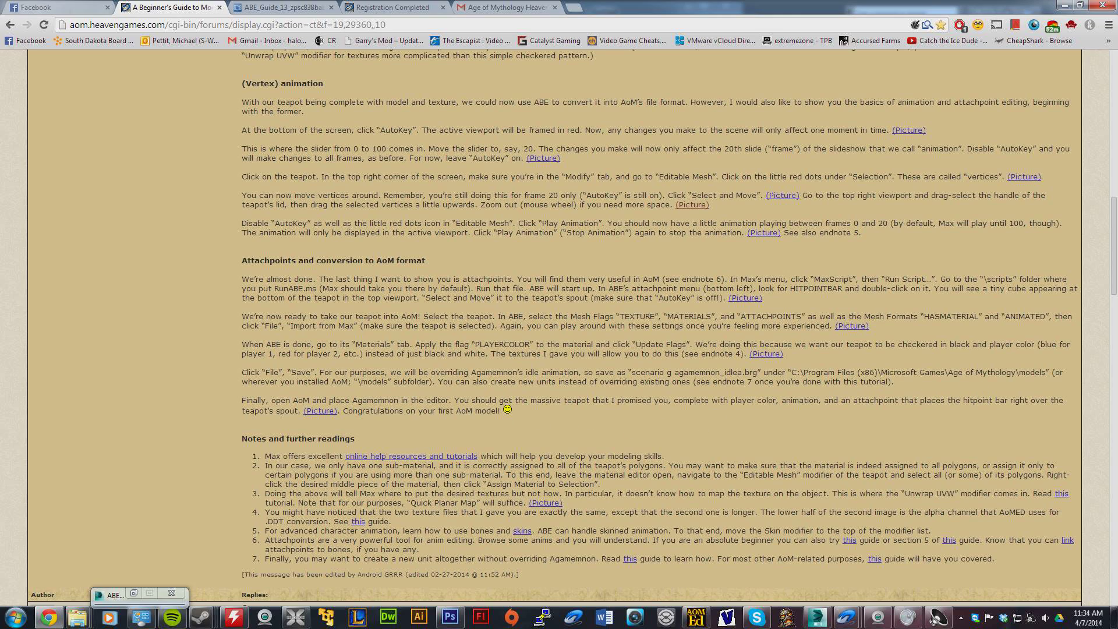
{"action": "mouse_move", "coordinate": [263, 523]}
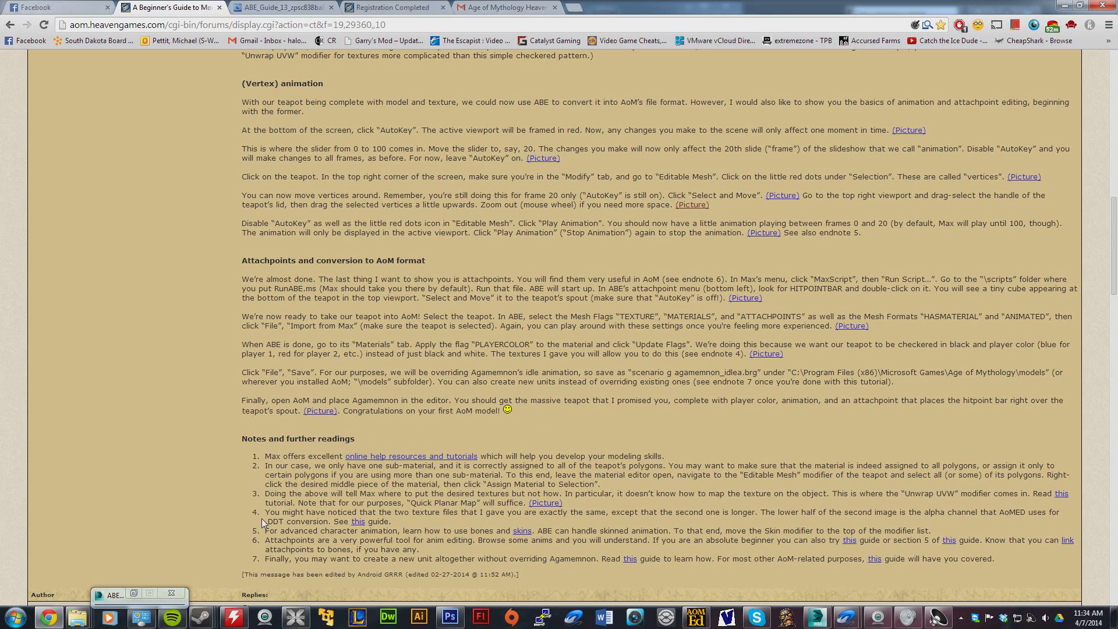
{"action": "mouse_move", "coordinate": [815, 595]}
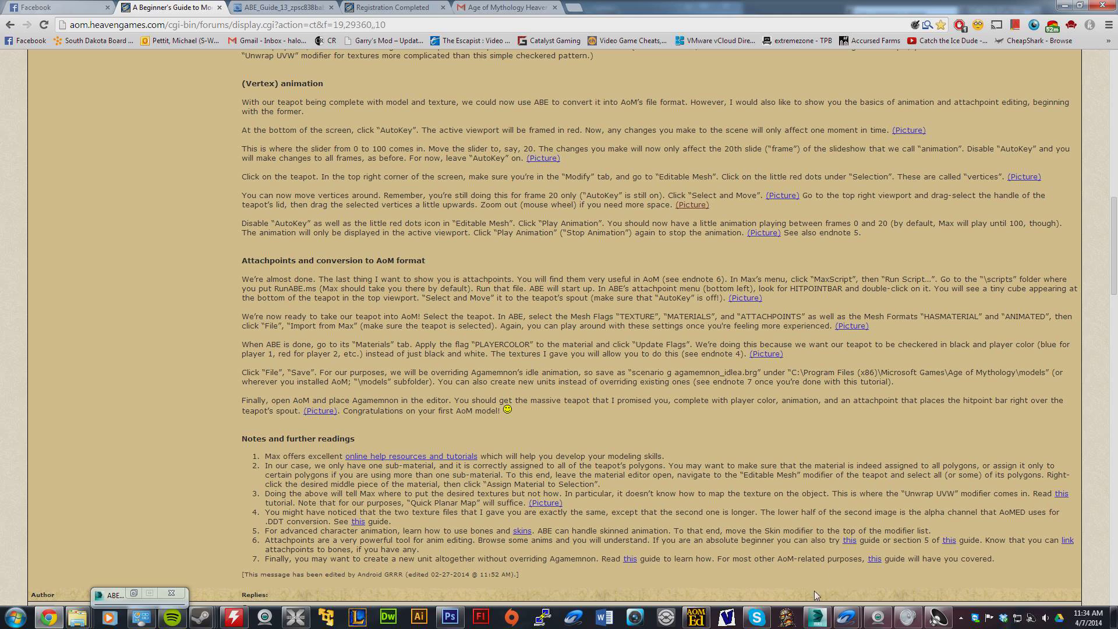
{"action": "left_click", "coordinate": [111, 617]}
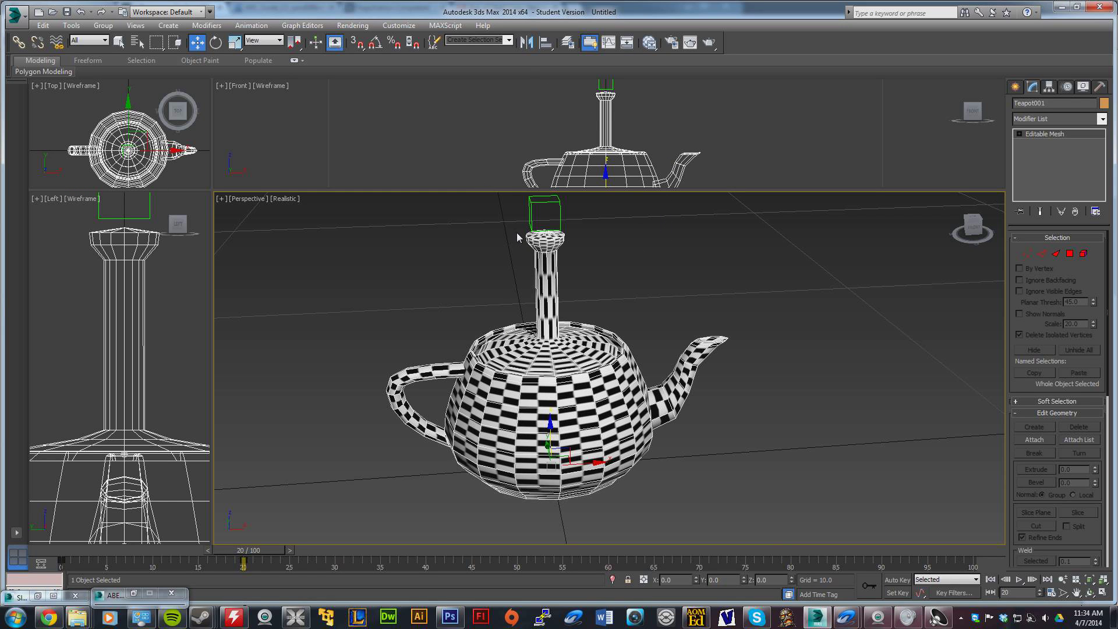
{"action": "mouse_move", "coordinate": [457, 236]}
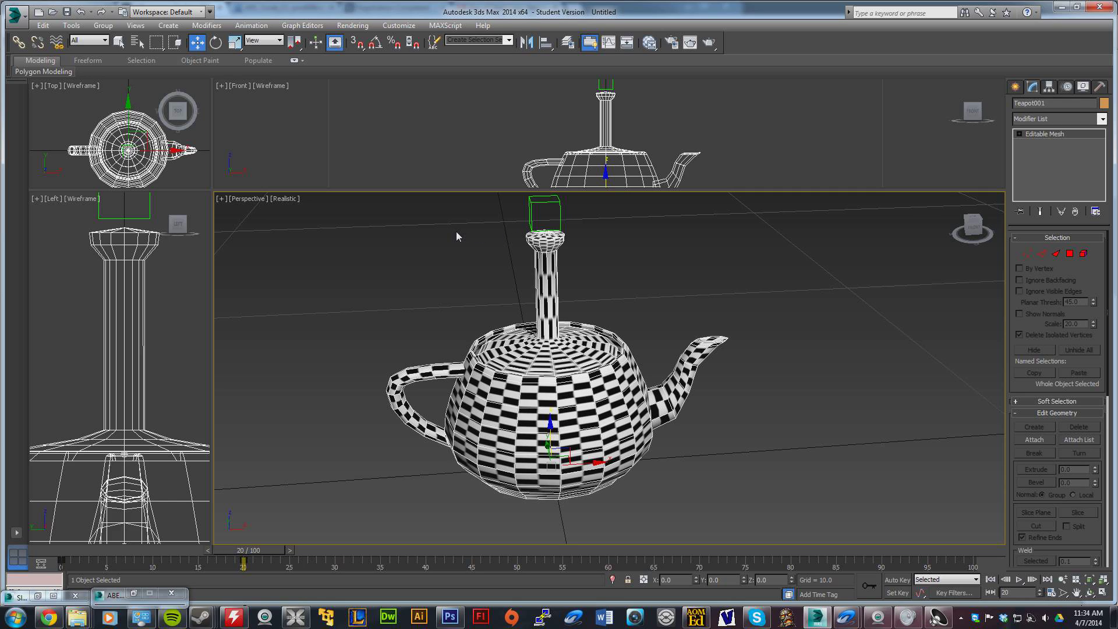
{"action": "mouse_move", "coordinate": [474, 231]}
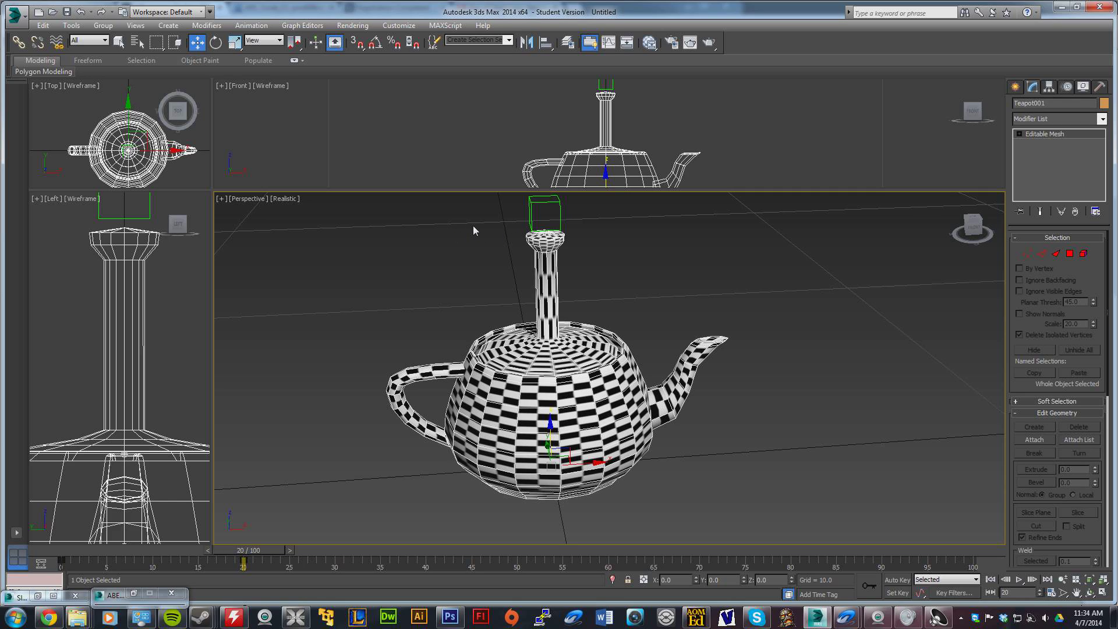